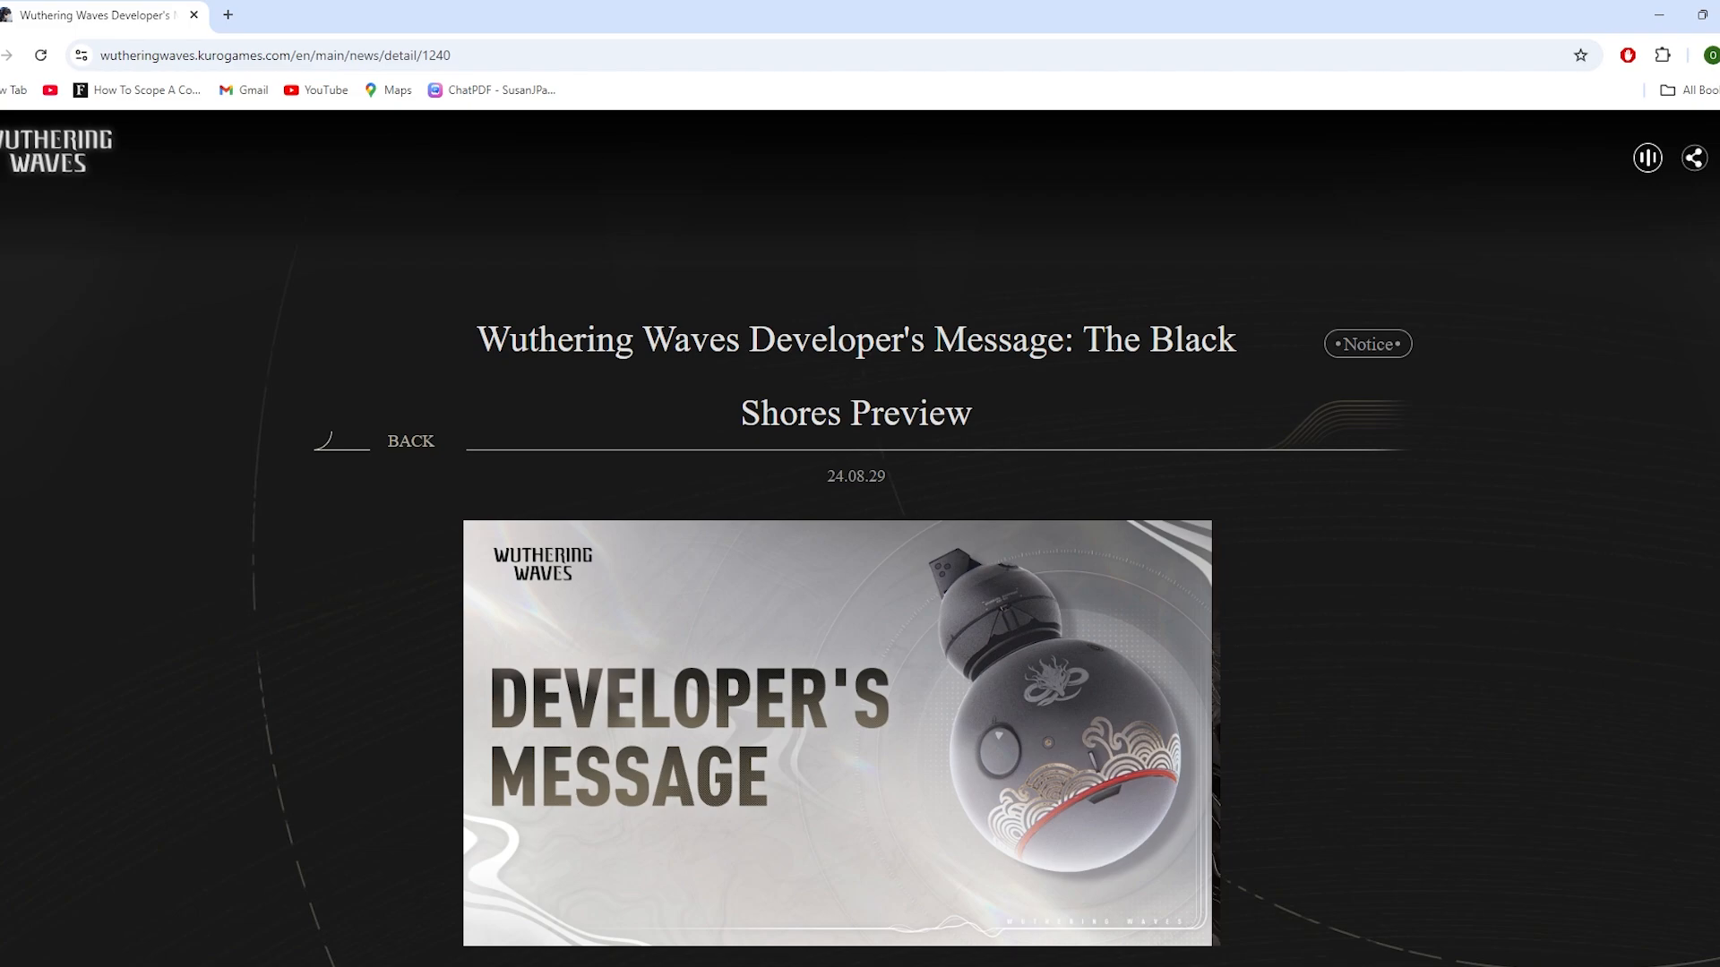
{"action": "scroll", "scroll_direction": "down", "scroll_amount": 3}
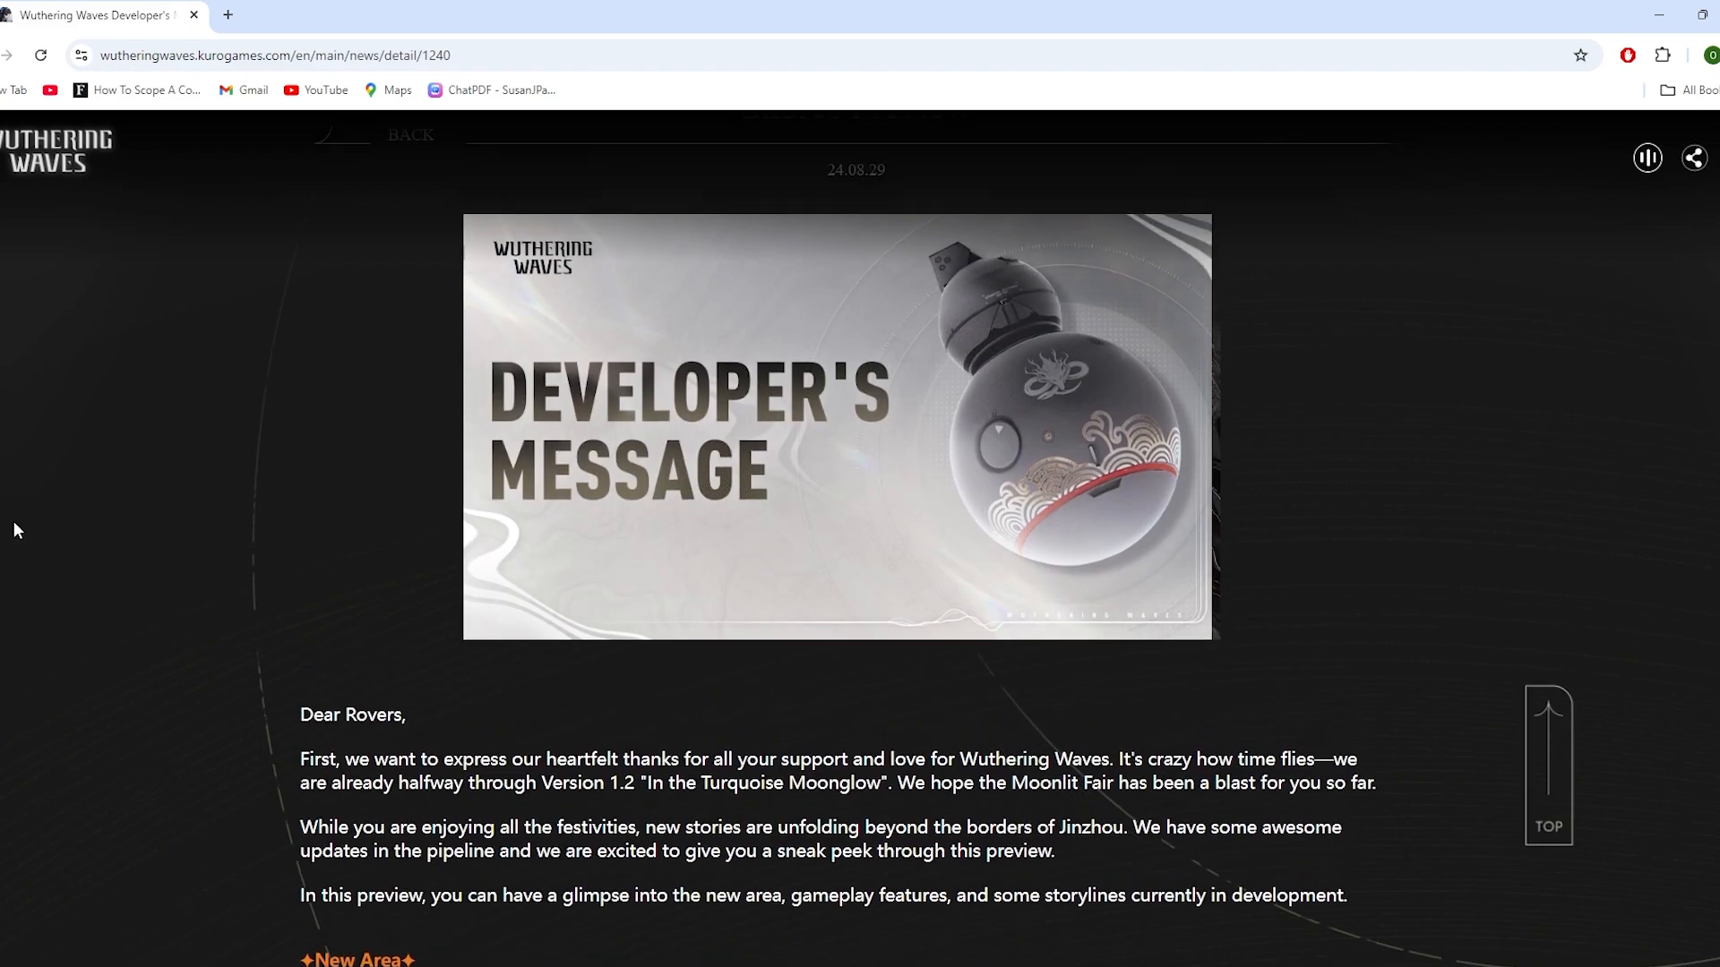
{"action": "scroll", "scroll_direction": "down", "scroll_amount": 3}
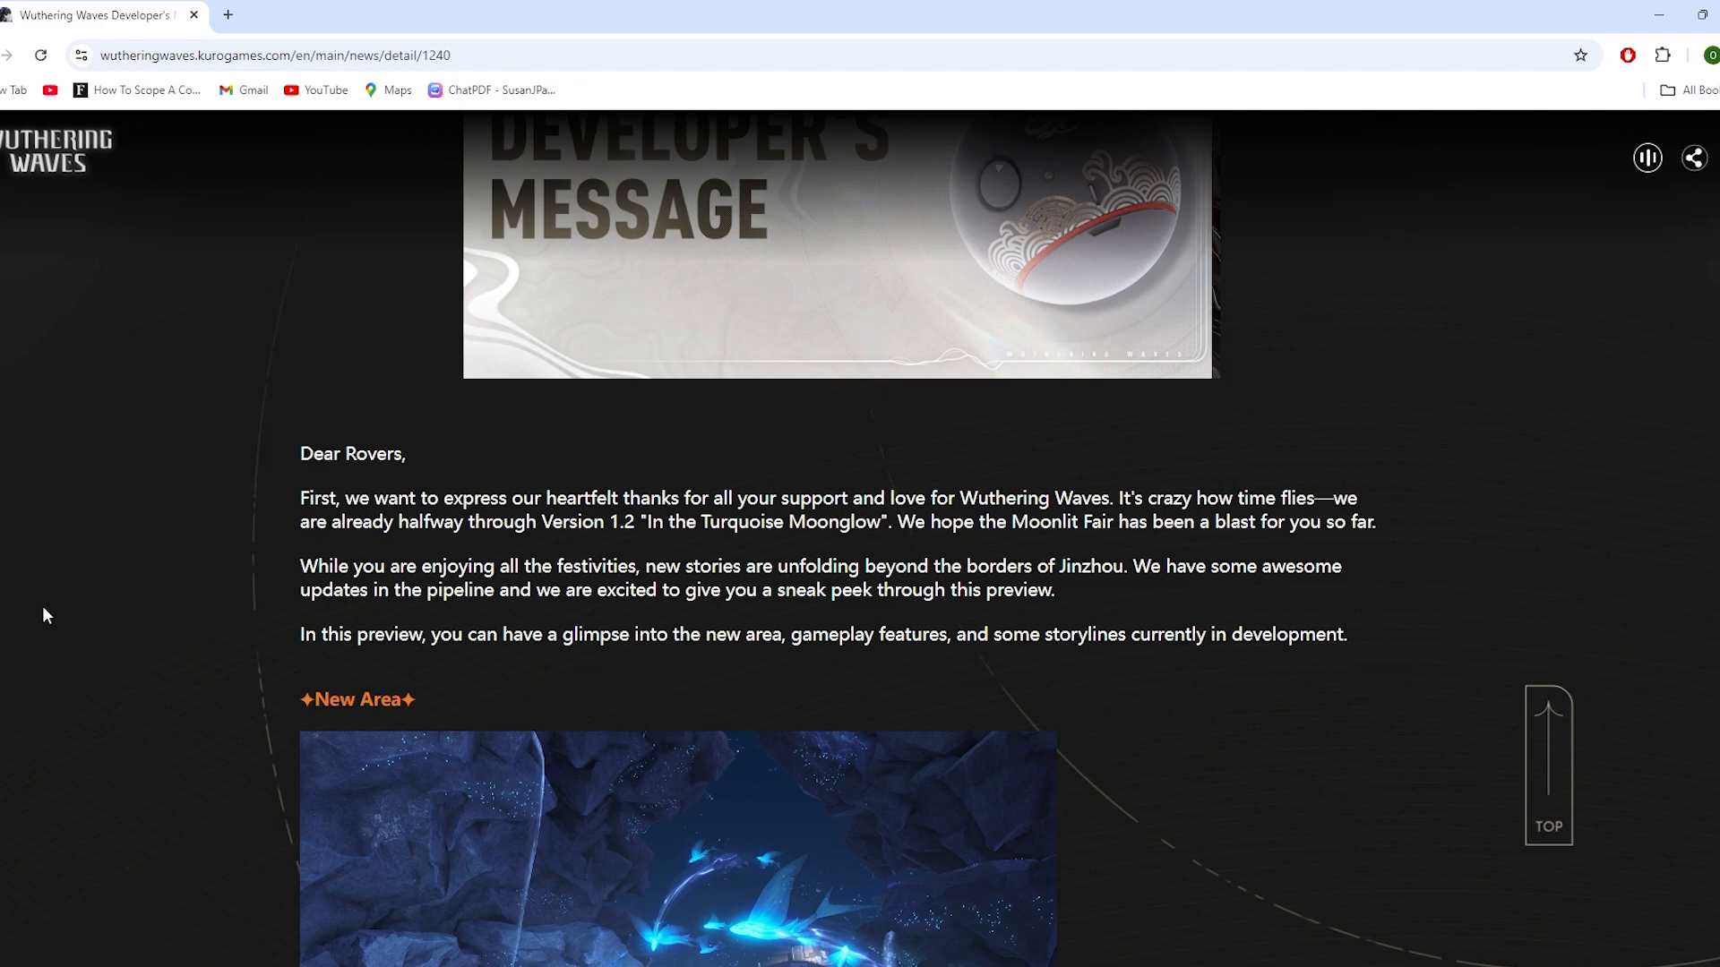
{"action": "mouse_move", "coordinate": [72, 584]}
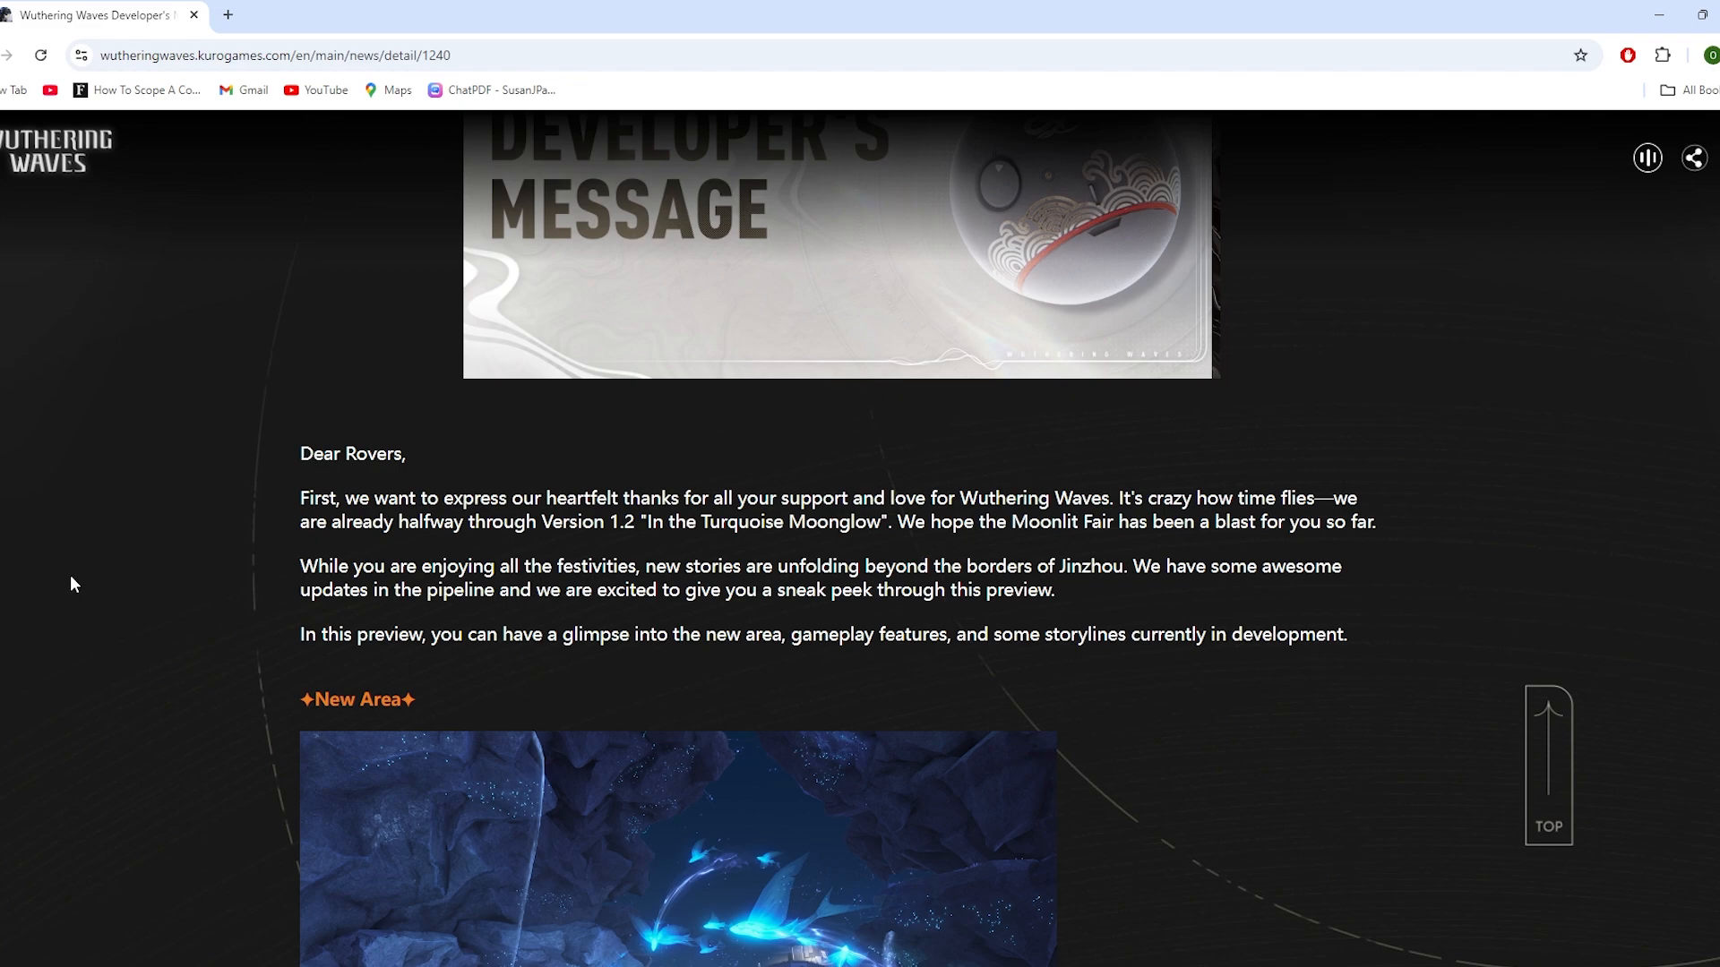
{"action": "mouse_move", "coordinate": [582, 518]}
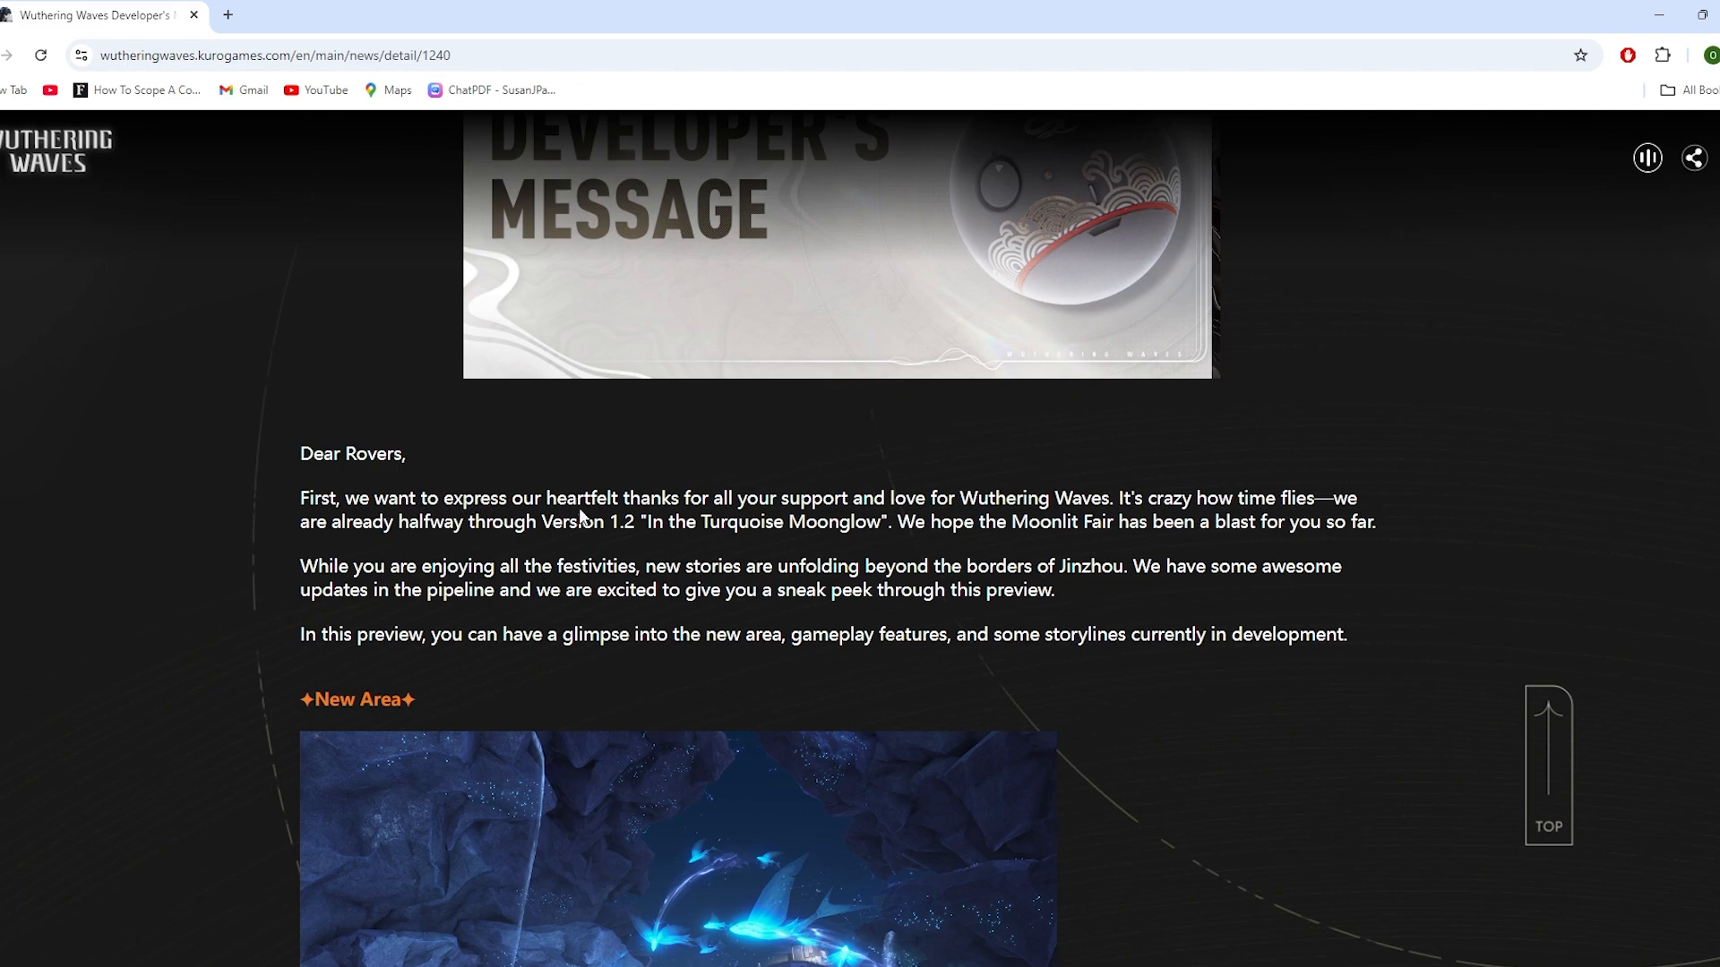
{"action": "mouse_move", "coordinate": [985, 496]}
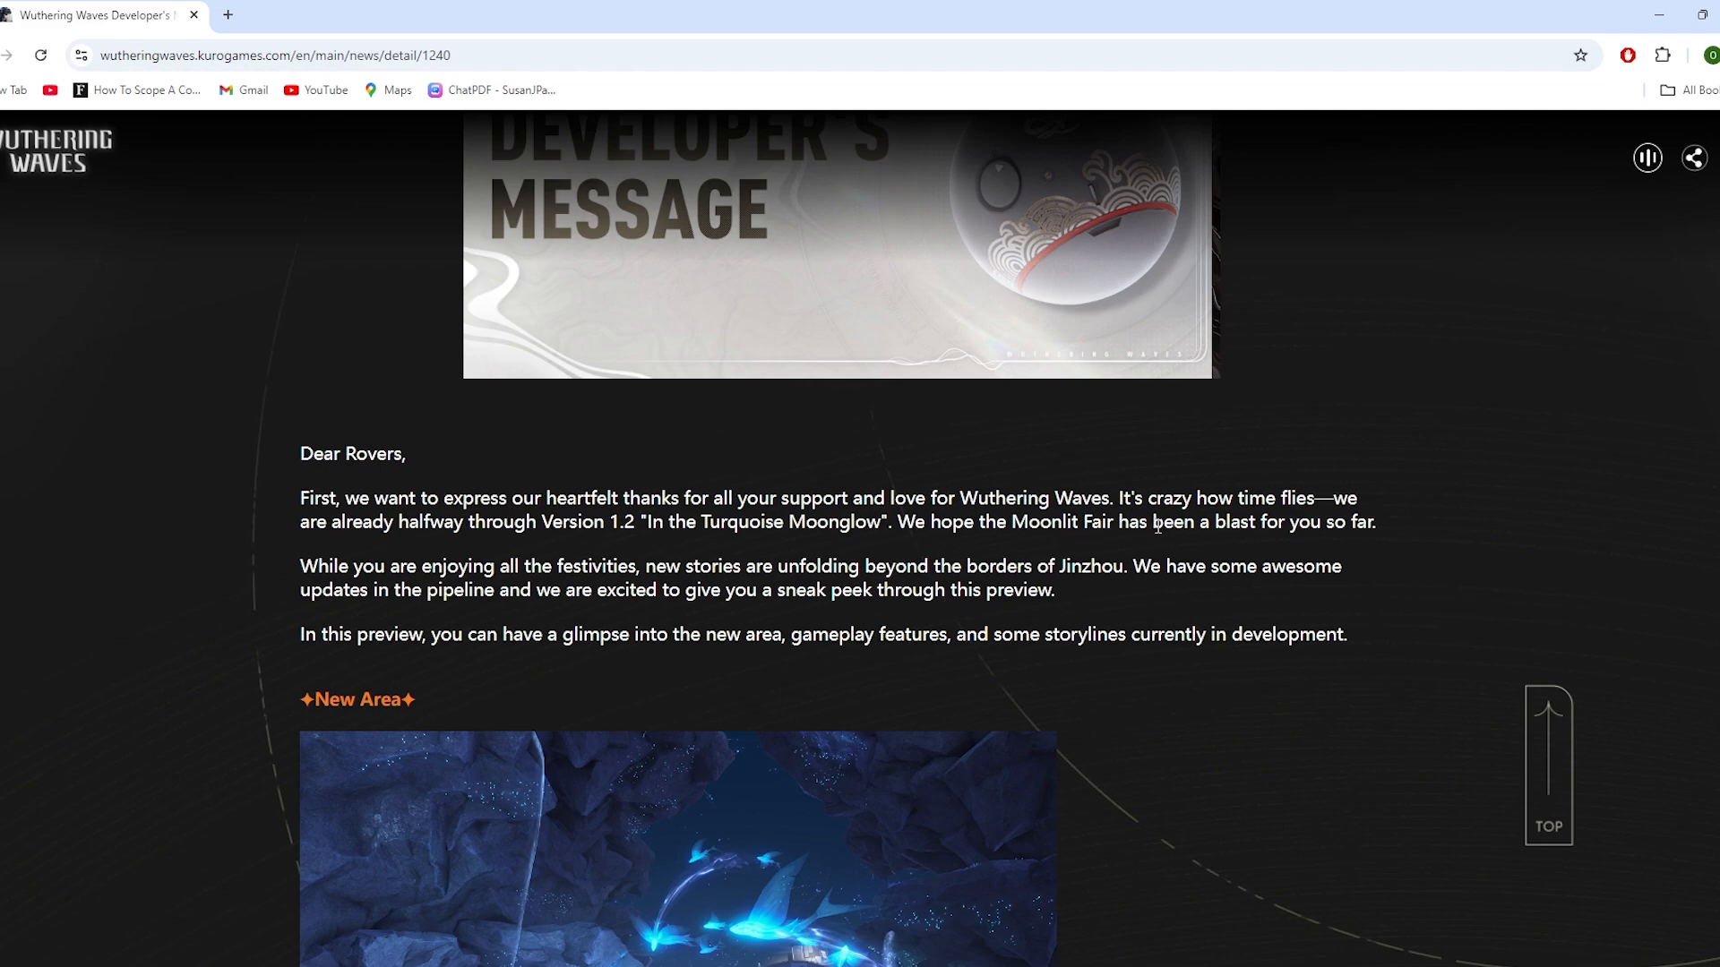
{"action": "mouse_move", "coordinate": [1360, 516]}
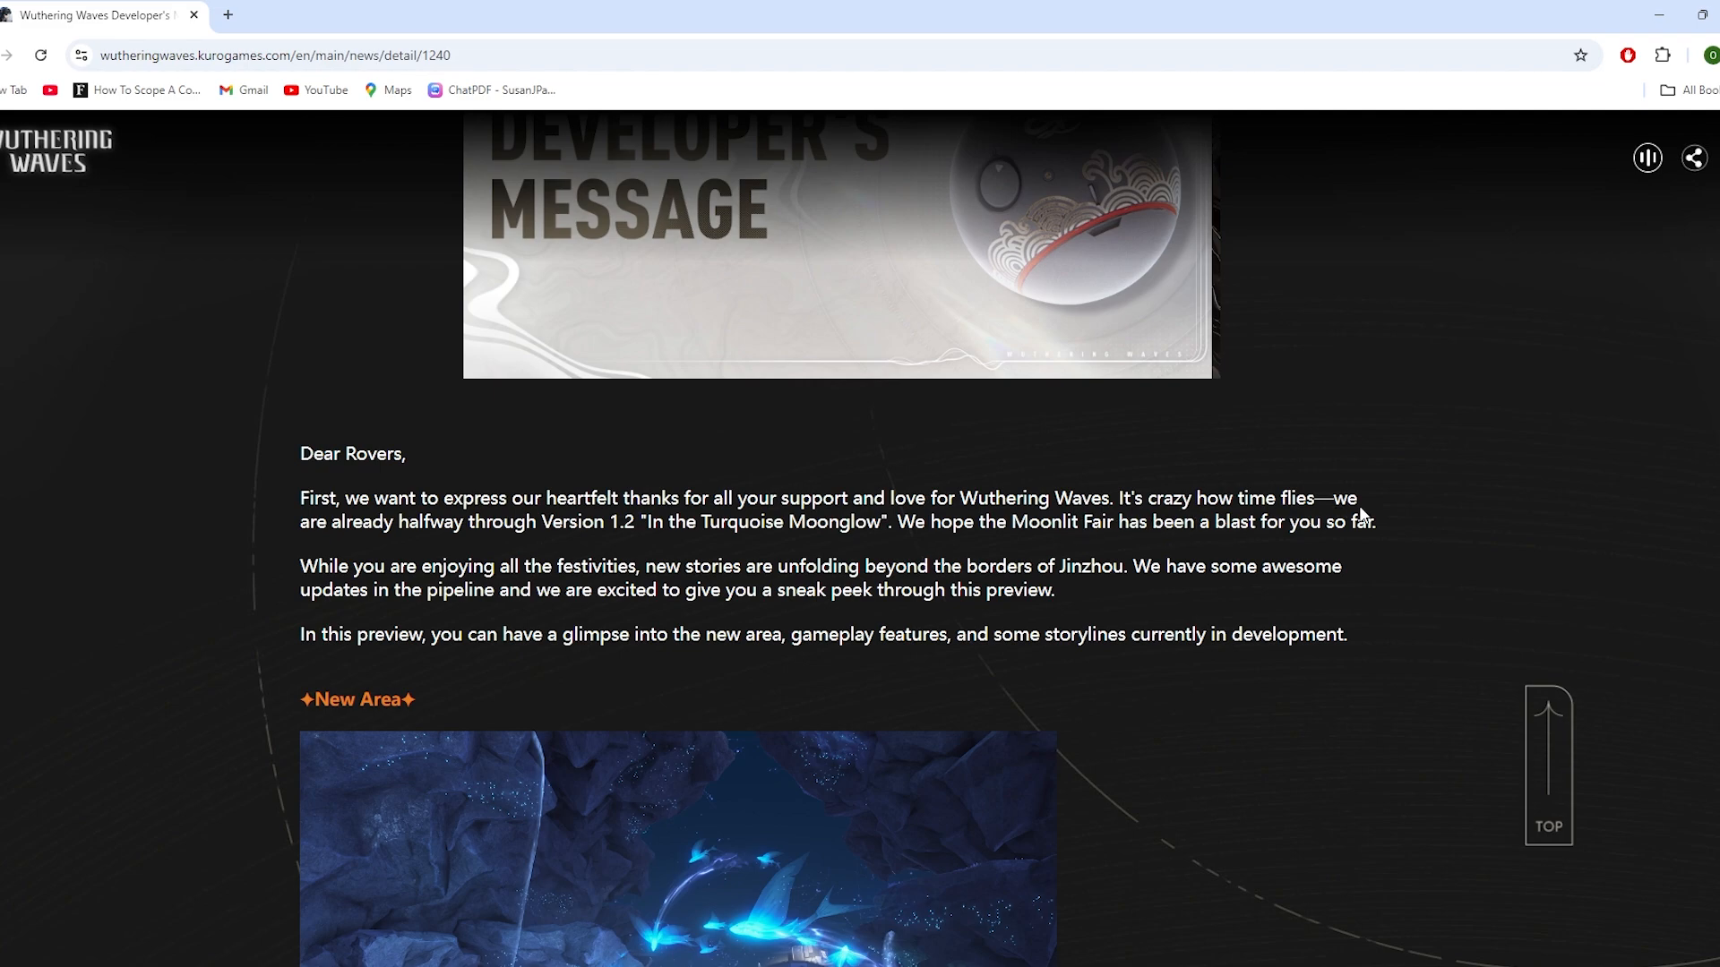
{"action": "scroll", "scroll_direction": "down", "scroll_amount": 3}
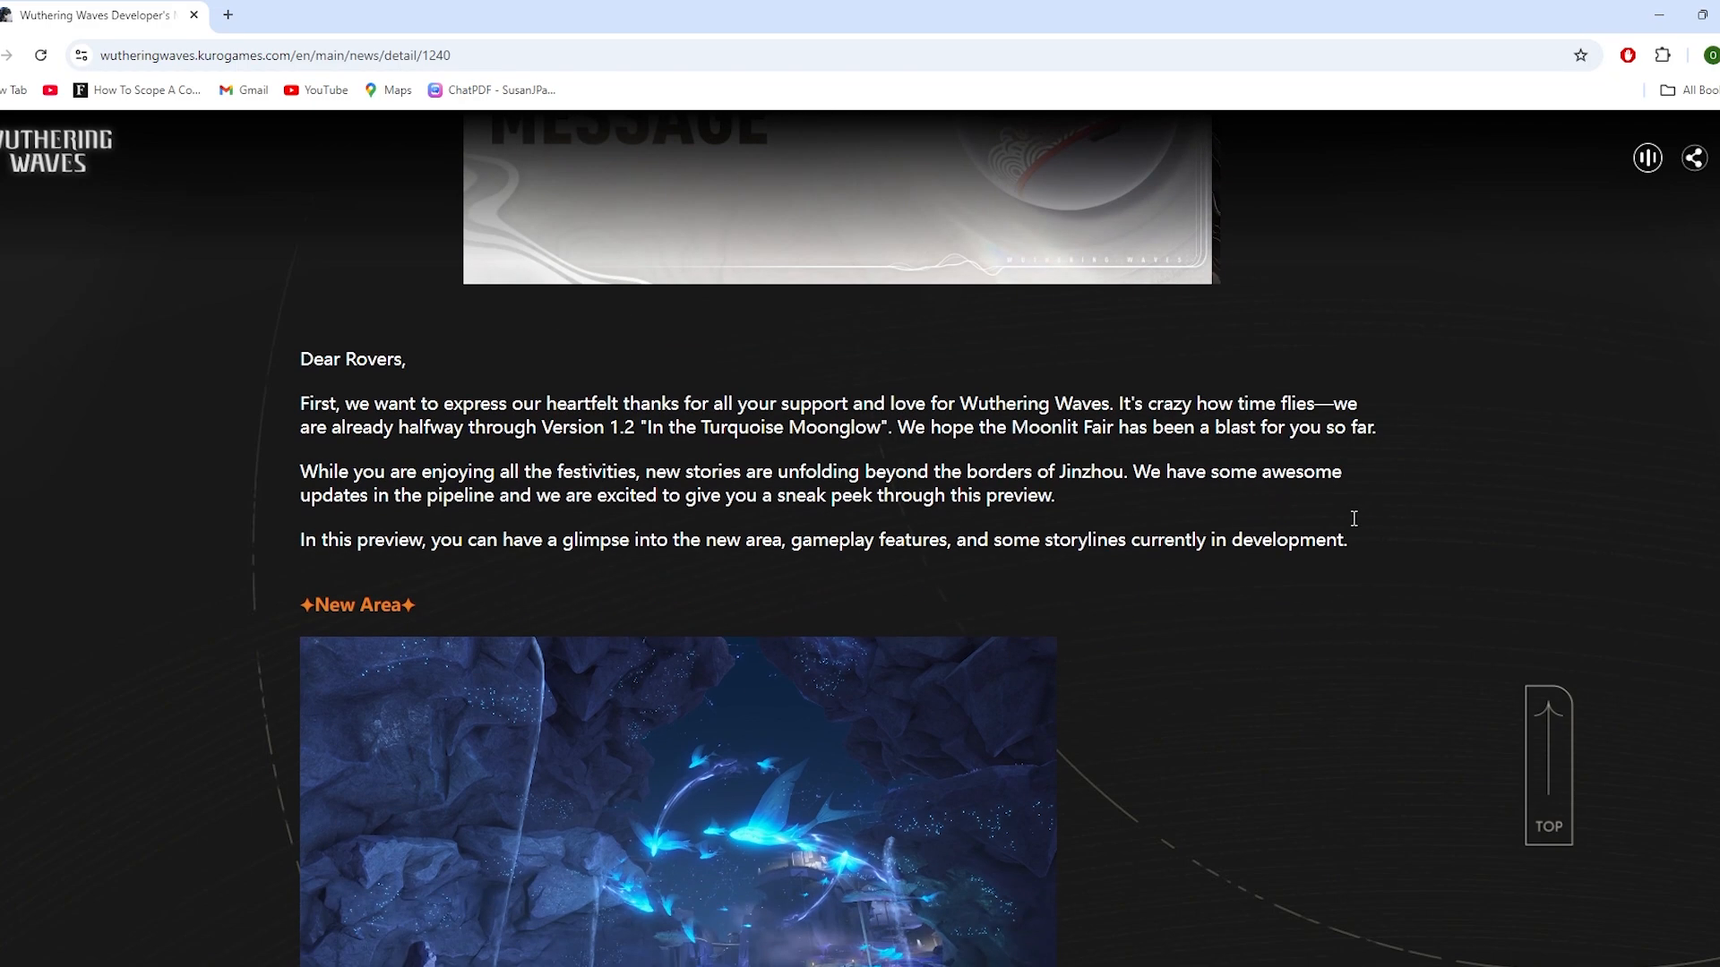
{"action": "mouse_move", "coordinate": [1398, 465]}
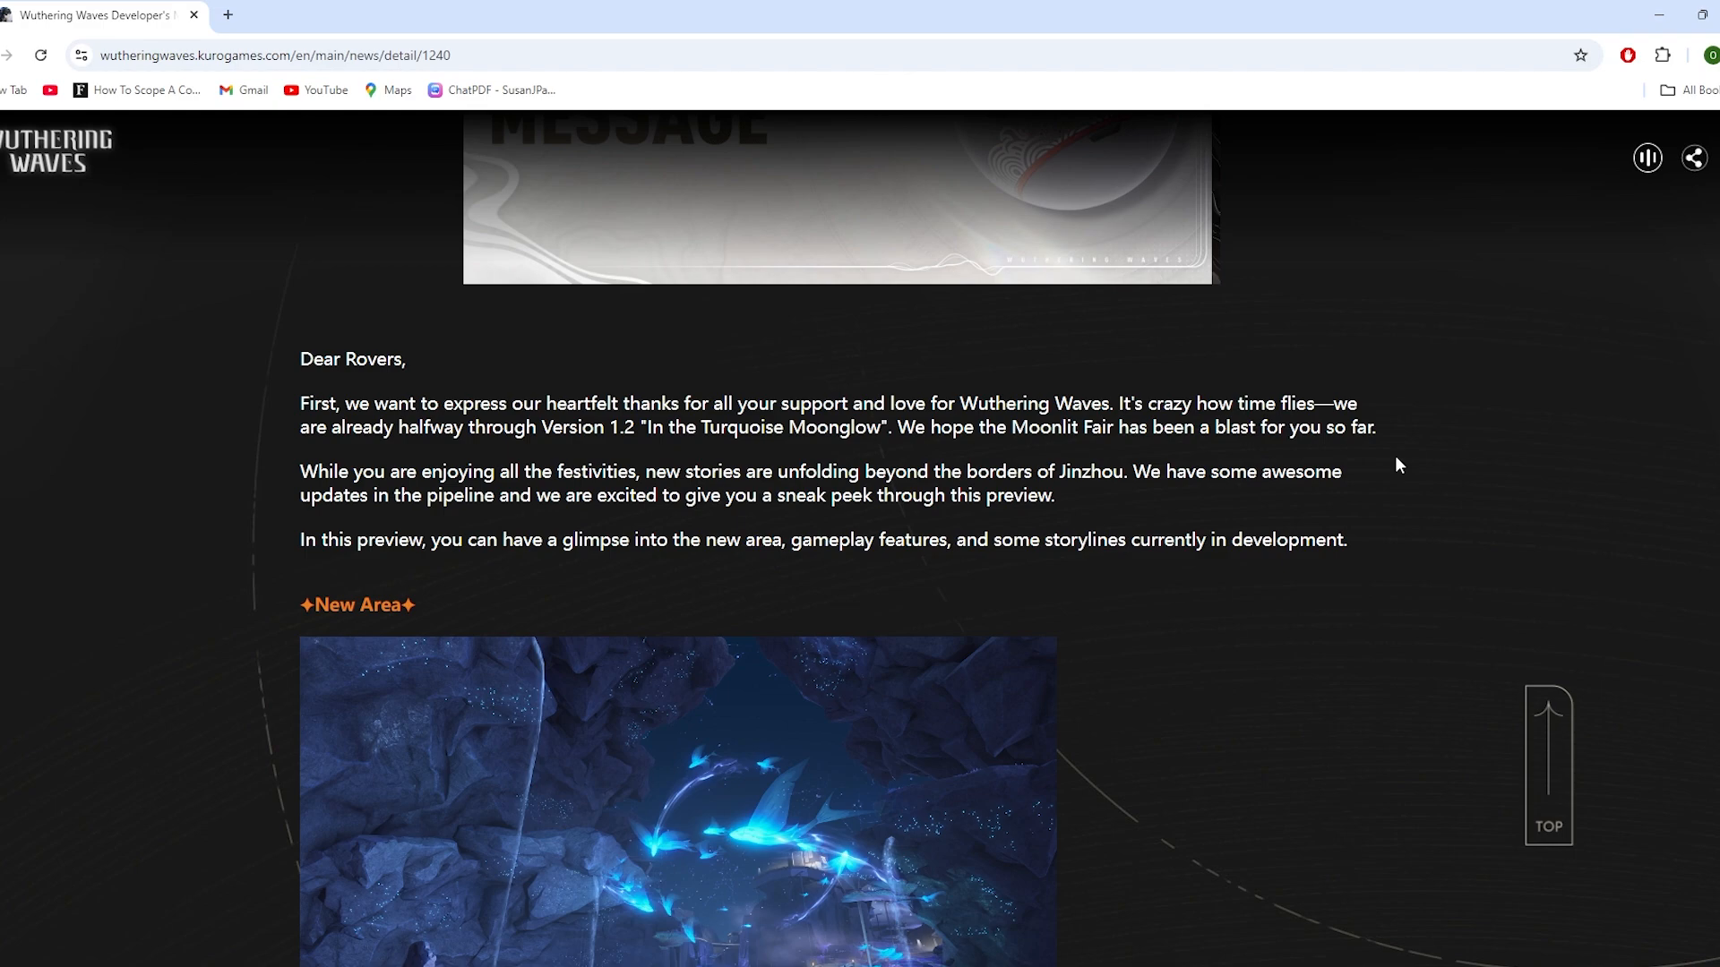
{"action": "mouse_move", "coordinate": [661, 462]}
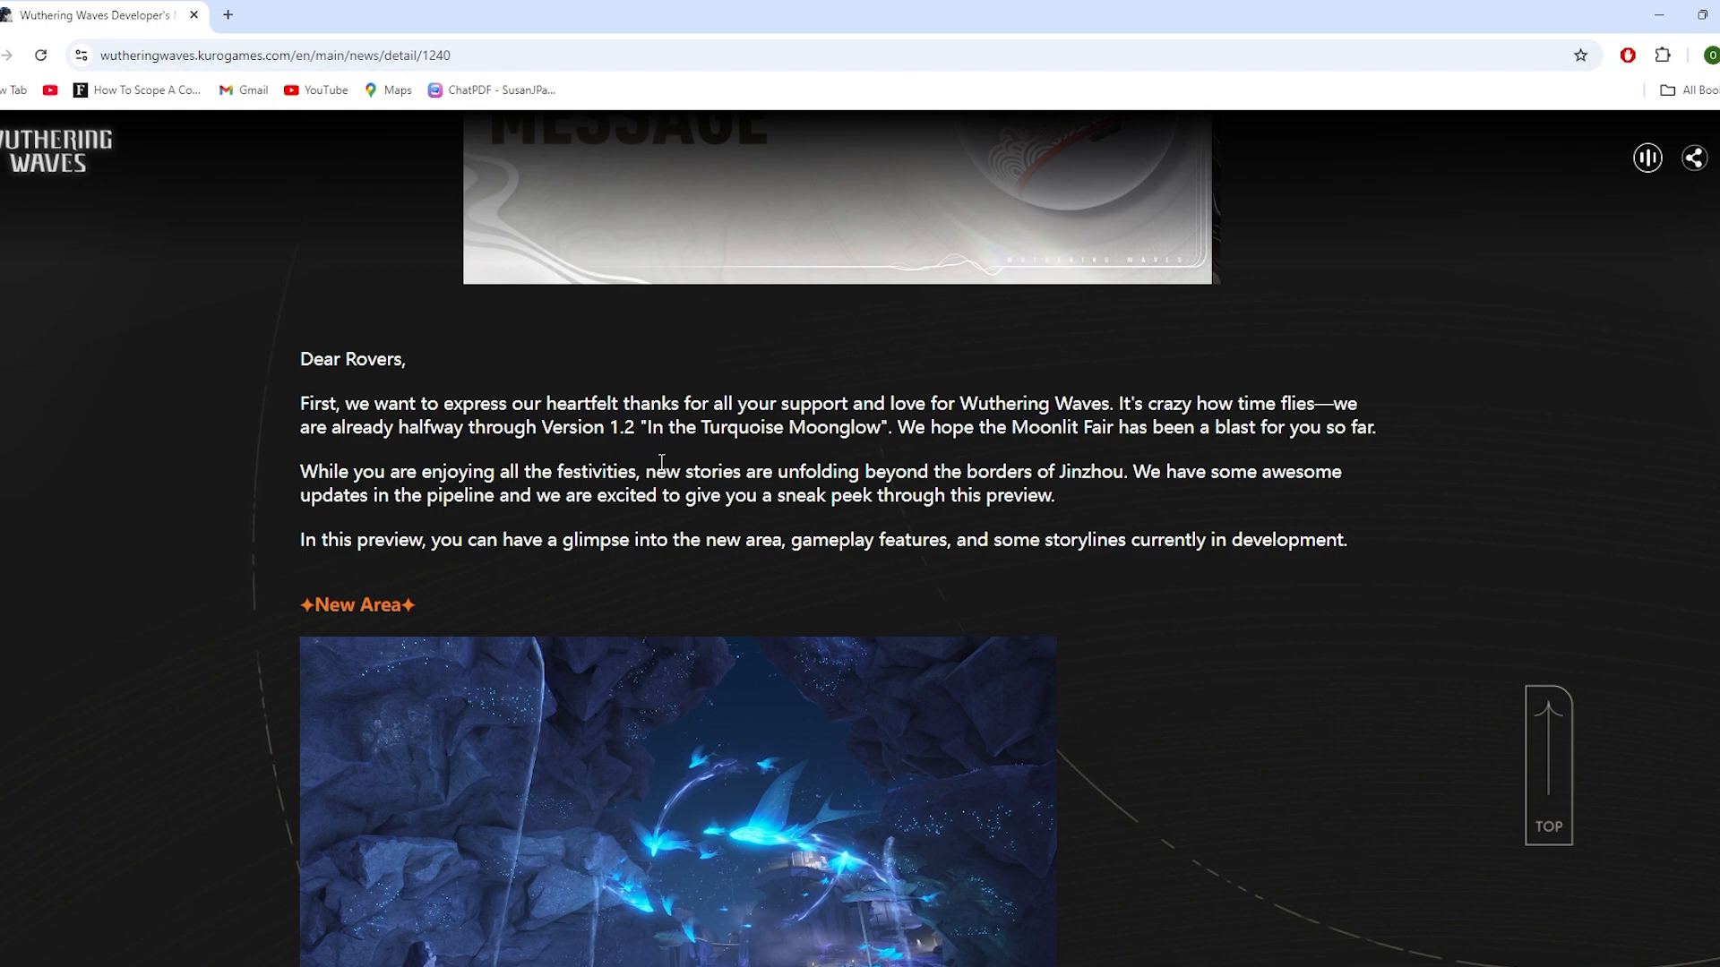
{"action": "mouse_move", "coordinate": [1136, 500]}
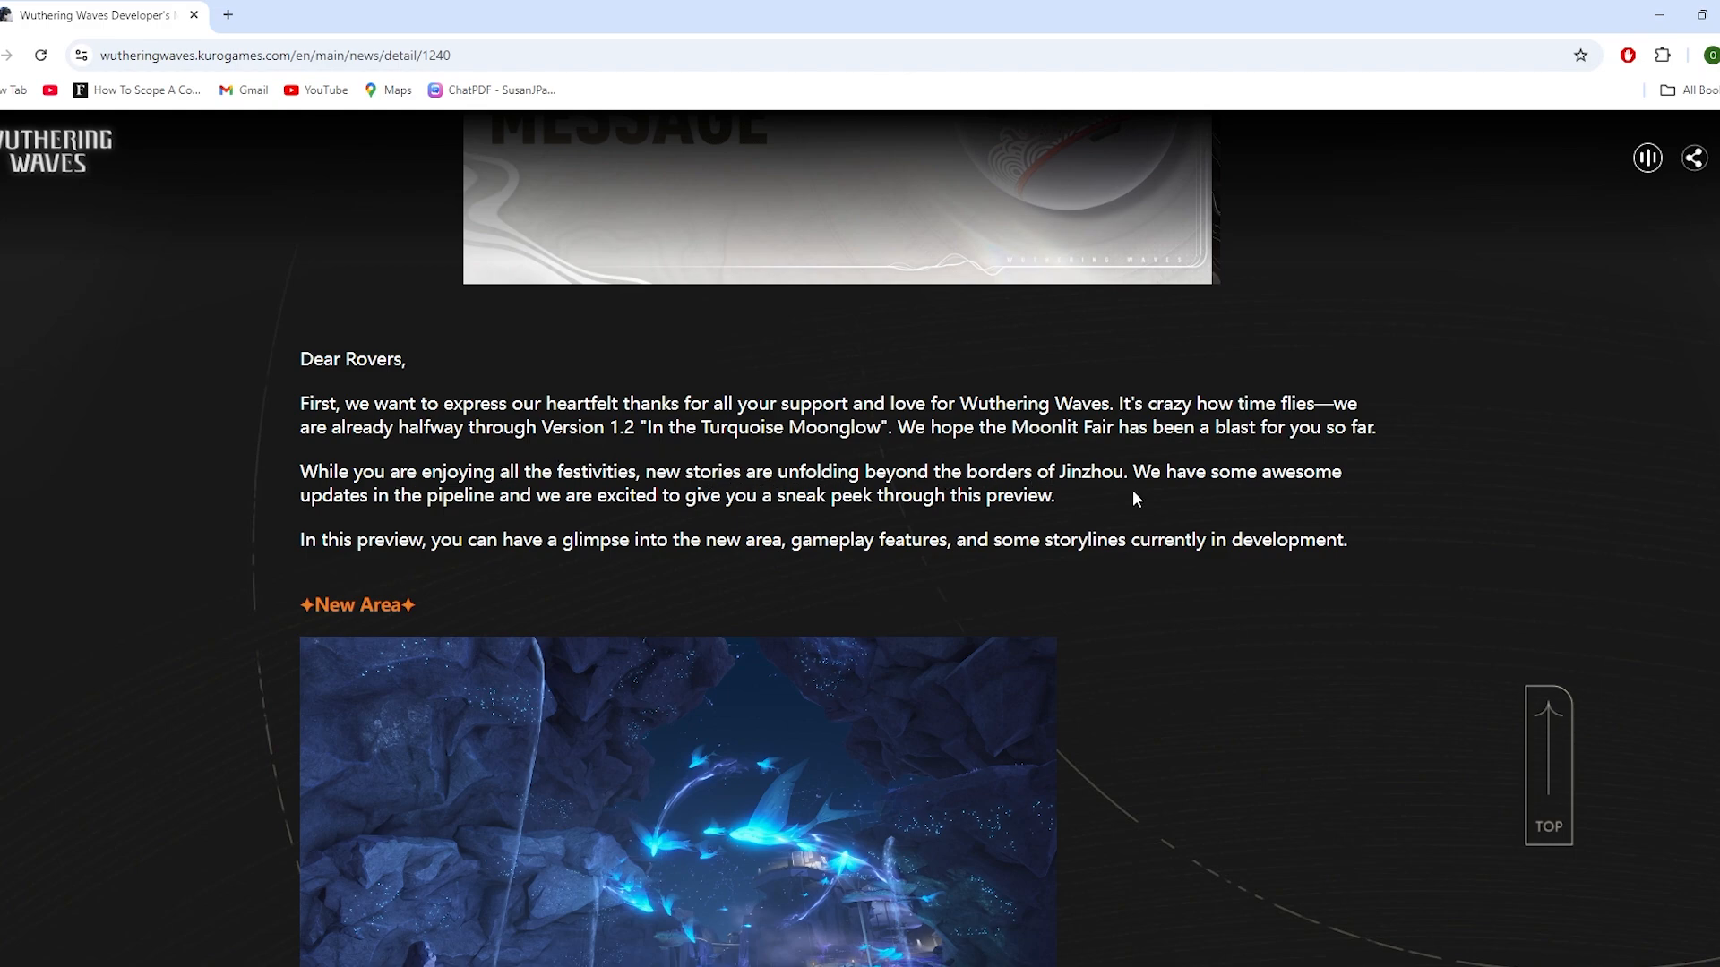
{"action": "mouse_move", "coordinate": [255, 496]}
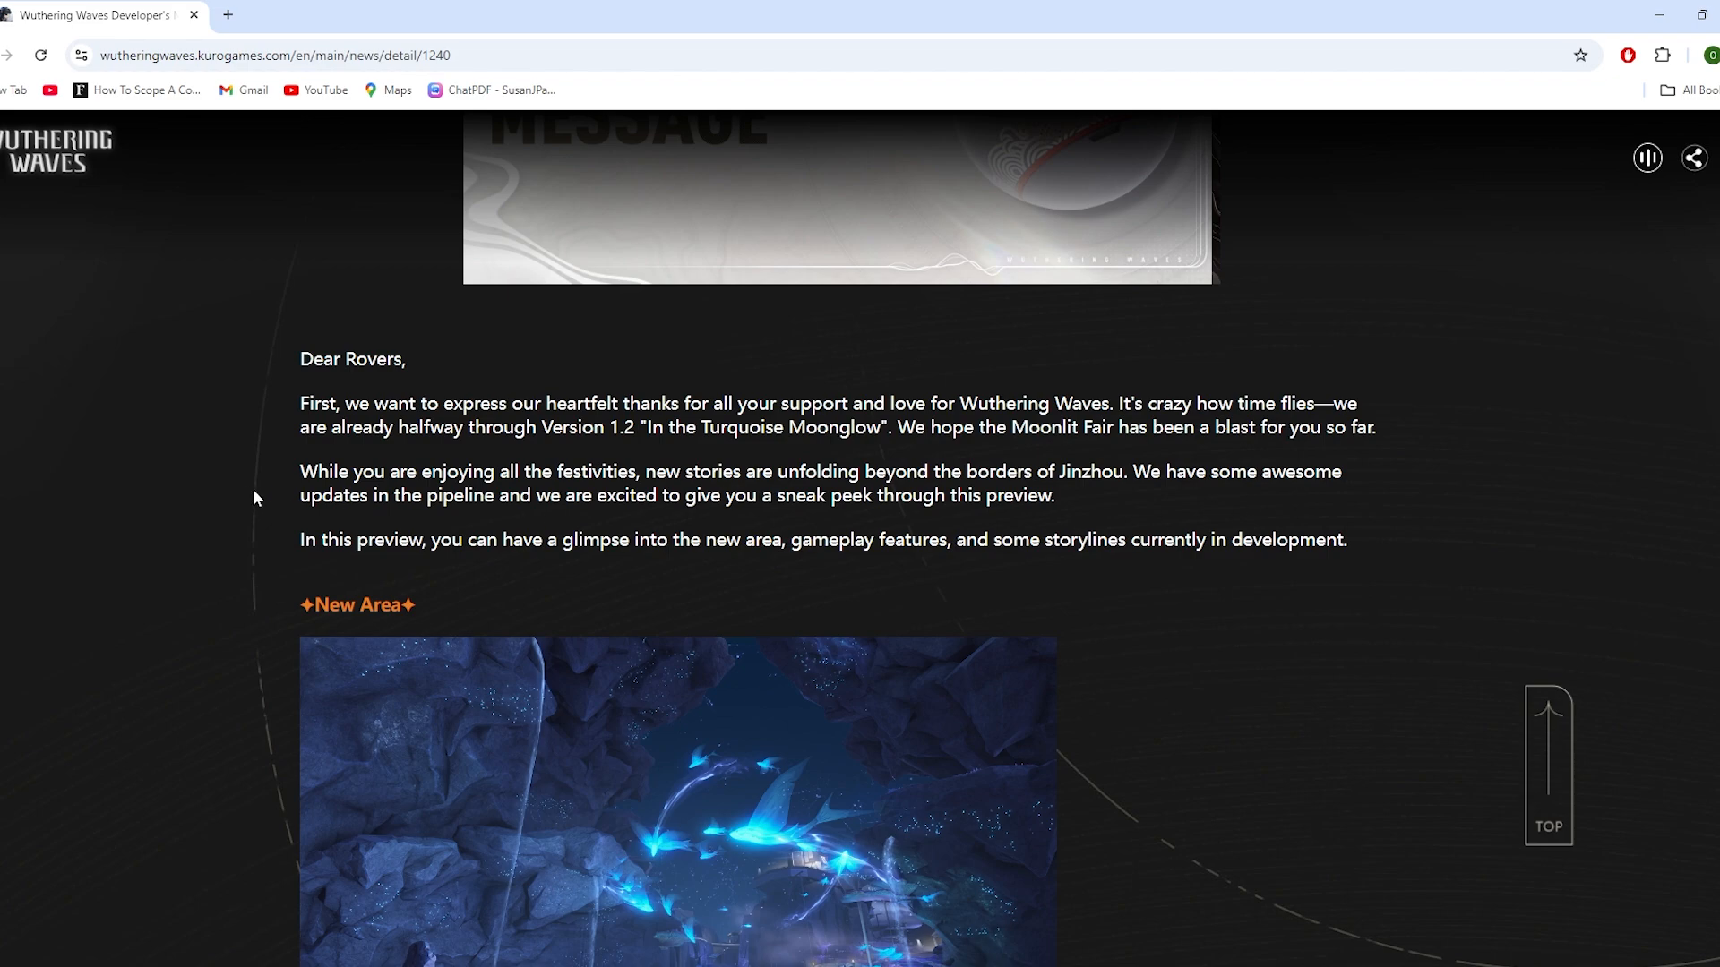
{"action": "mouse_move", "coordinate": [657, 502]}
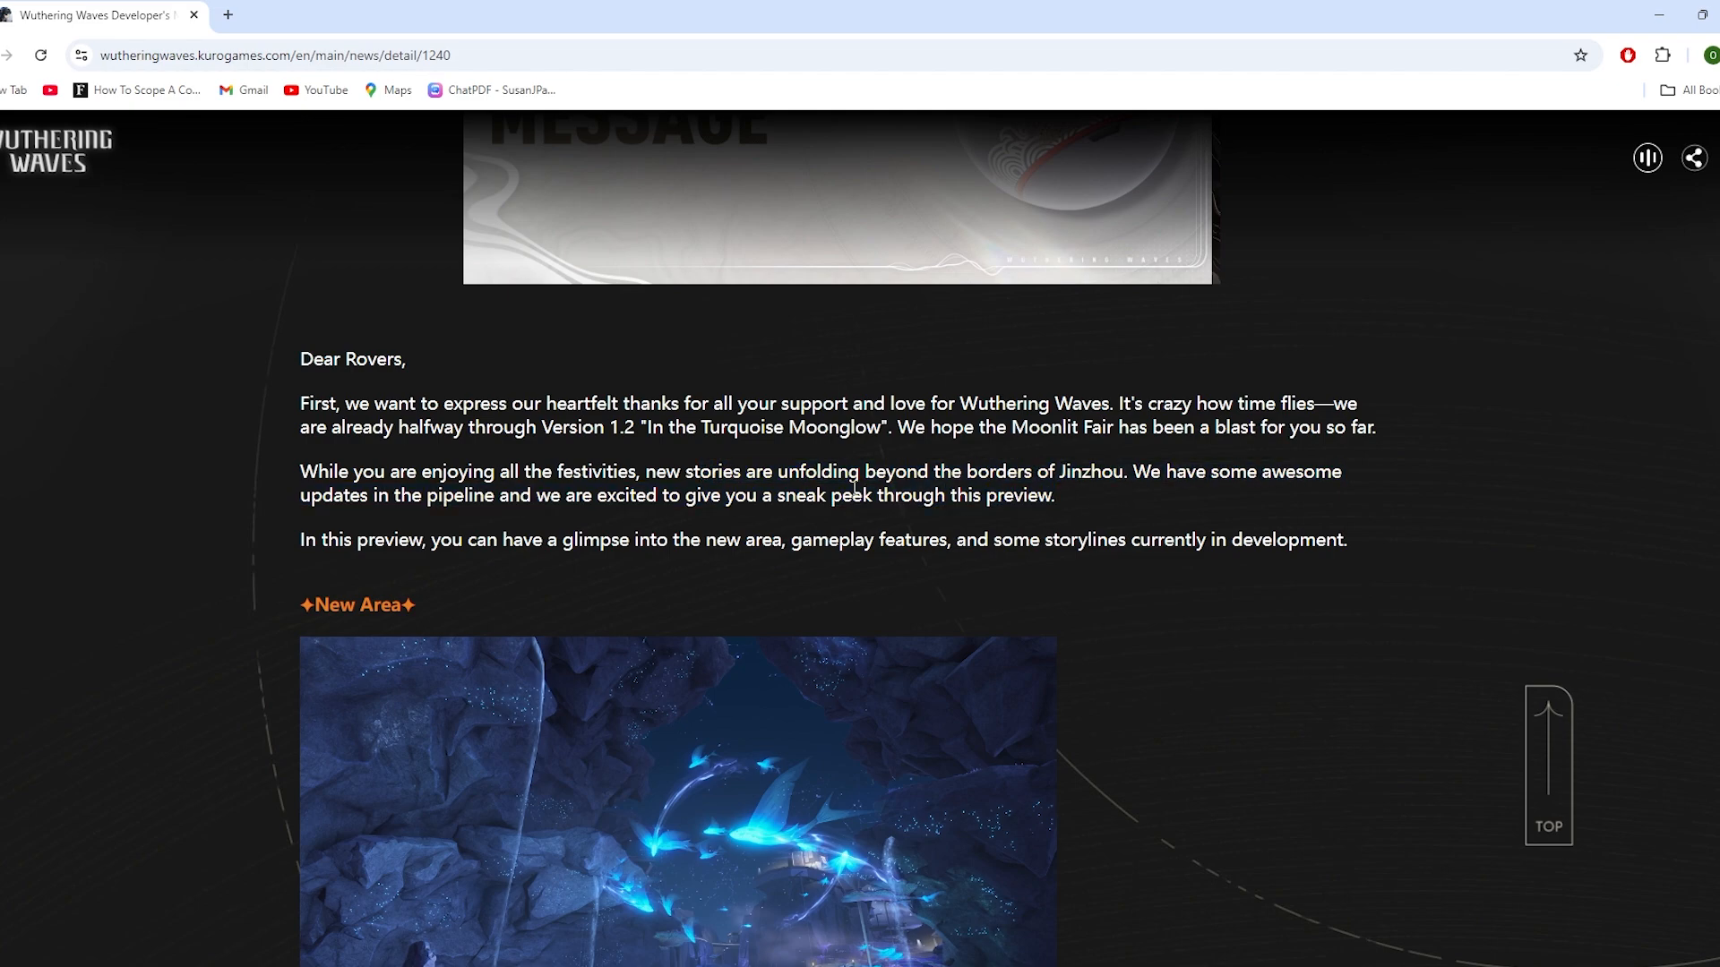
{"action": "mouse_move", "coordinate": [340, 564]}
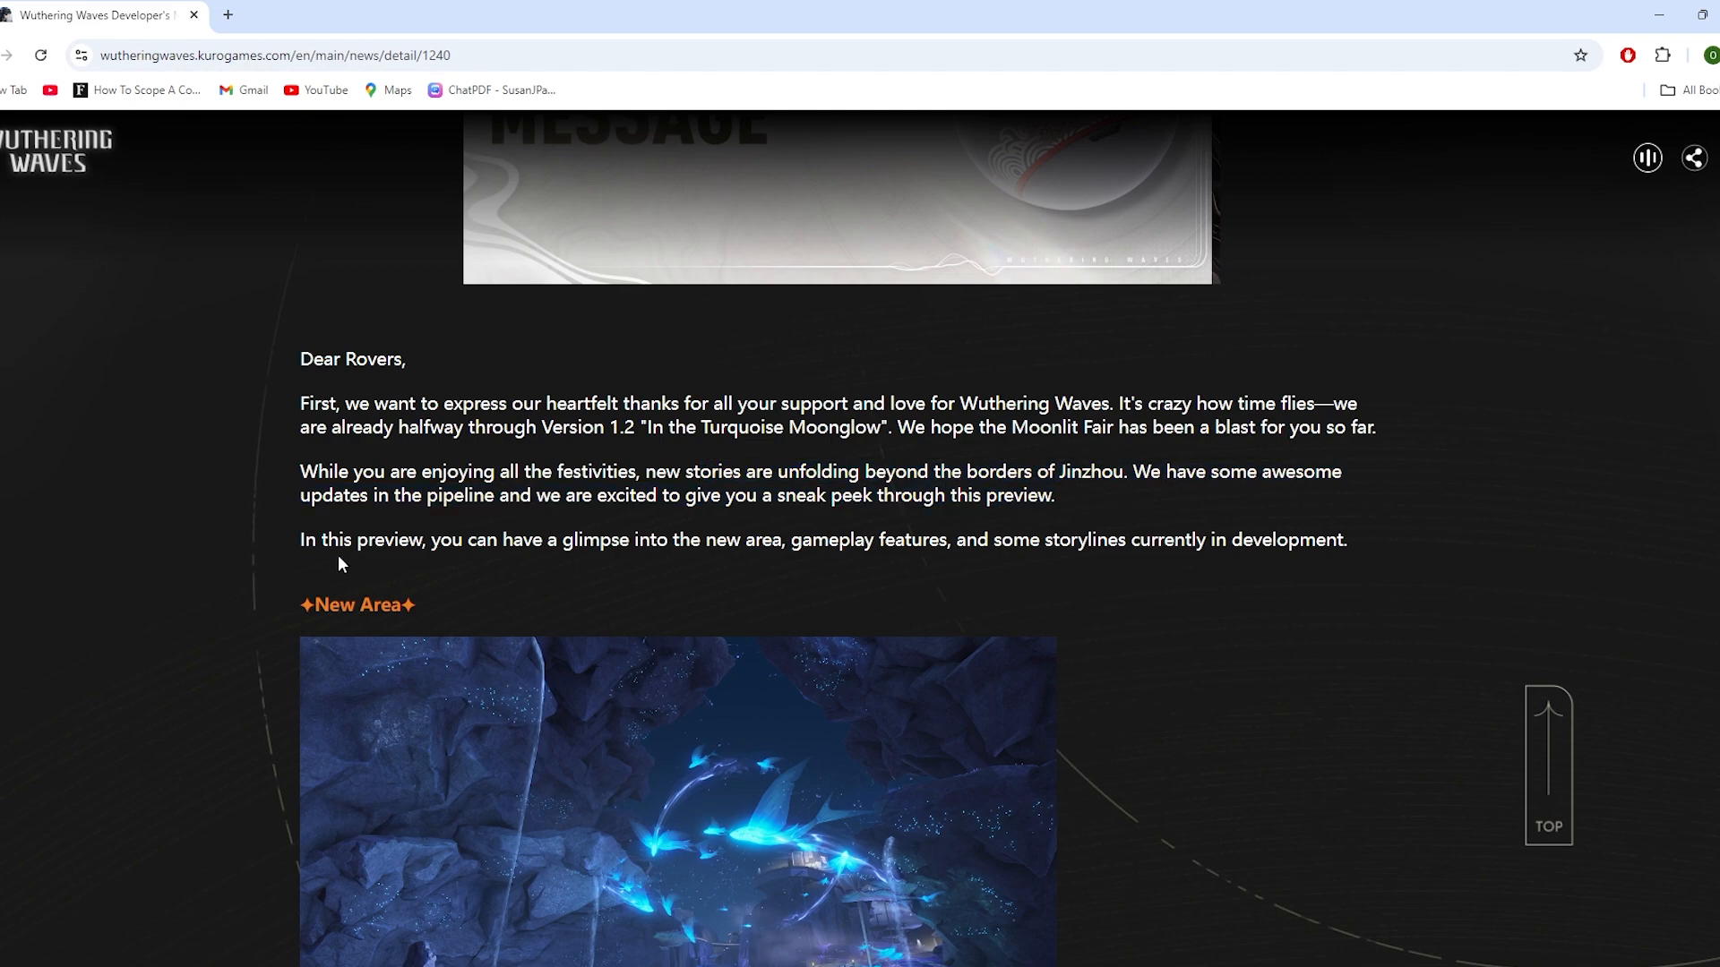
{"action": "mouse_move", "coordinate": [709, 539]}
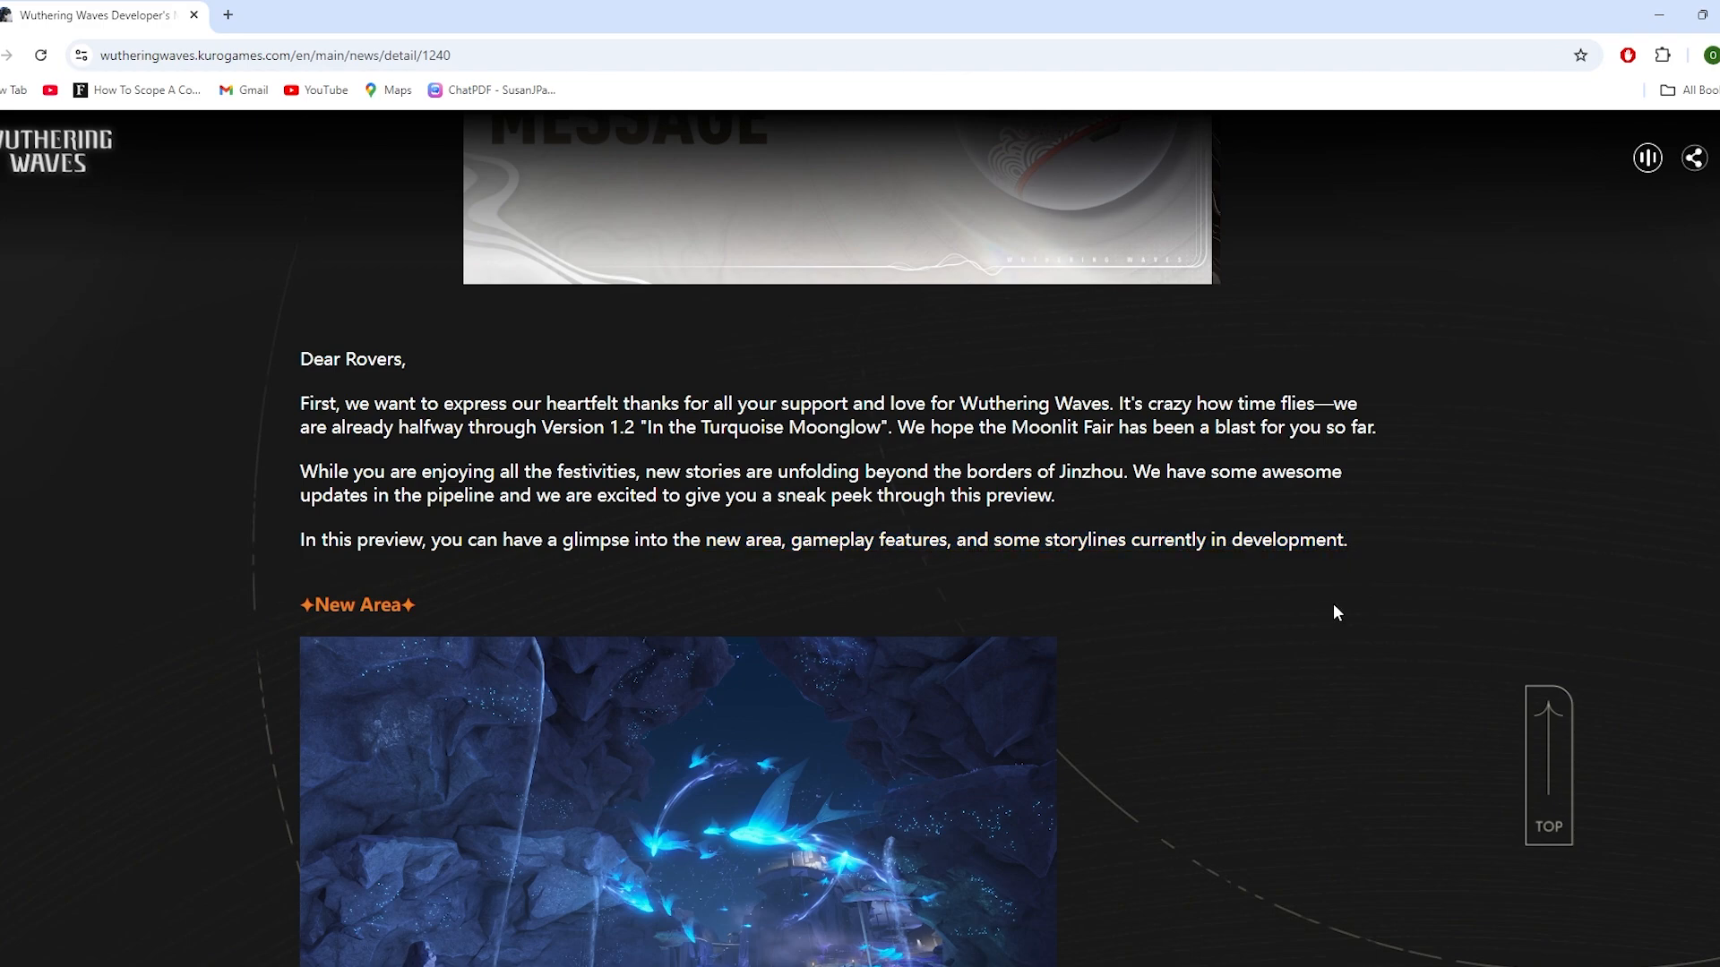
{"action": "scroll", "scroll_direction": "down", "scroll_amount": 3}
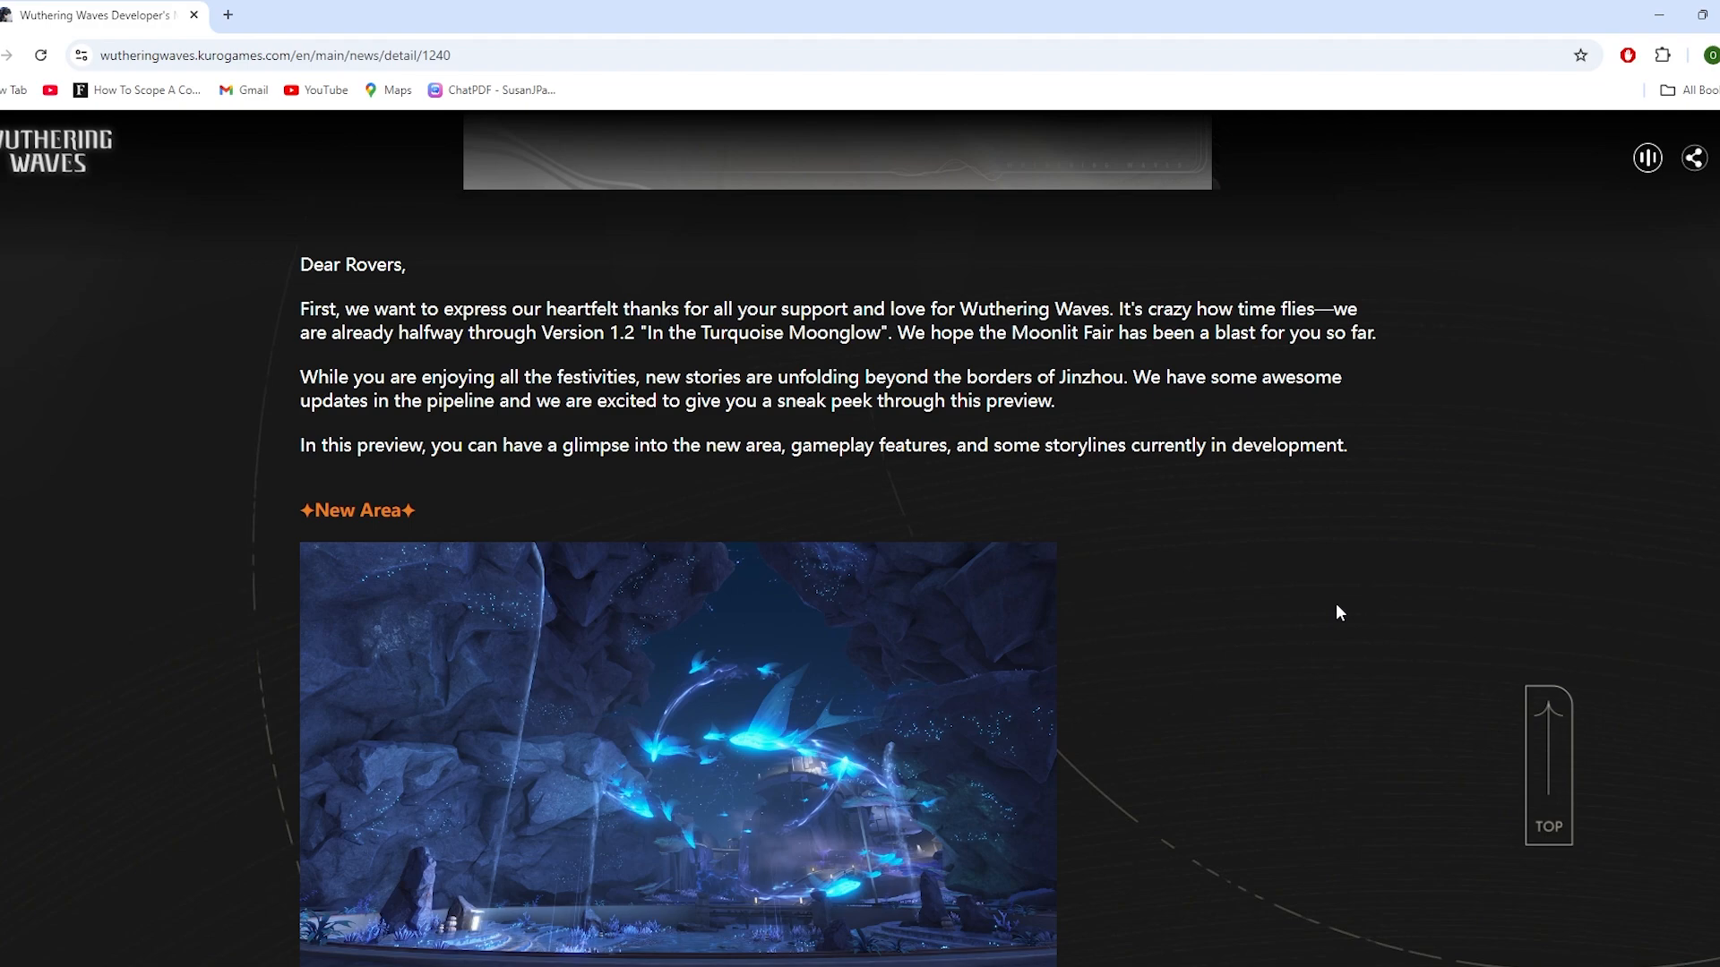
{"action": "scroll", "scroll_direction": "down", "scroll_amount": 3}
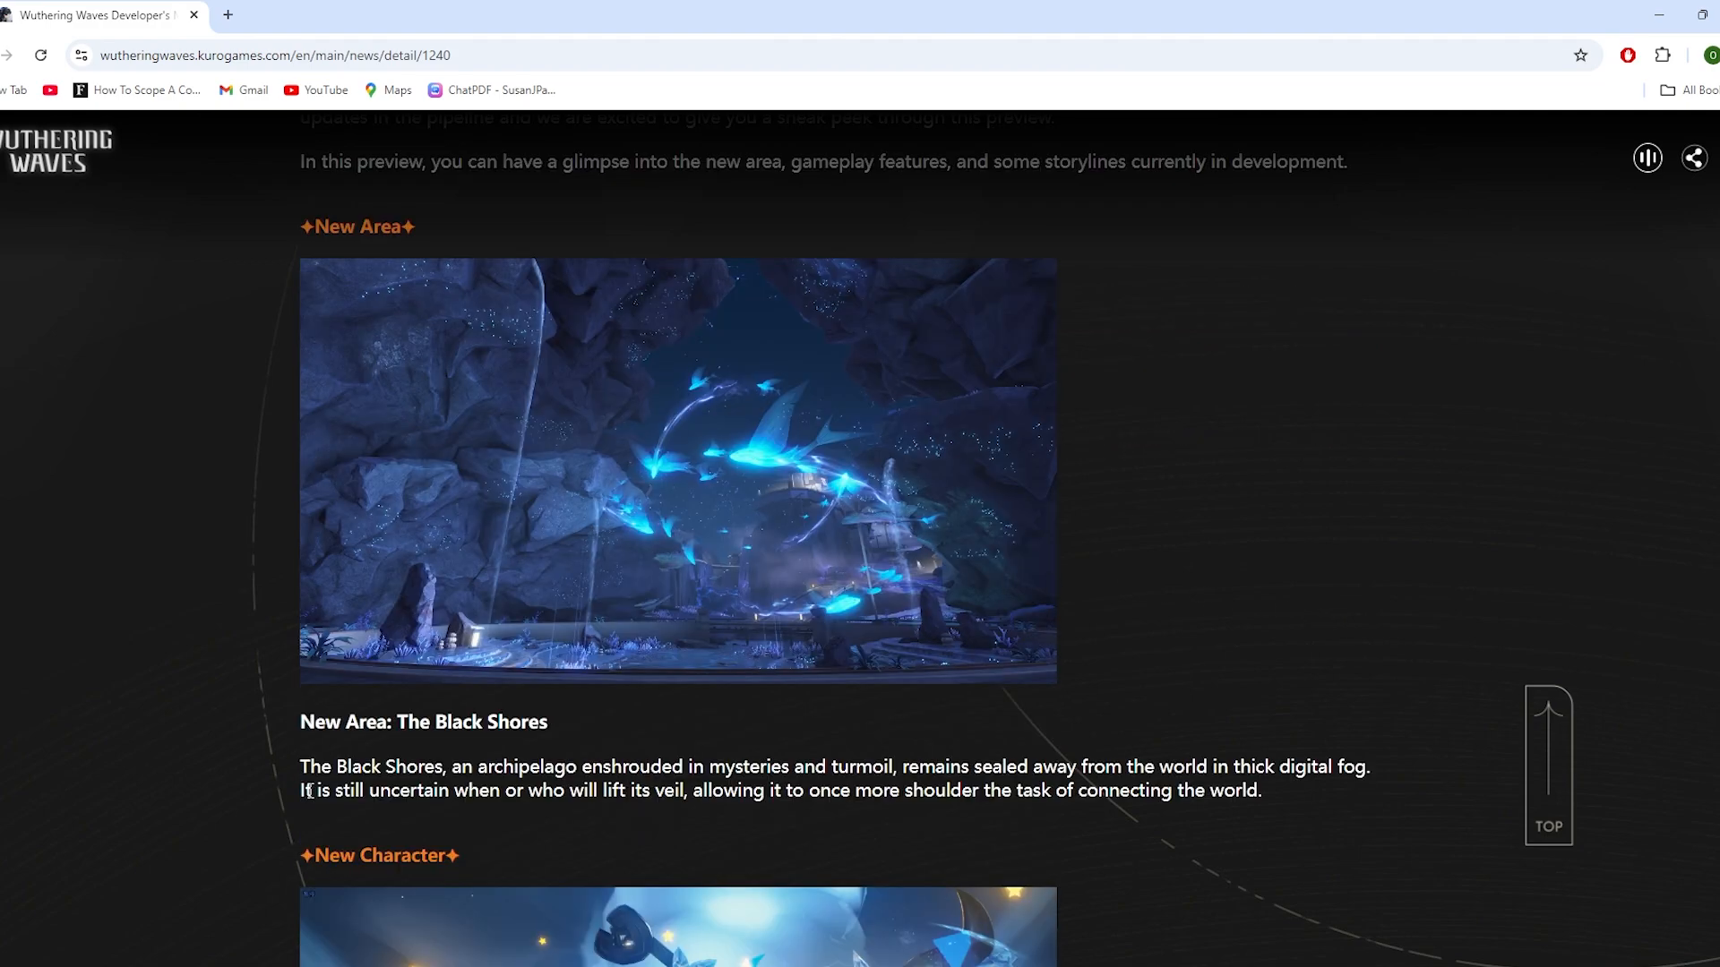
{"action": "mouse_move", "coordinate": [496, 741]}
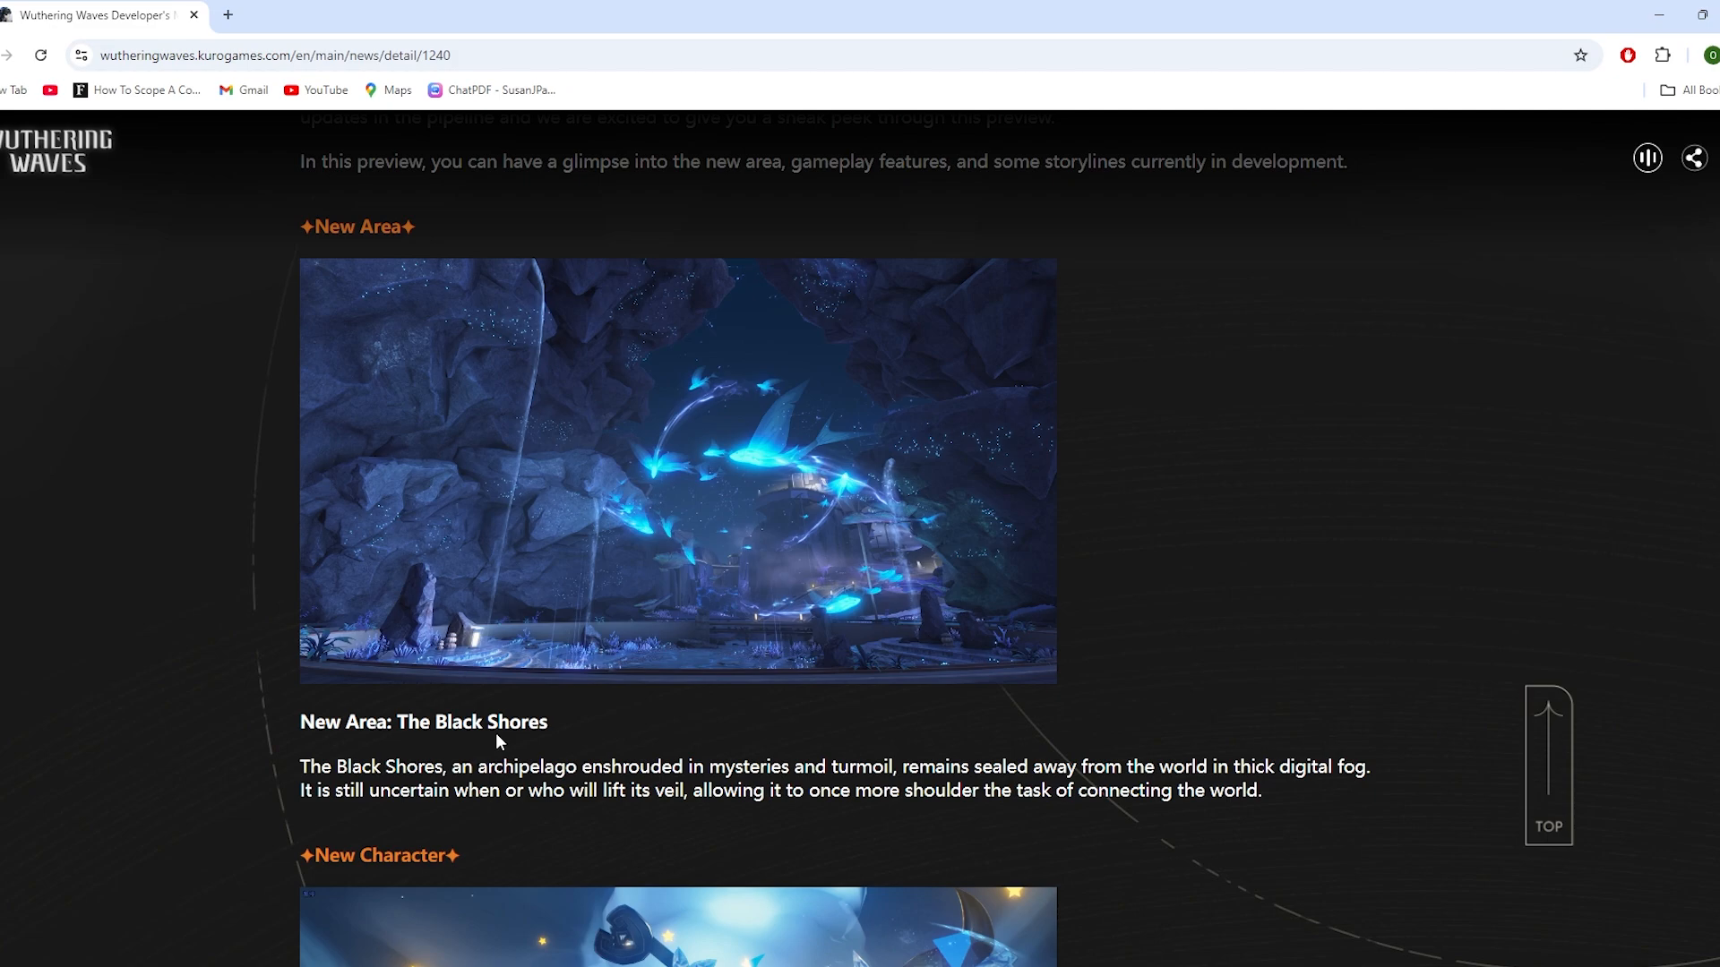
{"action": "mouse_move", "coordinate": [399, 770]}
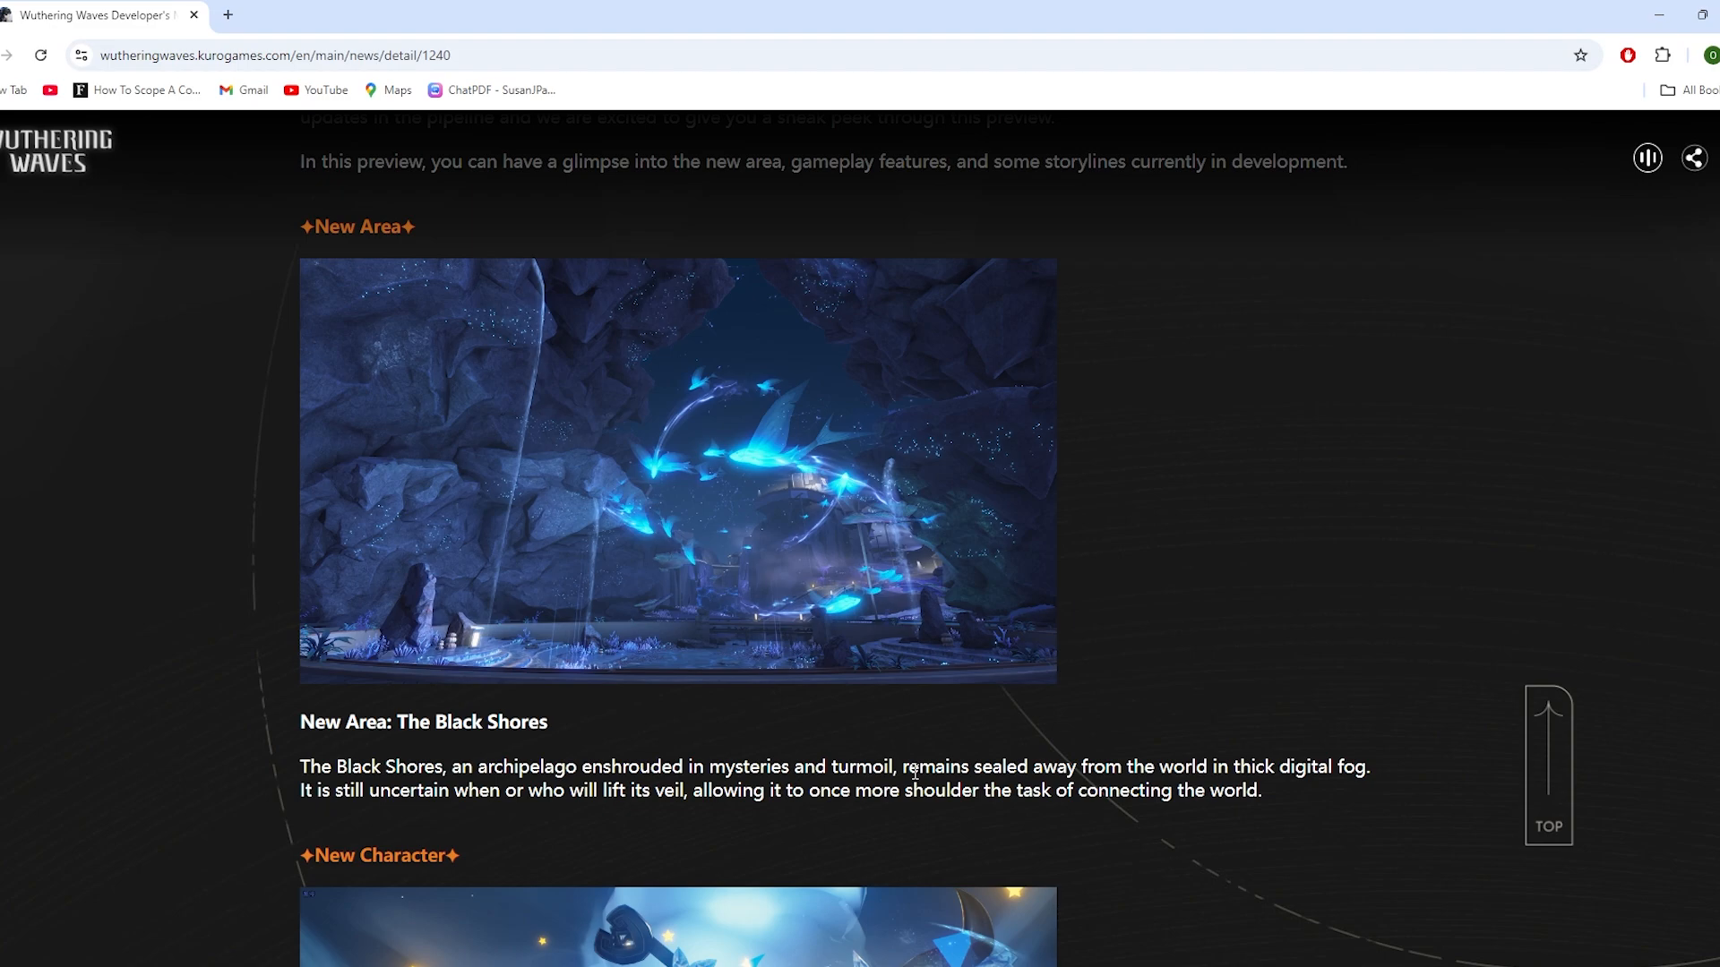
{"action": "mouse_move", "coordinate": [1257, 759]}
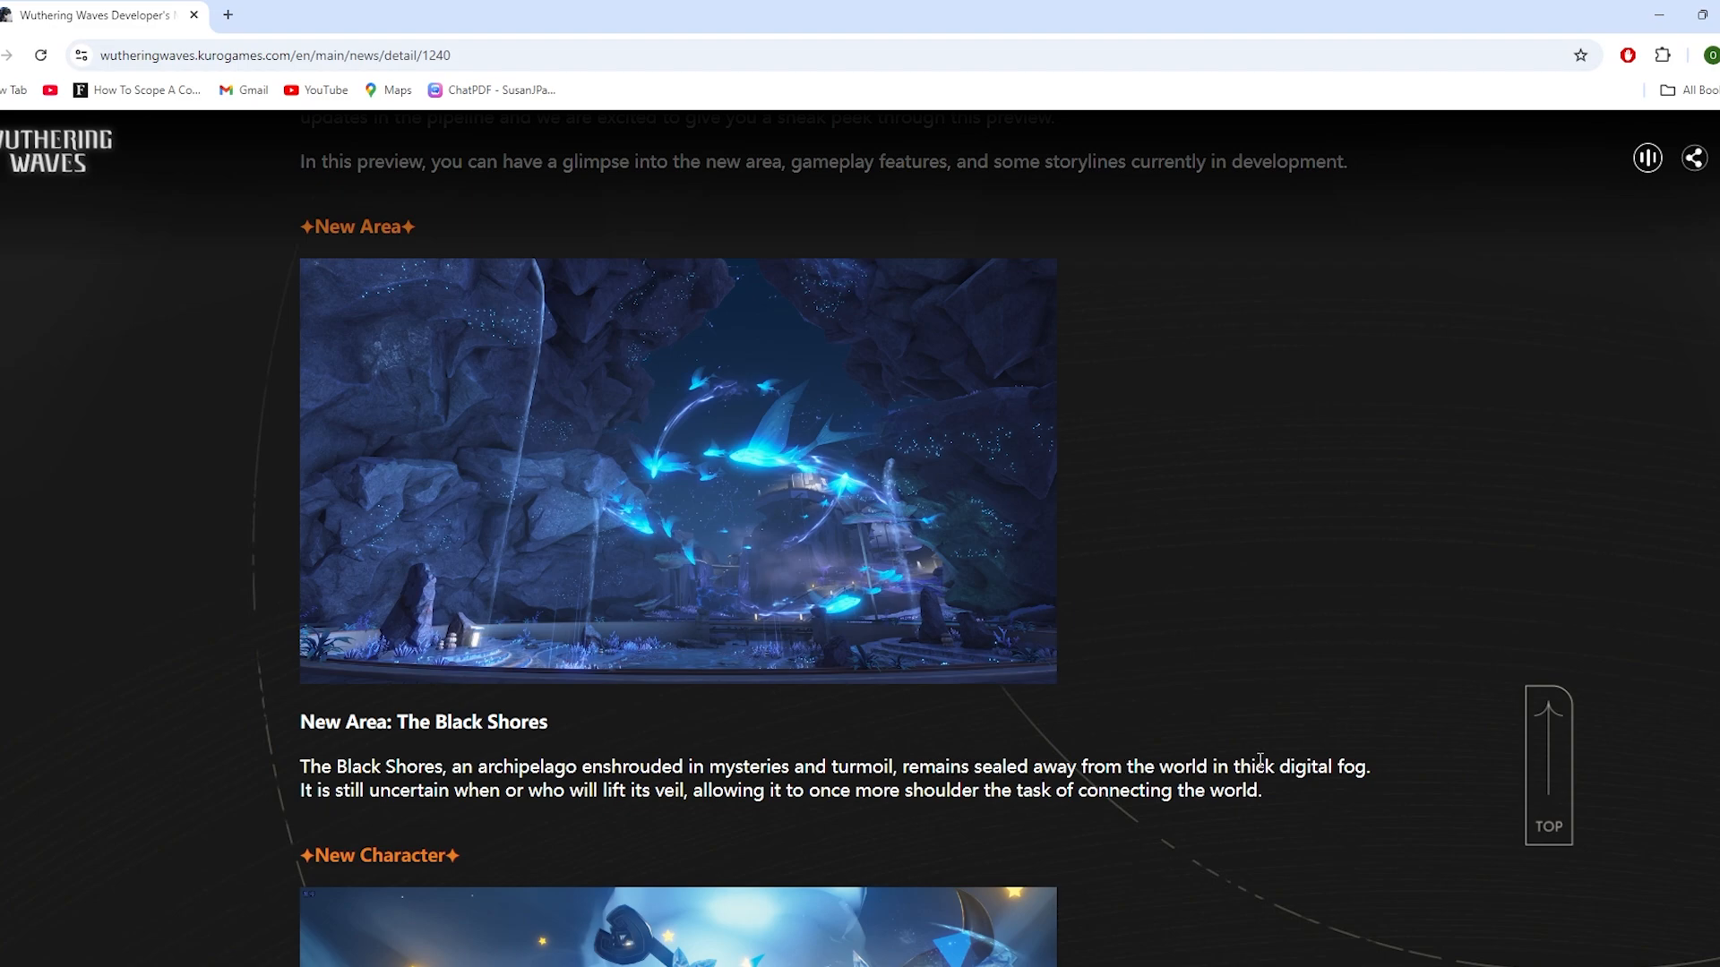
{"action": "mouse_move", "coordinate": [276, 798]}
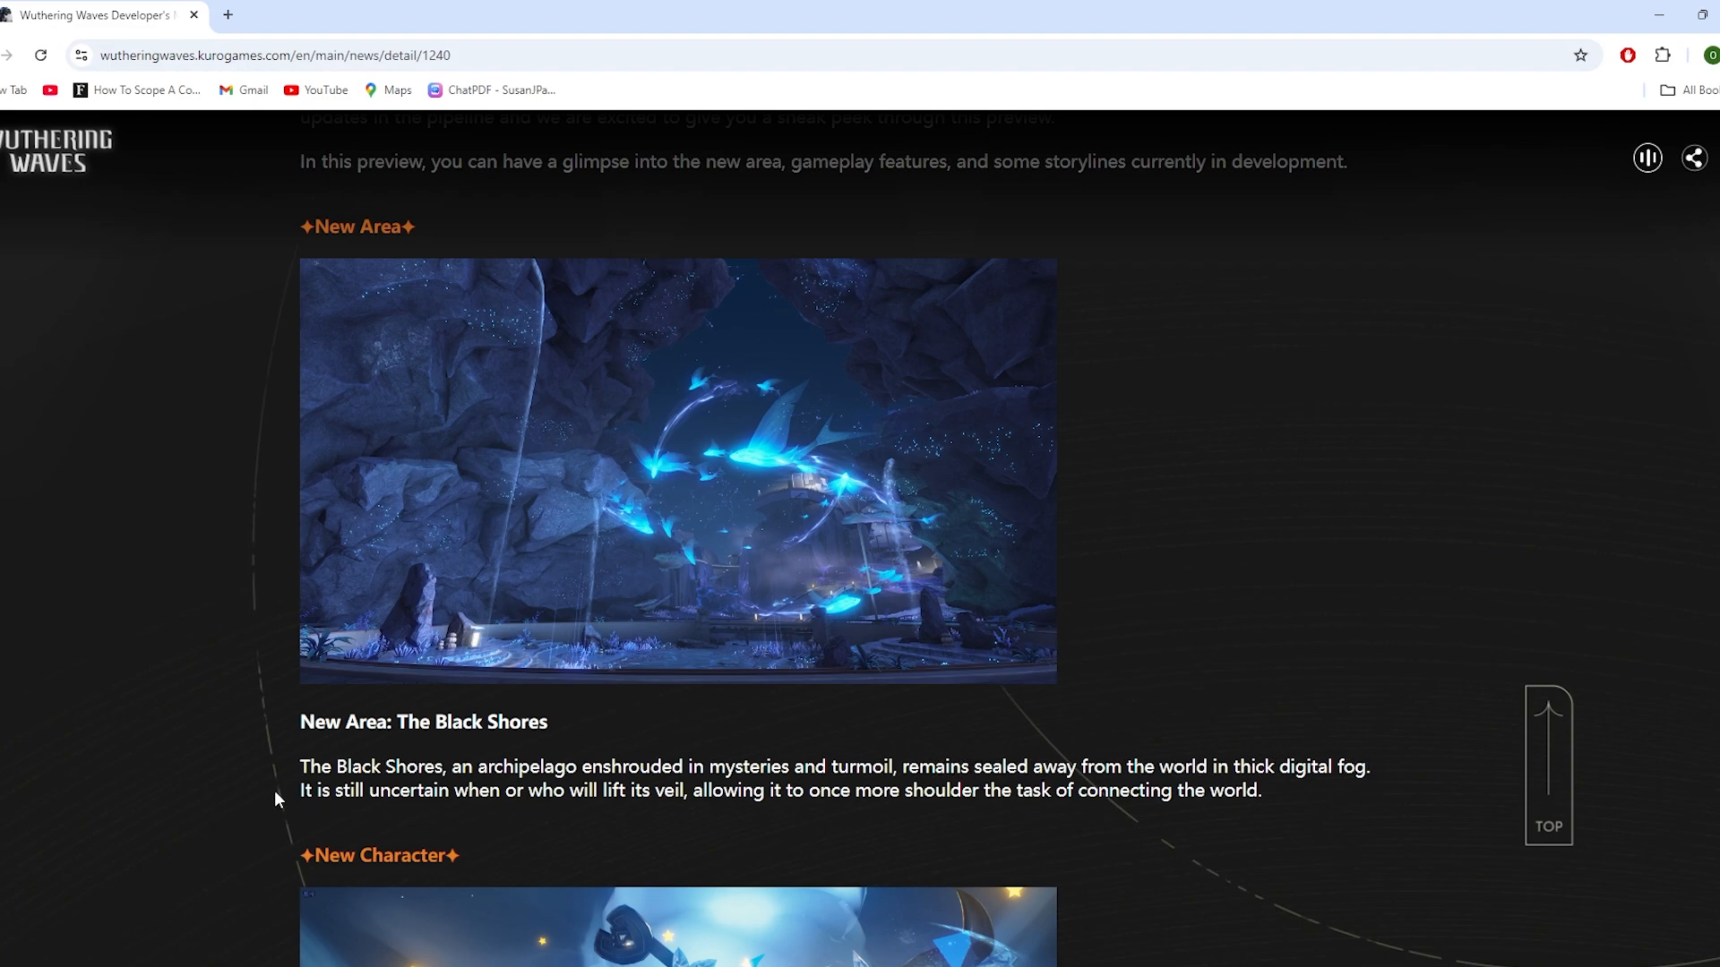
{"action": "mouse_move", "coordinate": [306, 796]}
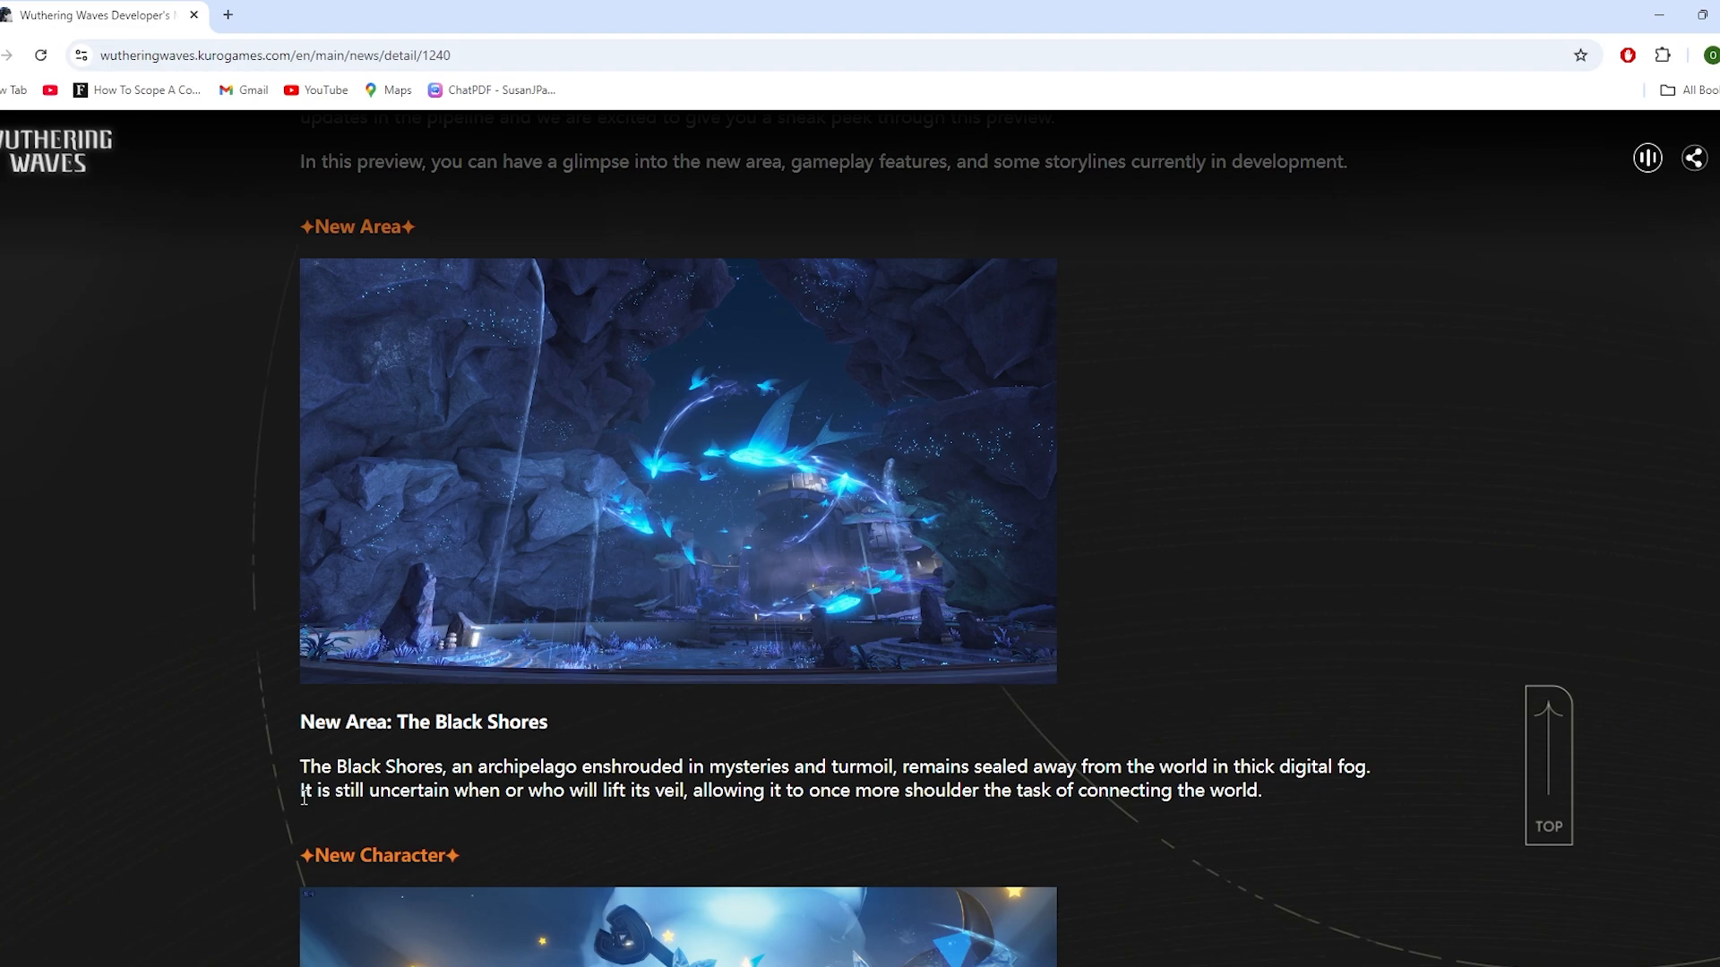
{"action": "mouse_move", "coordinate": [450, 790]}
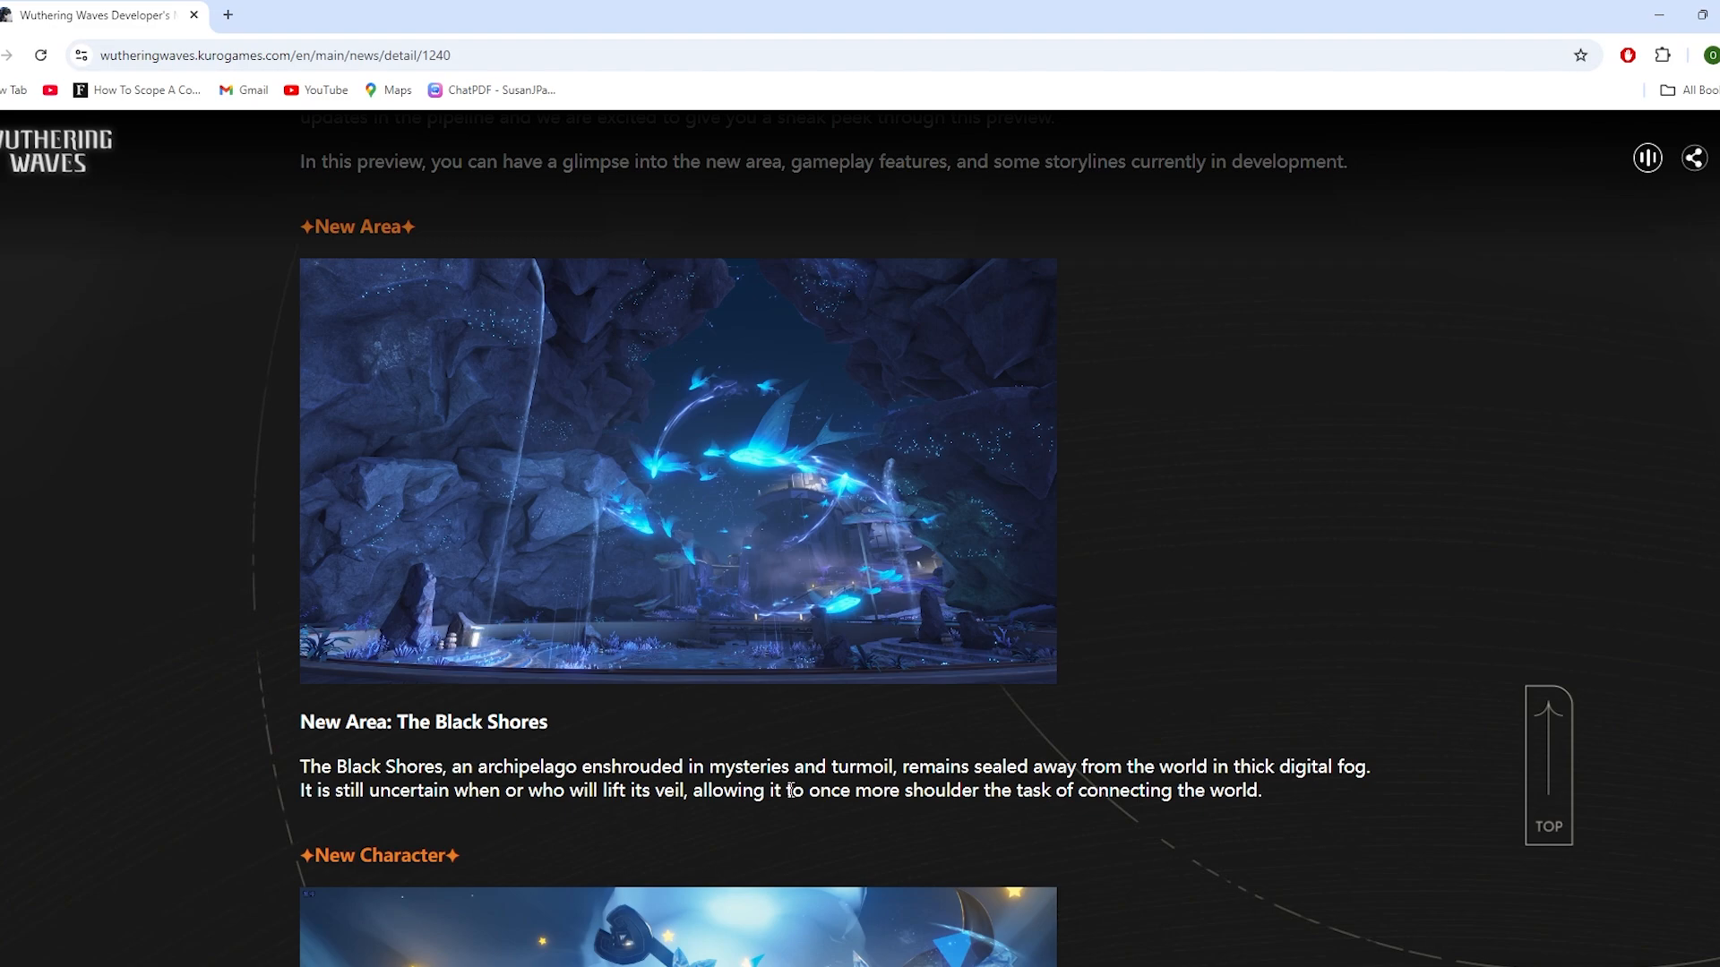
{"action": "scroll", "scroll_direction": "down", "scroll_amount": 3}
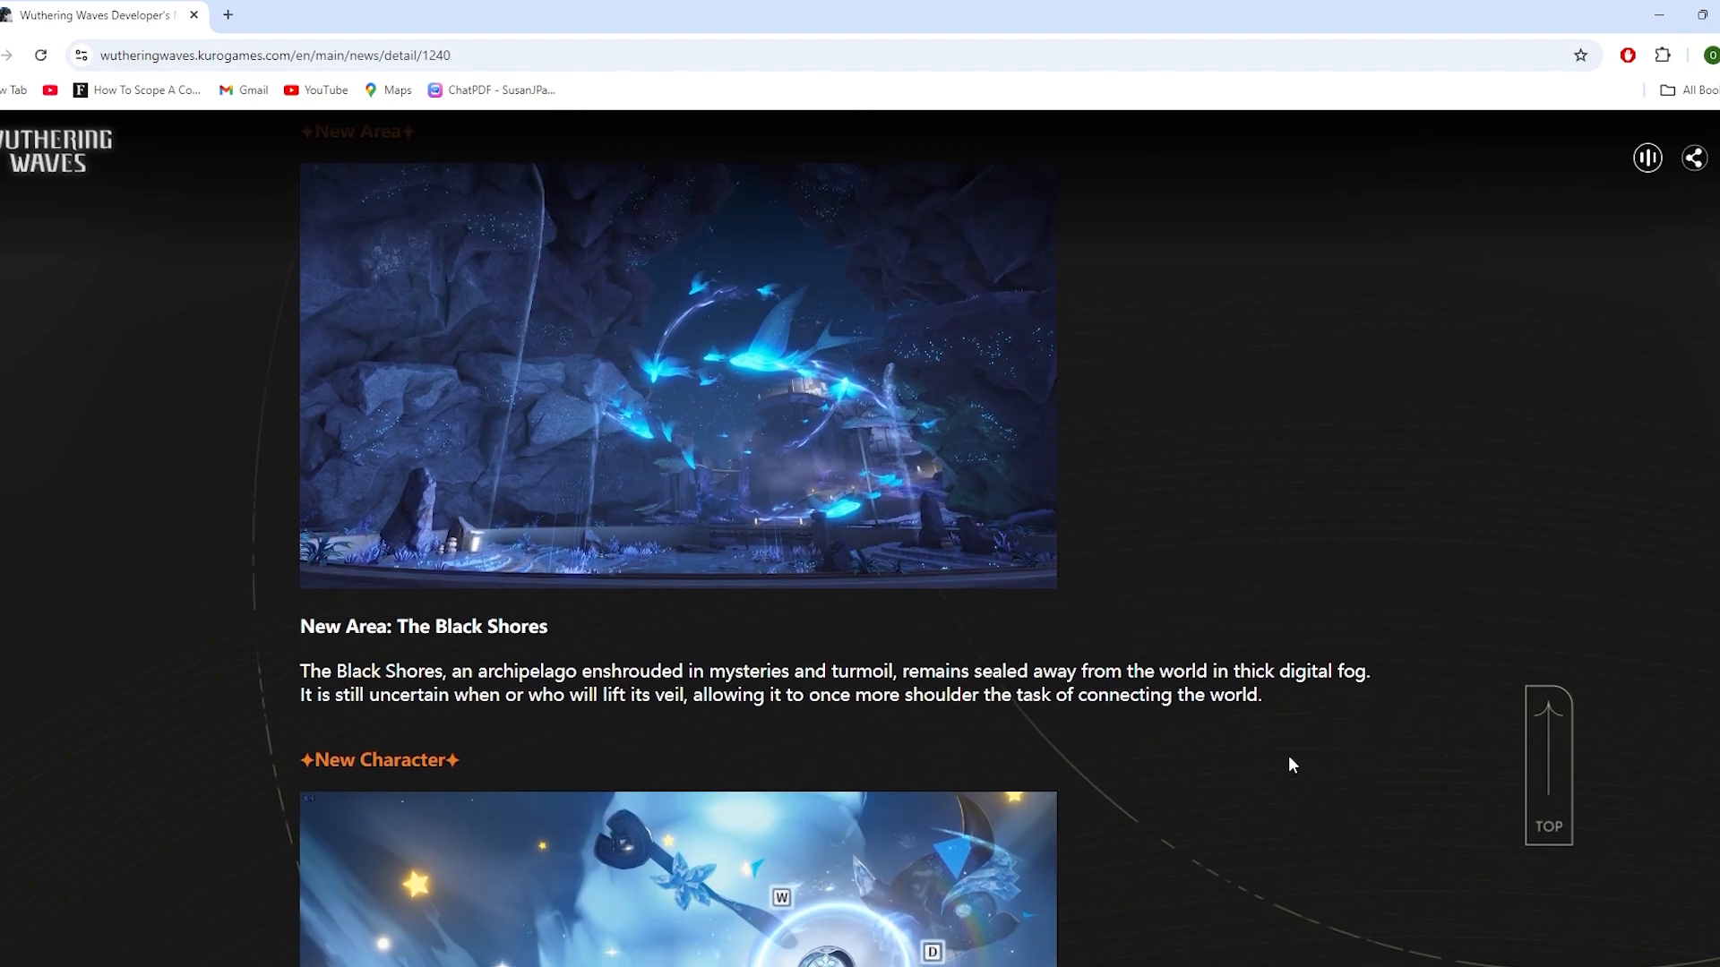
{"action": "scroll", "scroll_direction": "up", "scroll_amount": 3}
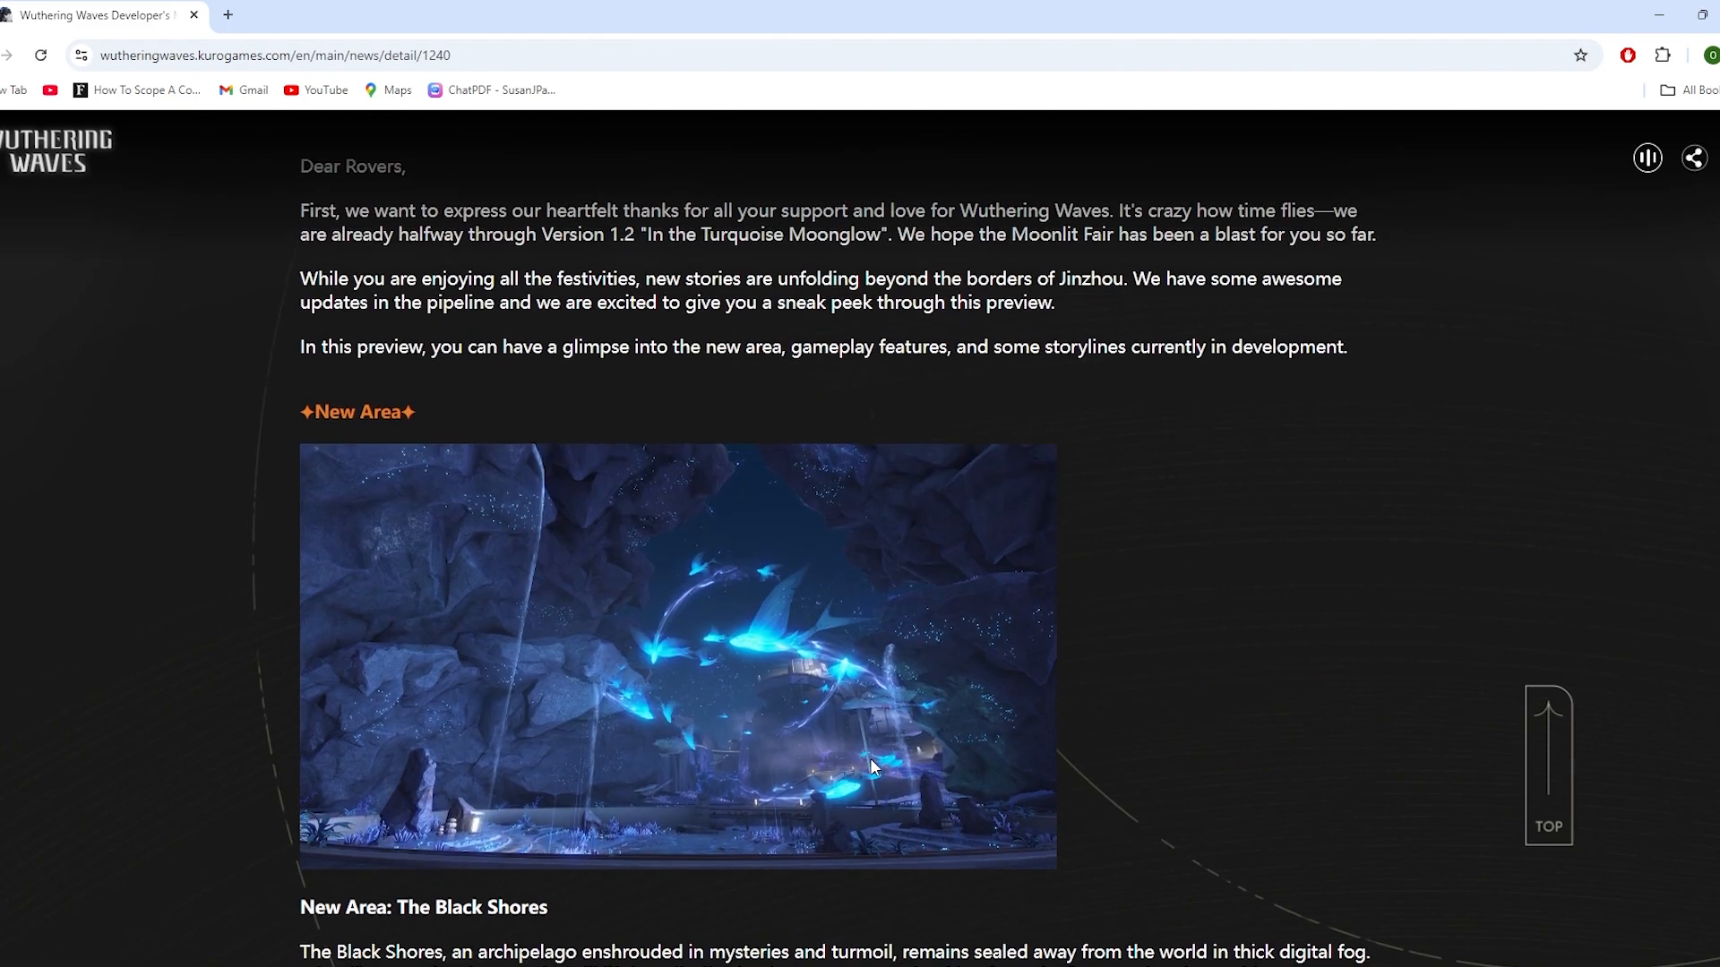
{"action": "scroll", "scroll_direction": "down", "scroll_amount": 3}
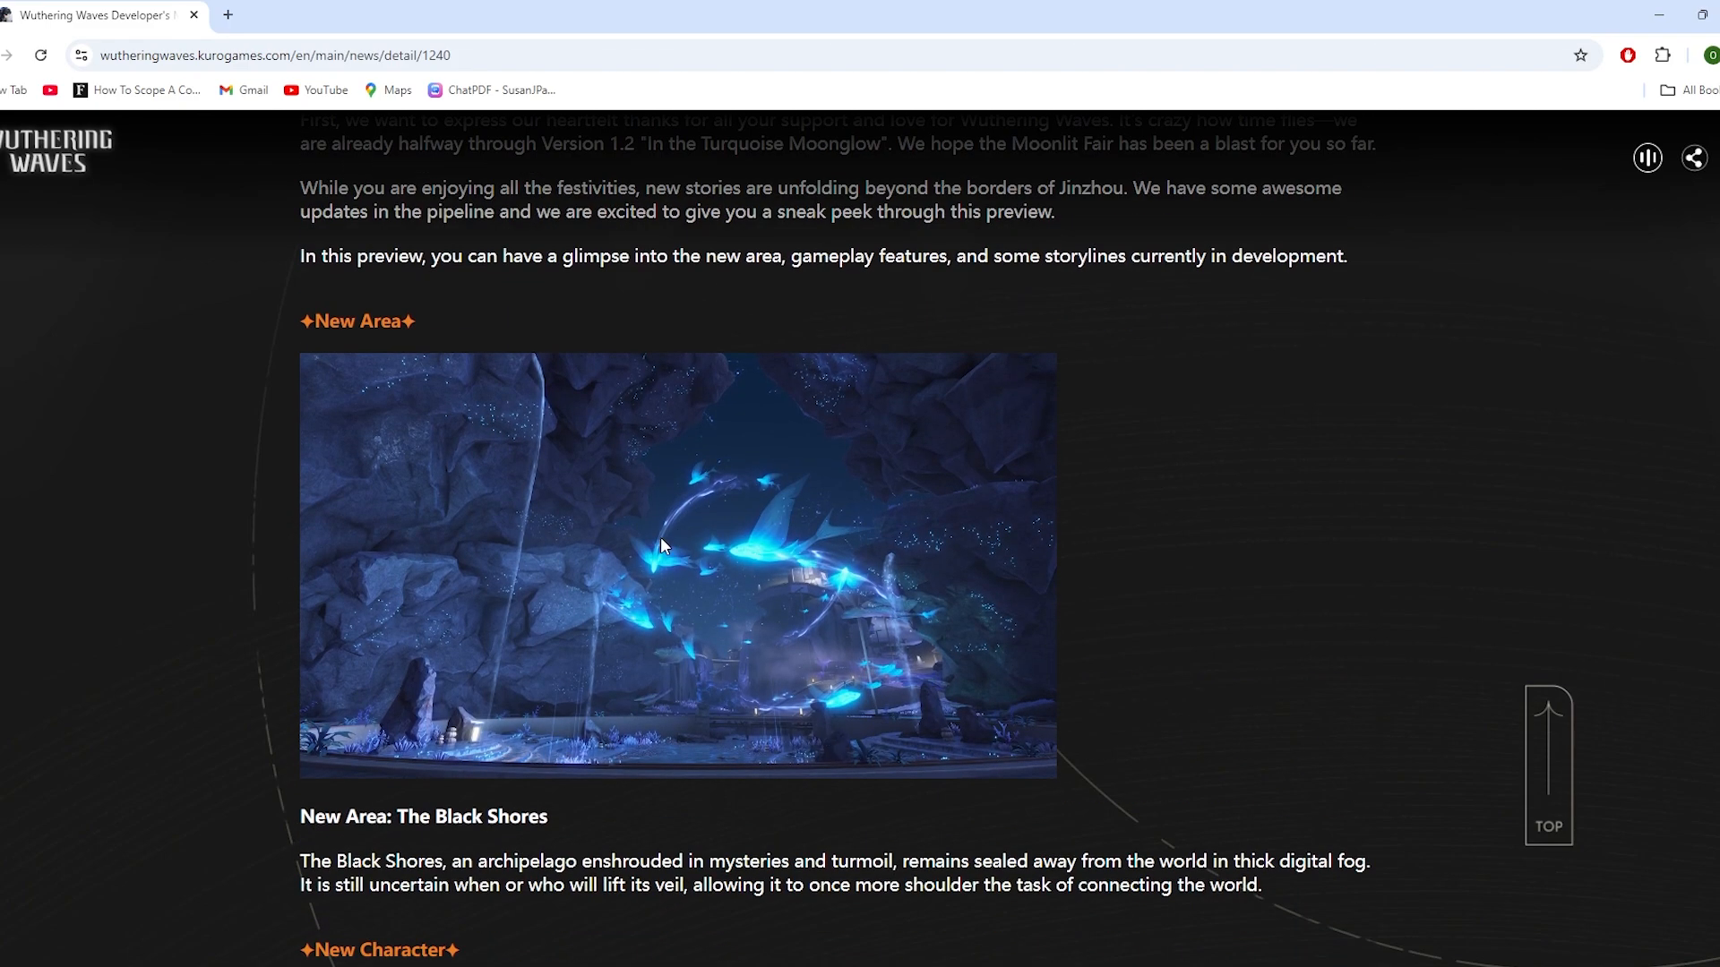
{"action": "mouse_move", "coordinate": [828, 716]}
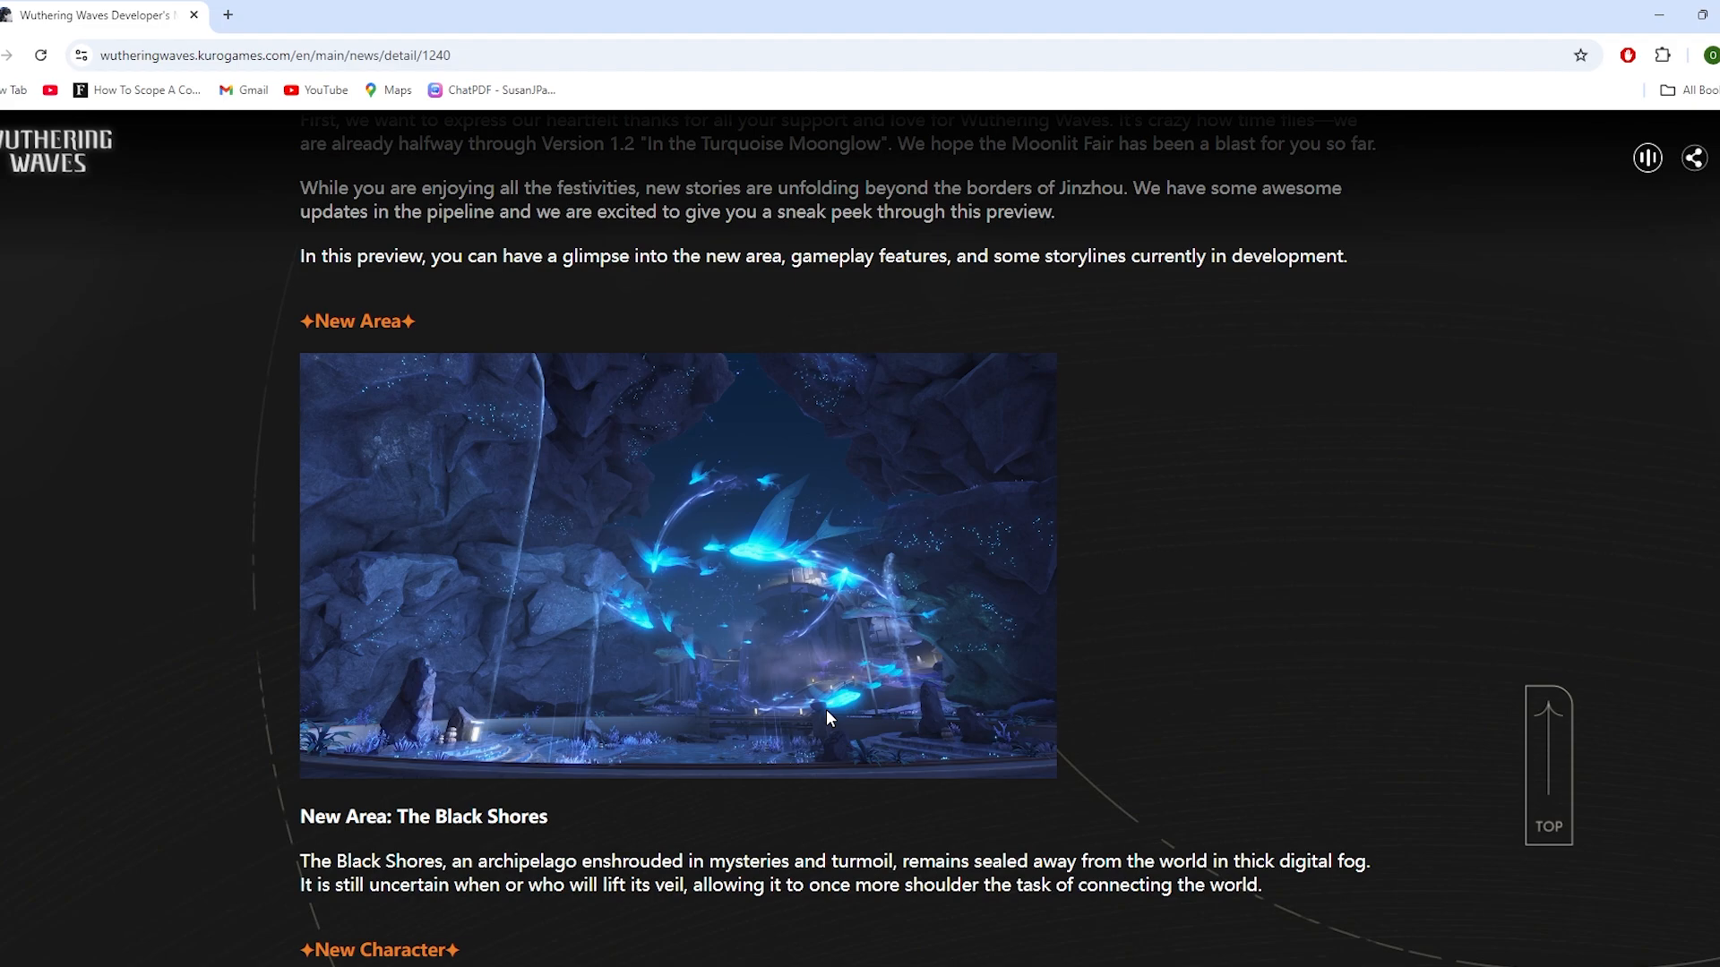
{"action": "scroll", "scroll_direction": "down", "scroll_amount": 3}
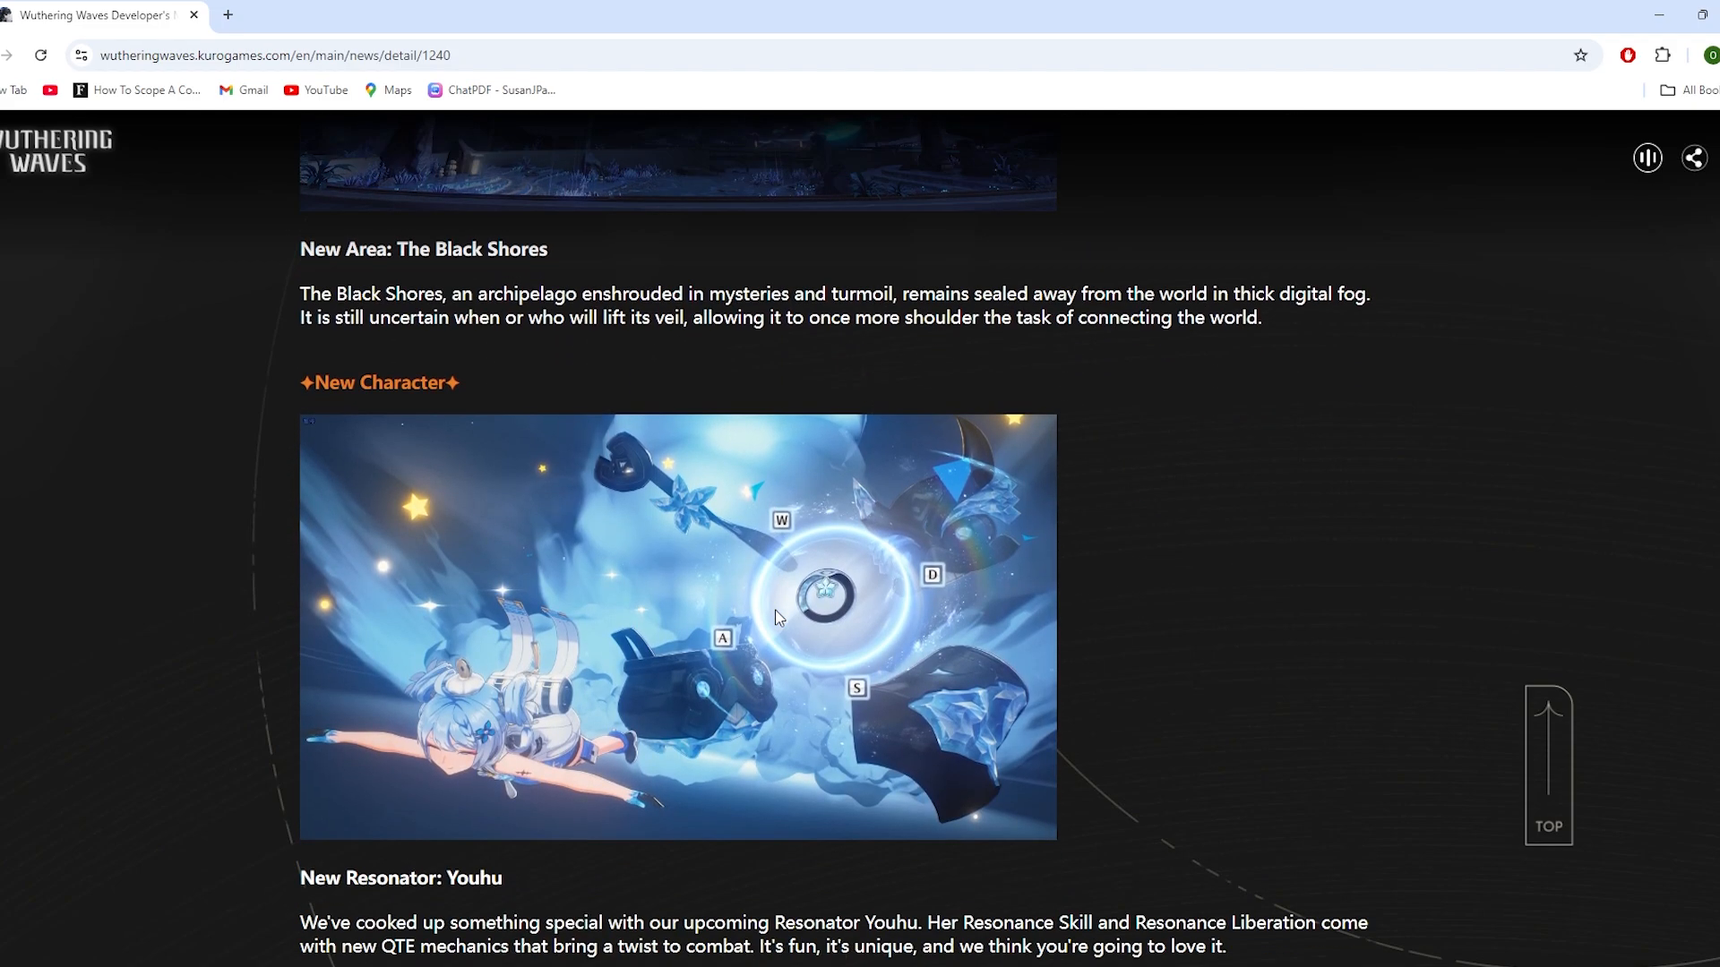
{"action": "scroll", "scroll_direction": "down", "scroll_amount": 3}
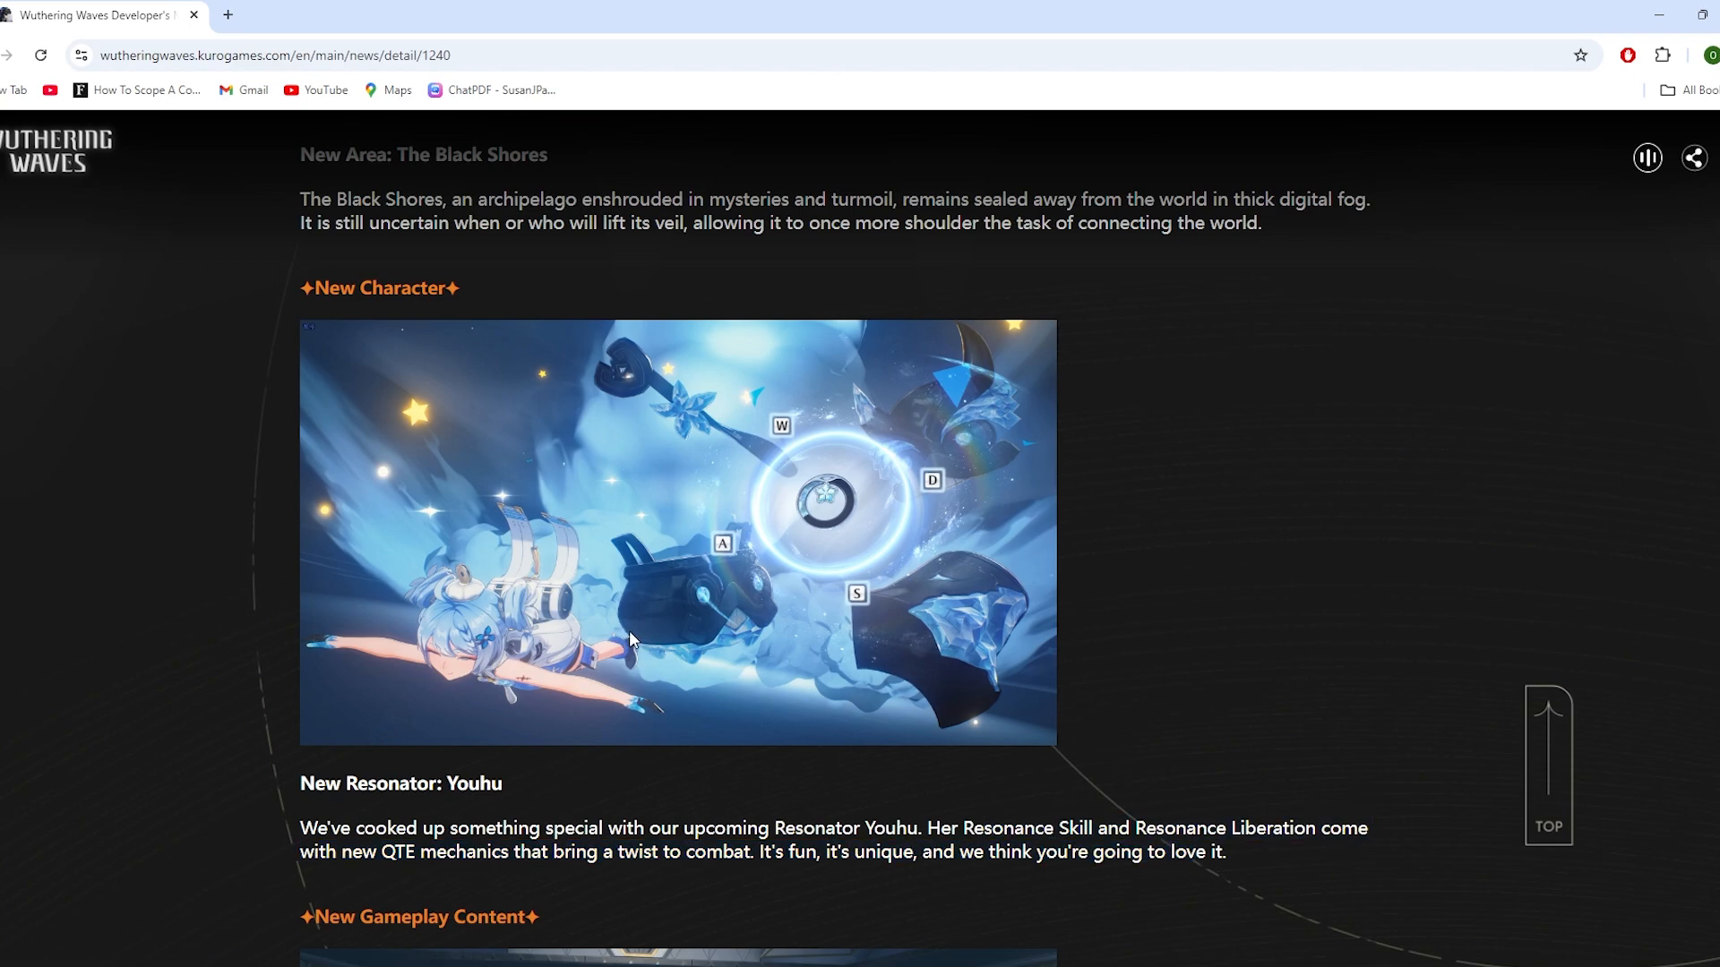
{"action": "mouse_move", "coordinate": [609, 668]}
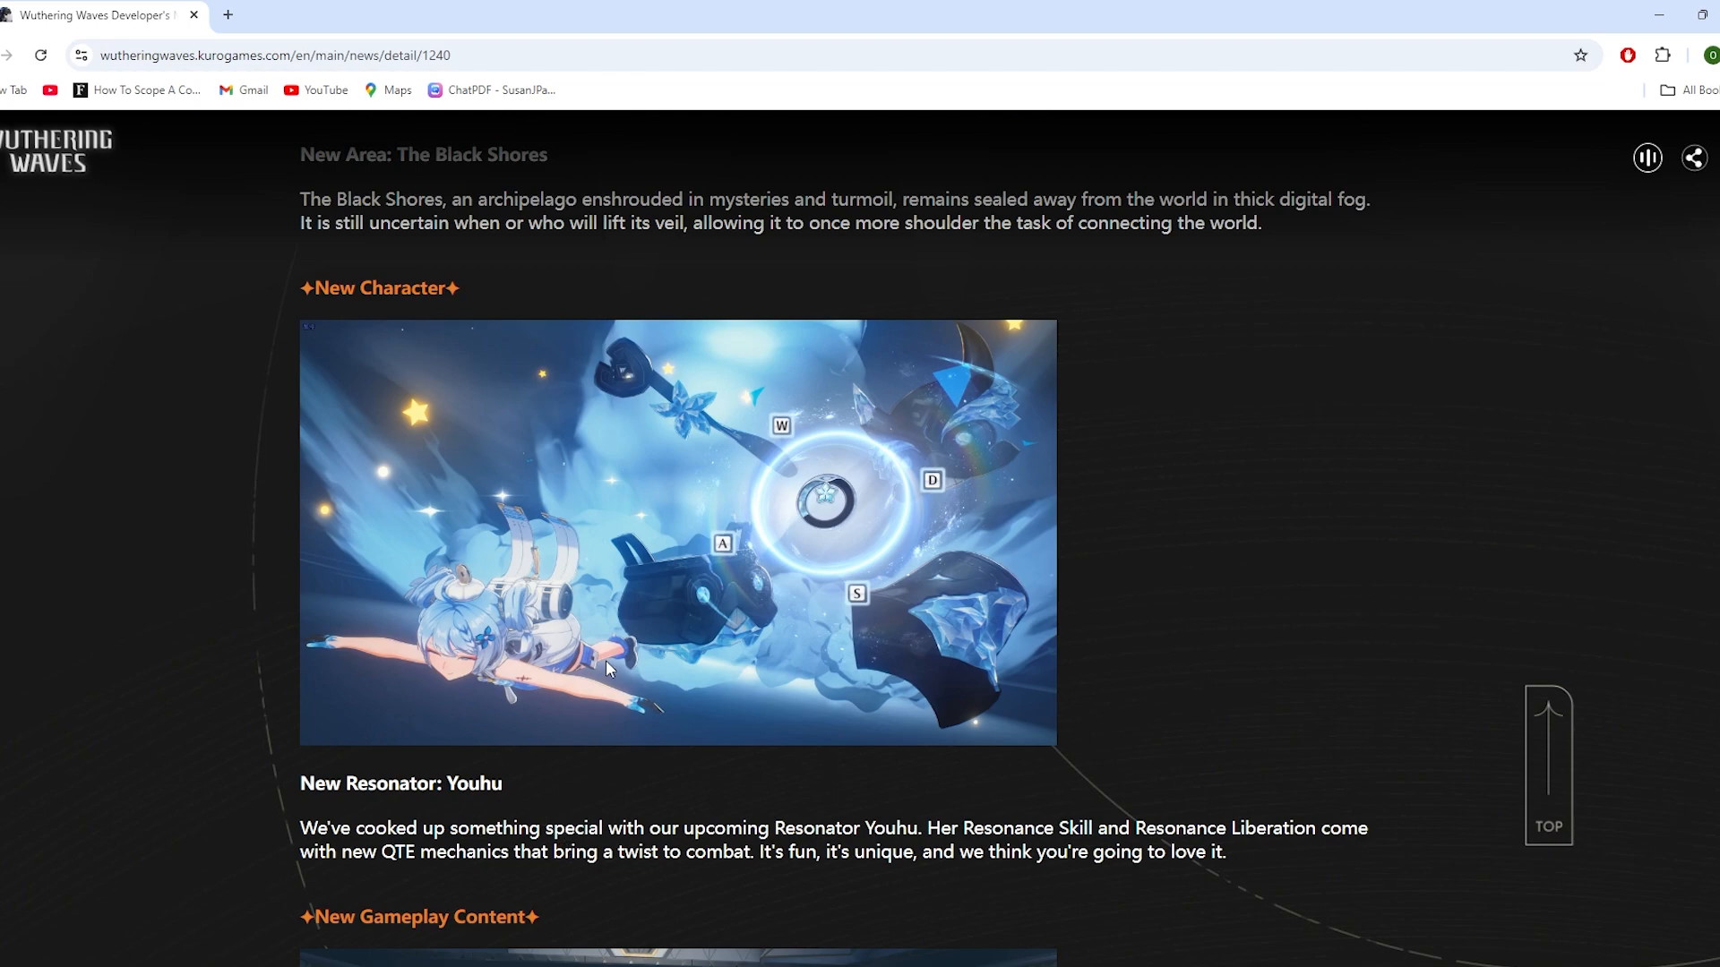
{"action": "mouse_move", "coordinate": [686, 679]}
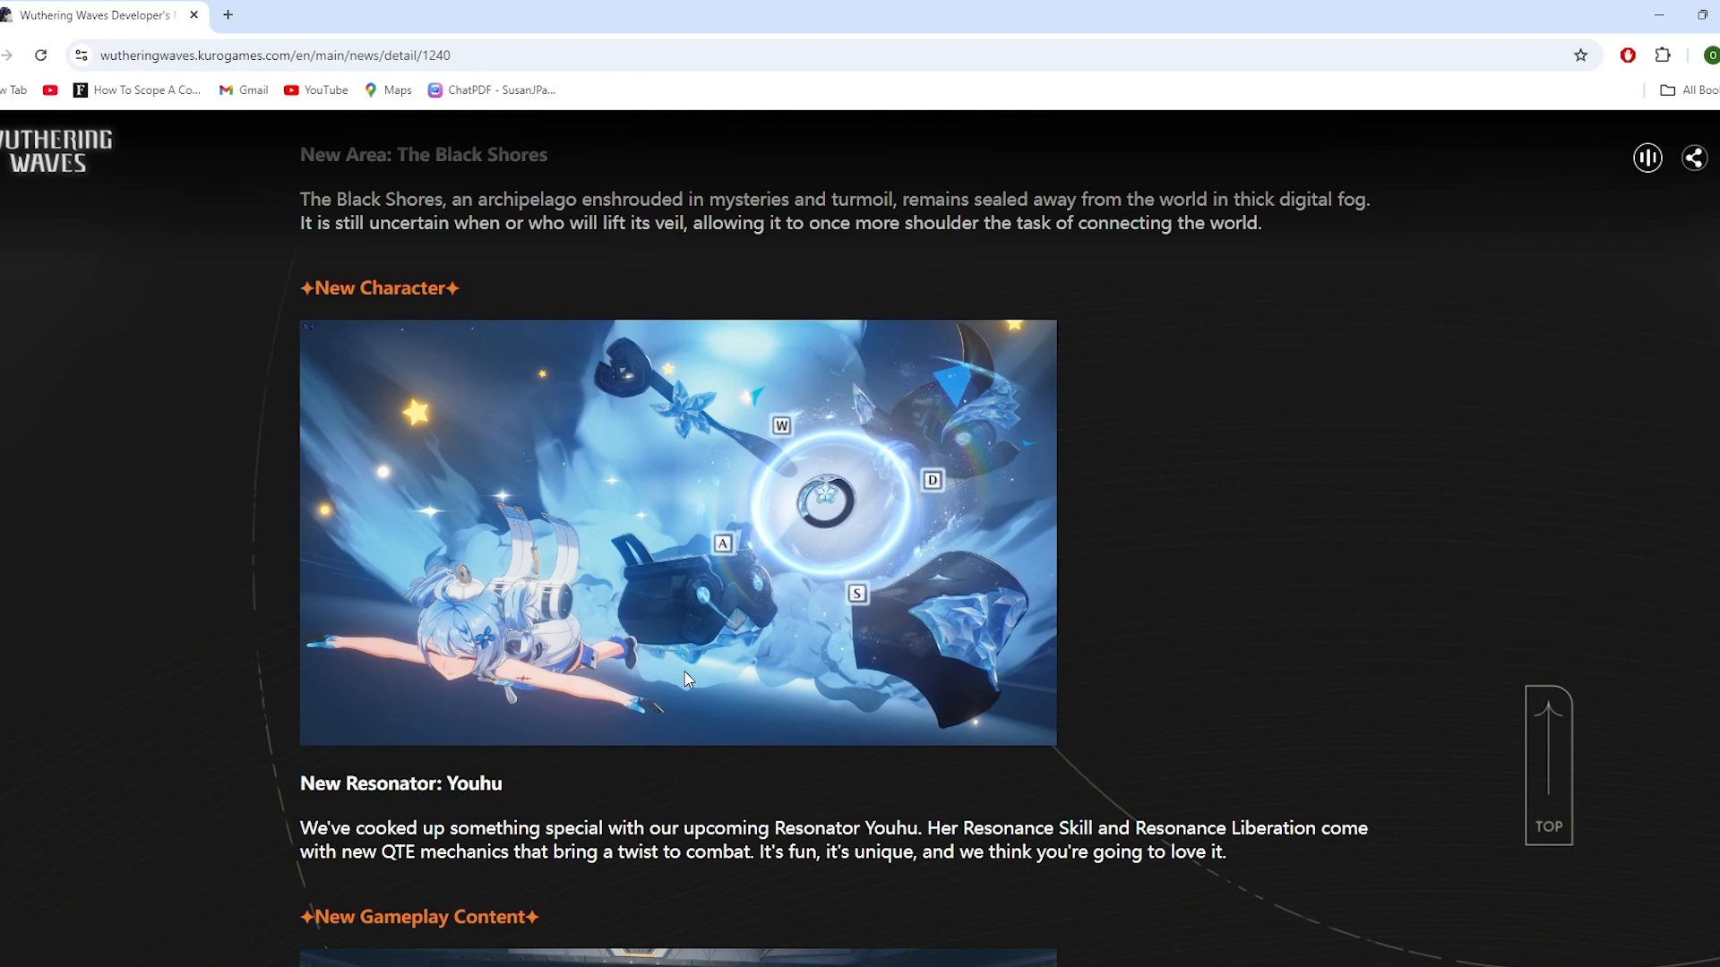
{"action": "scroll", "scroll_direction": "down", "scroll_amount": 3}
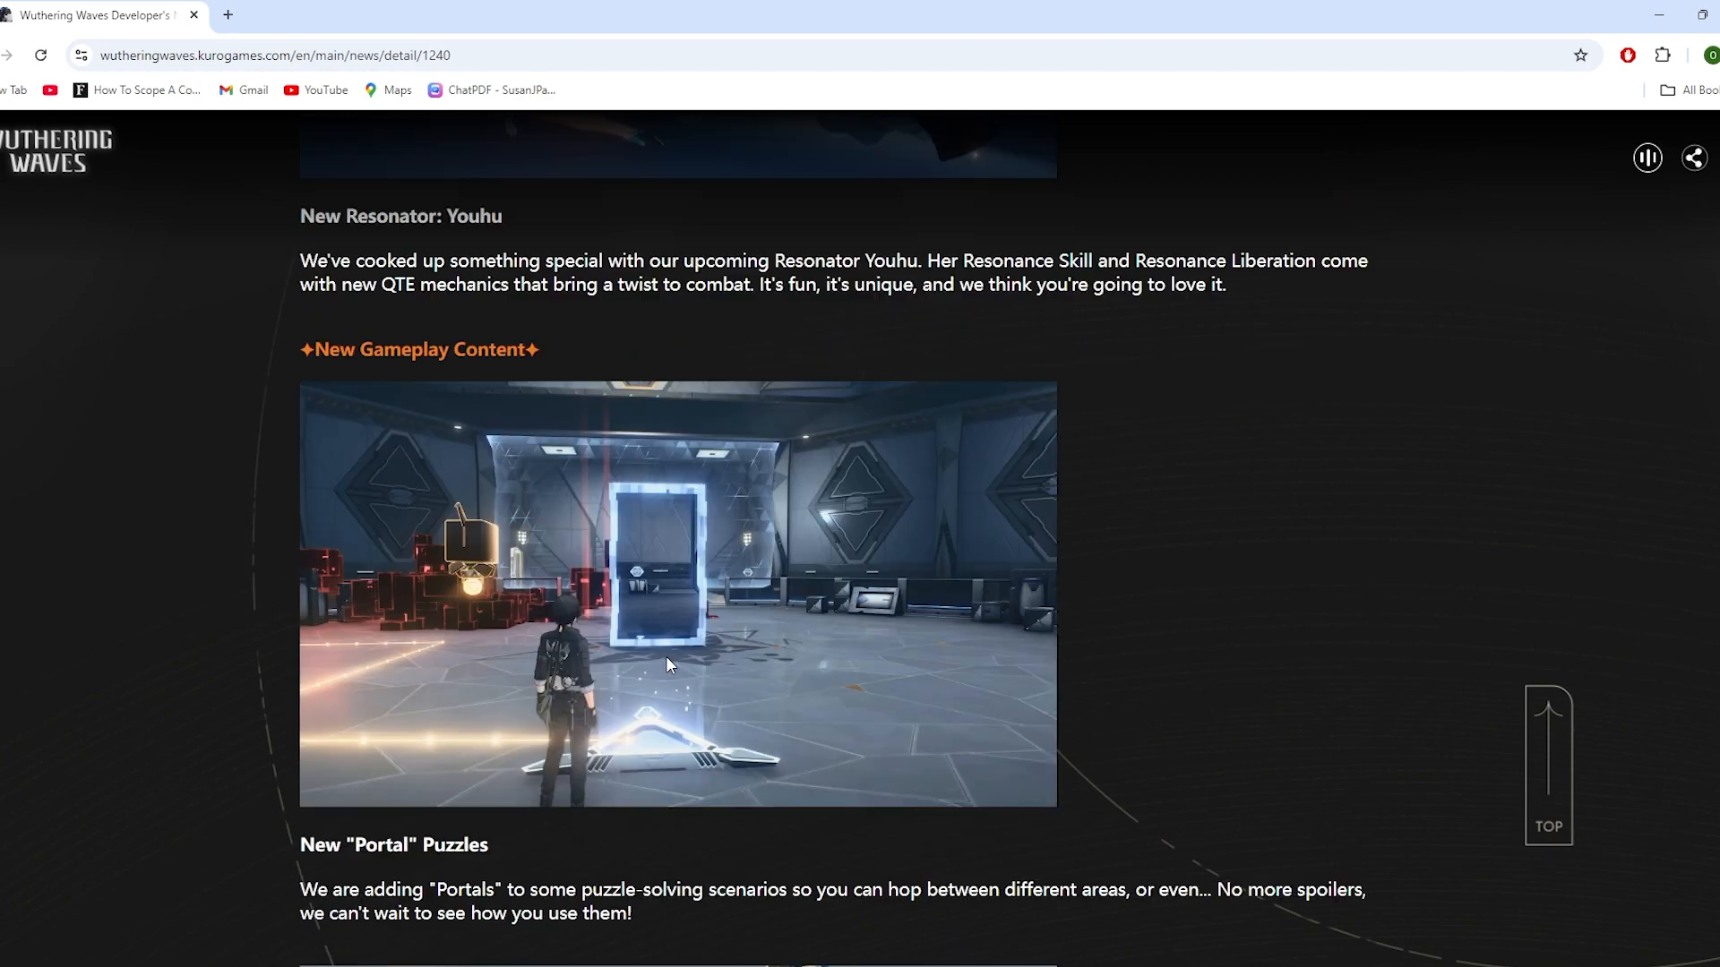
{"action": "mouse_move", "coordinate": [477, 874]}
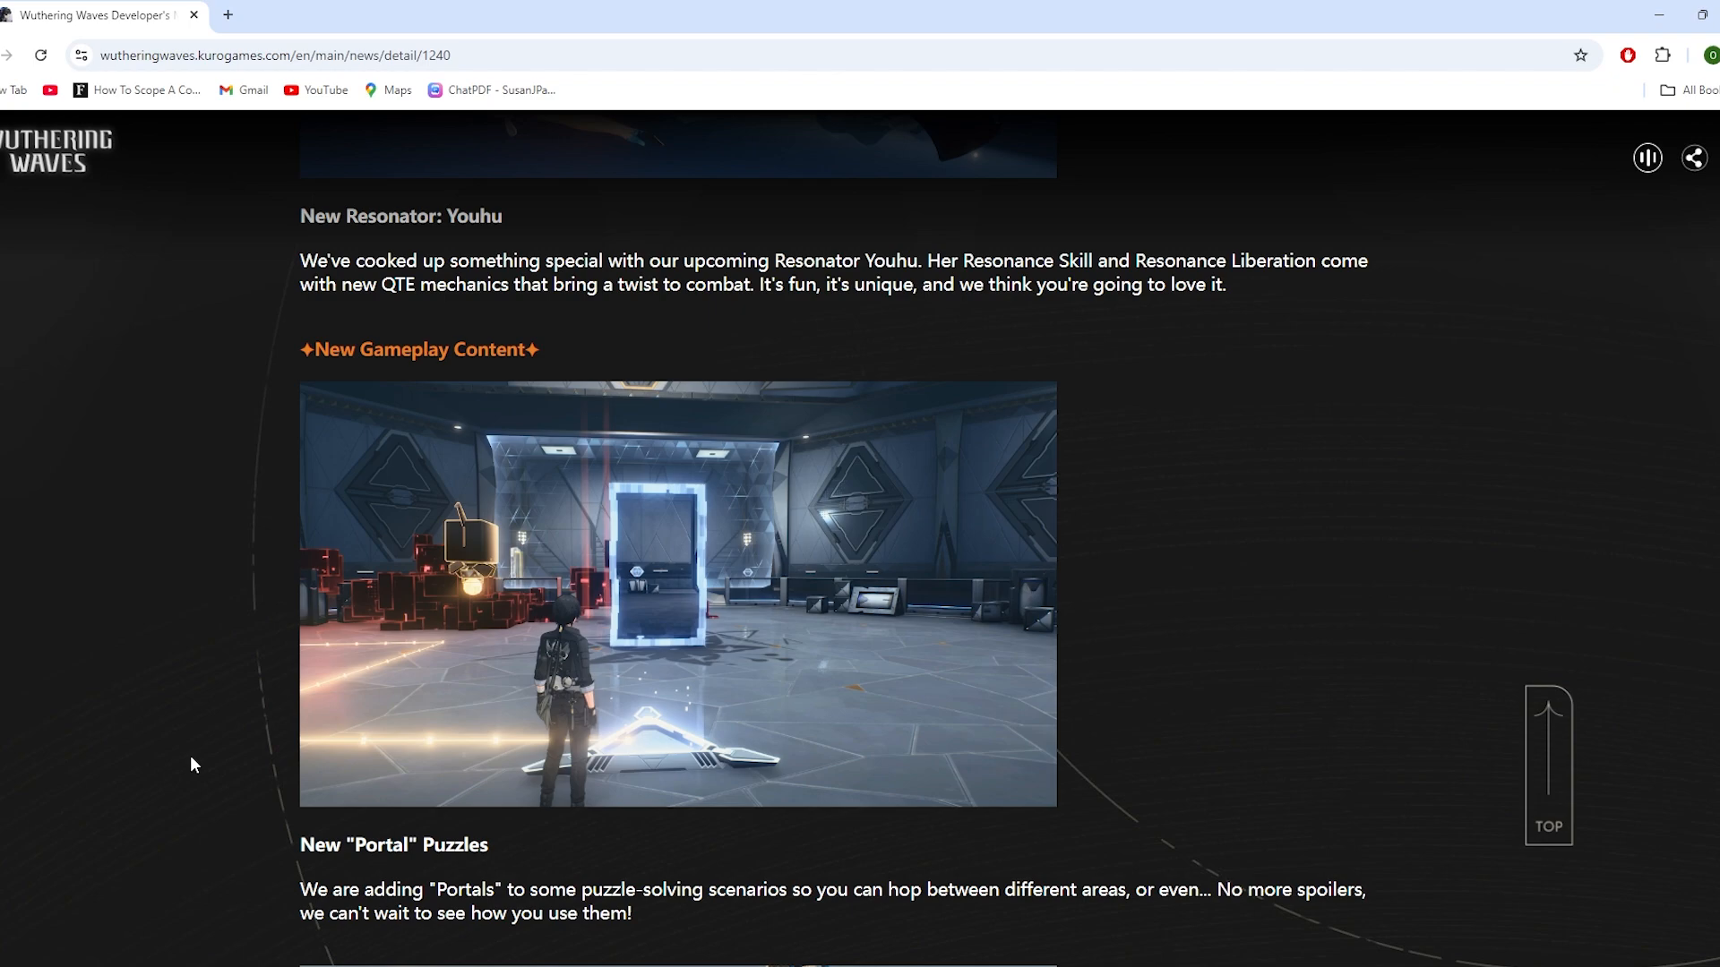
{"action": "scroll", "scroll_direction": "down", "scroll_amount": 3}
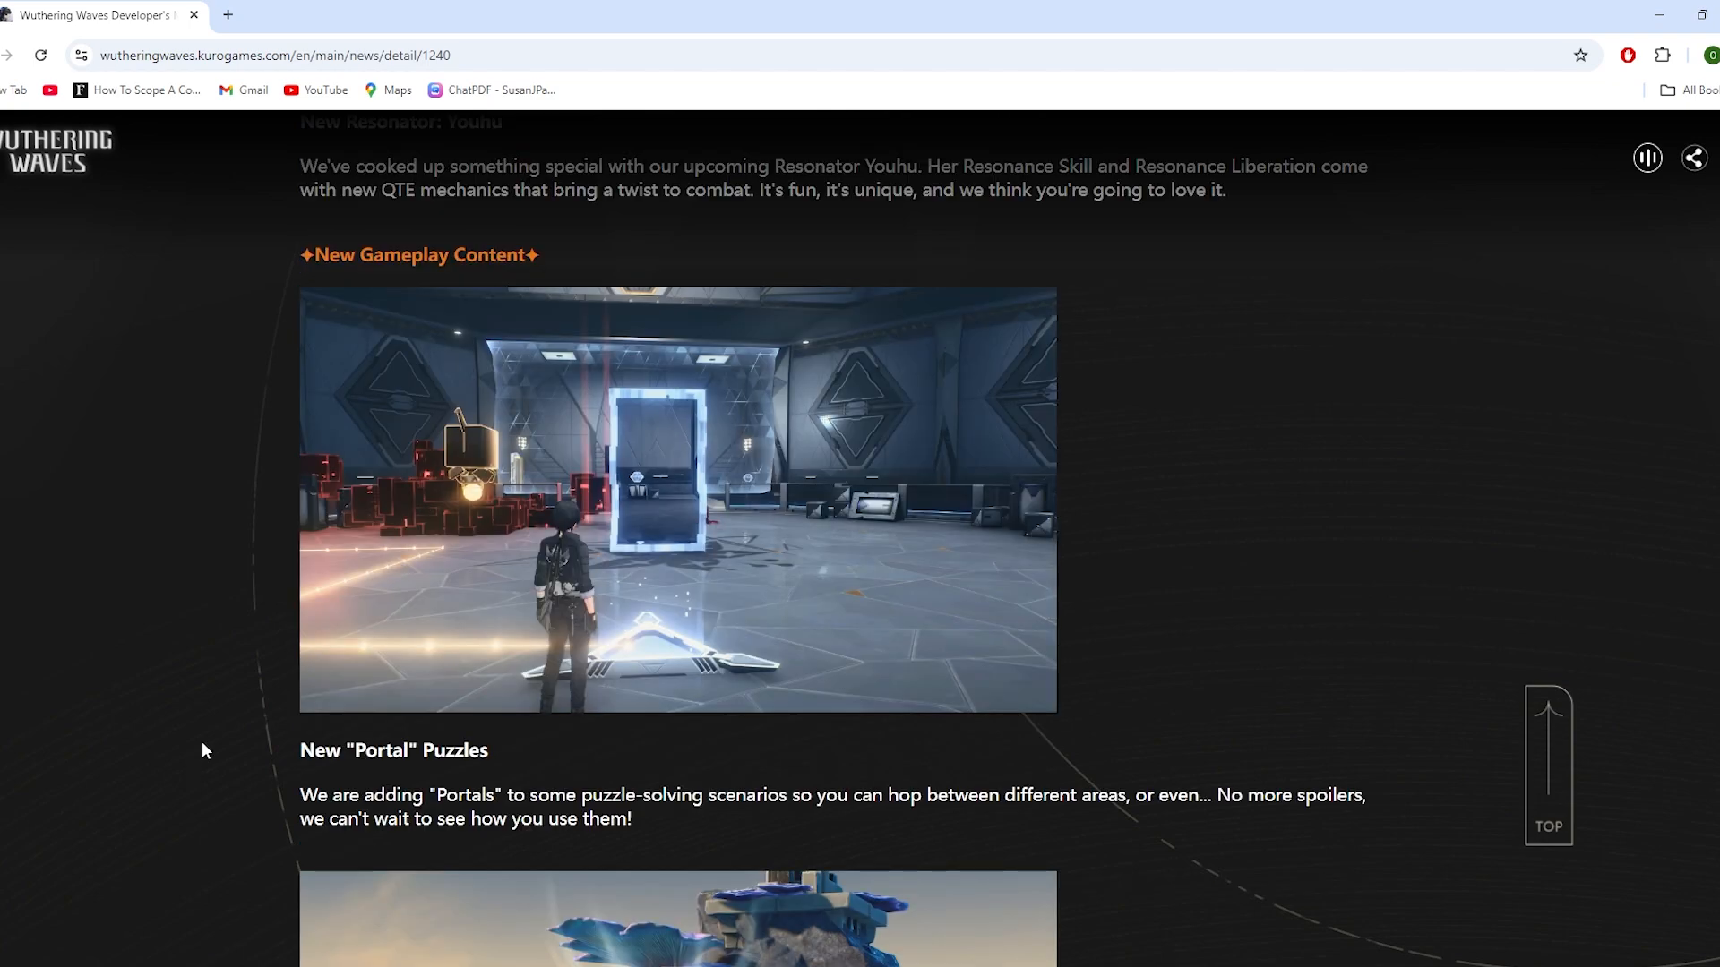
{"action": "mouse_move", "coordinate": [303, 713]}
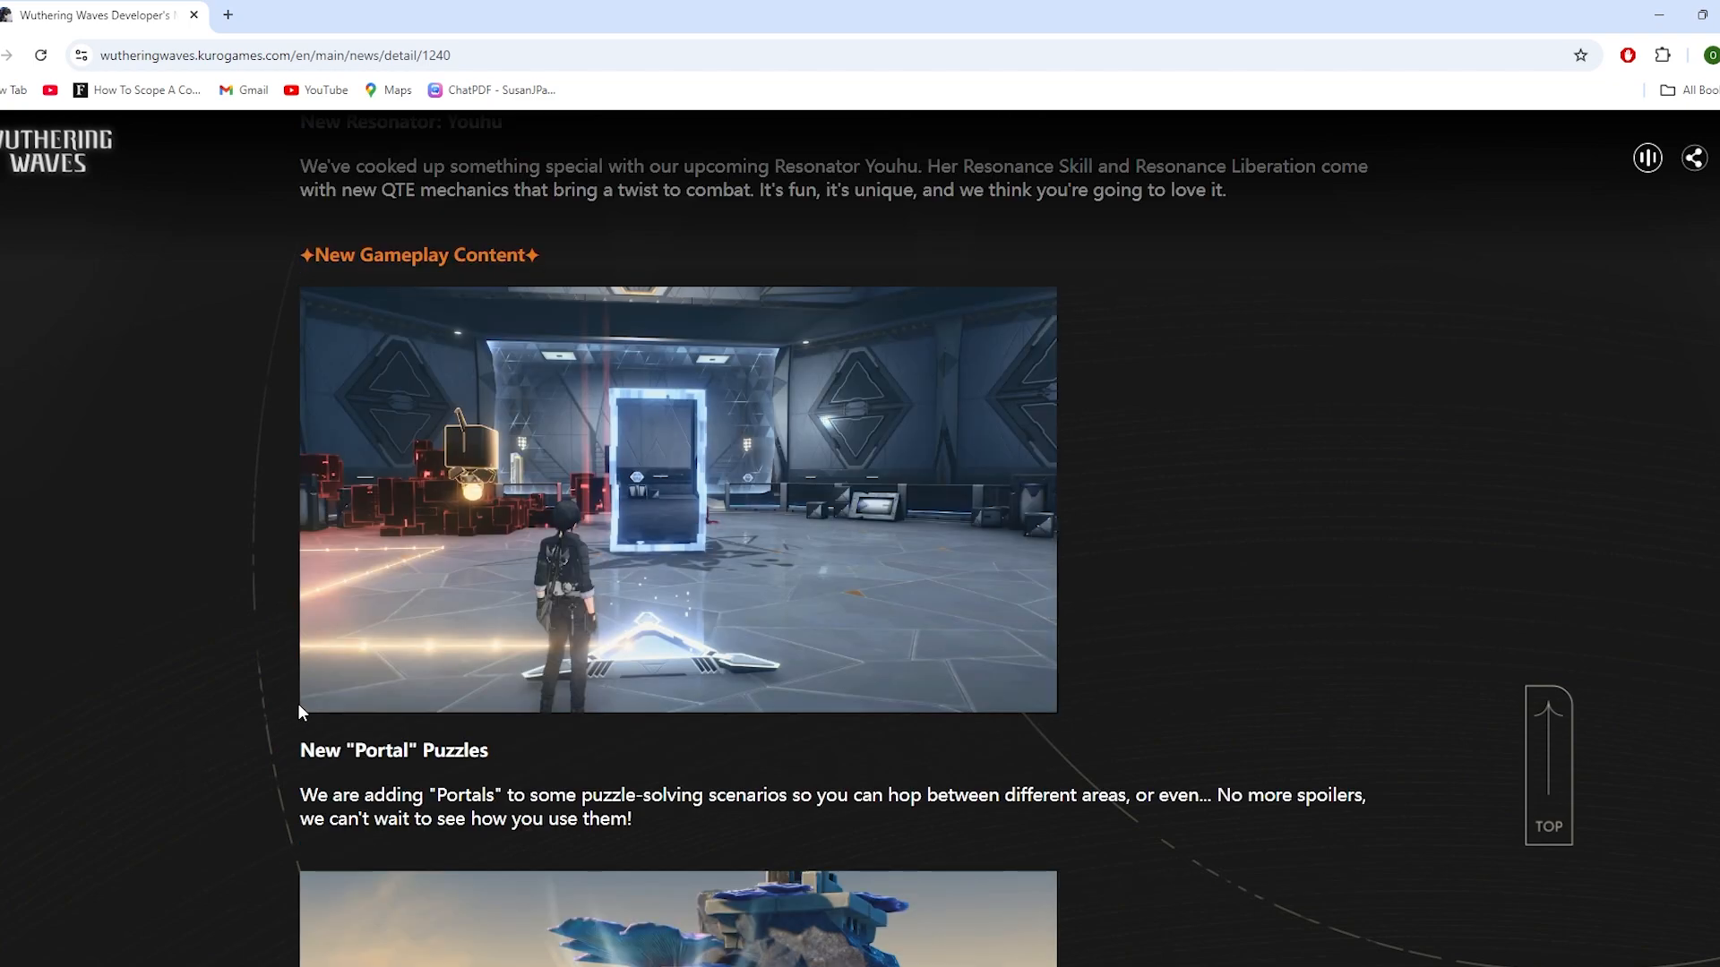
{"action": "mouse_move", "coordinate": [686, 824]}
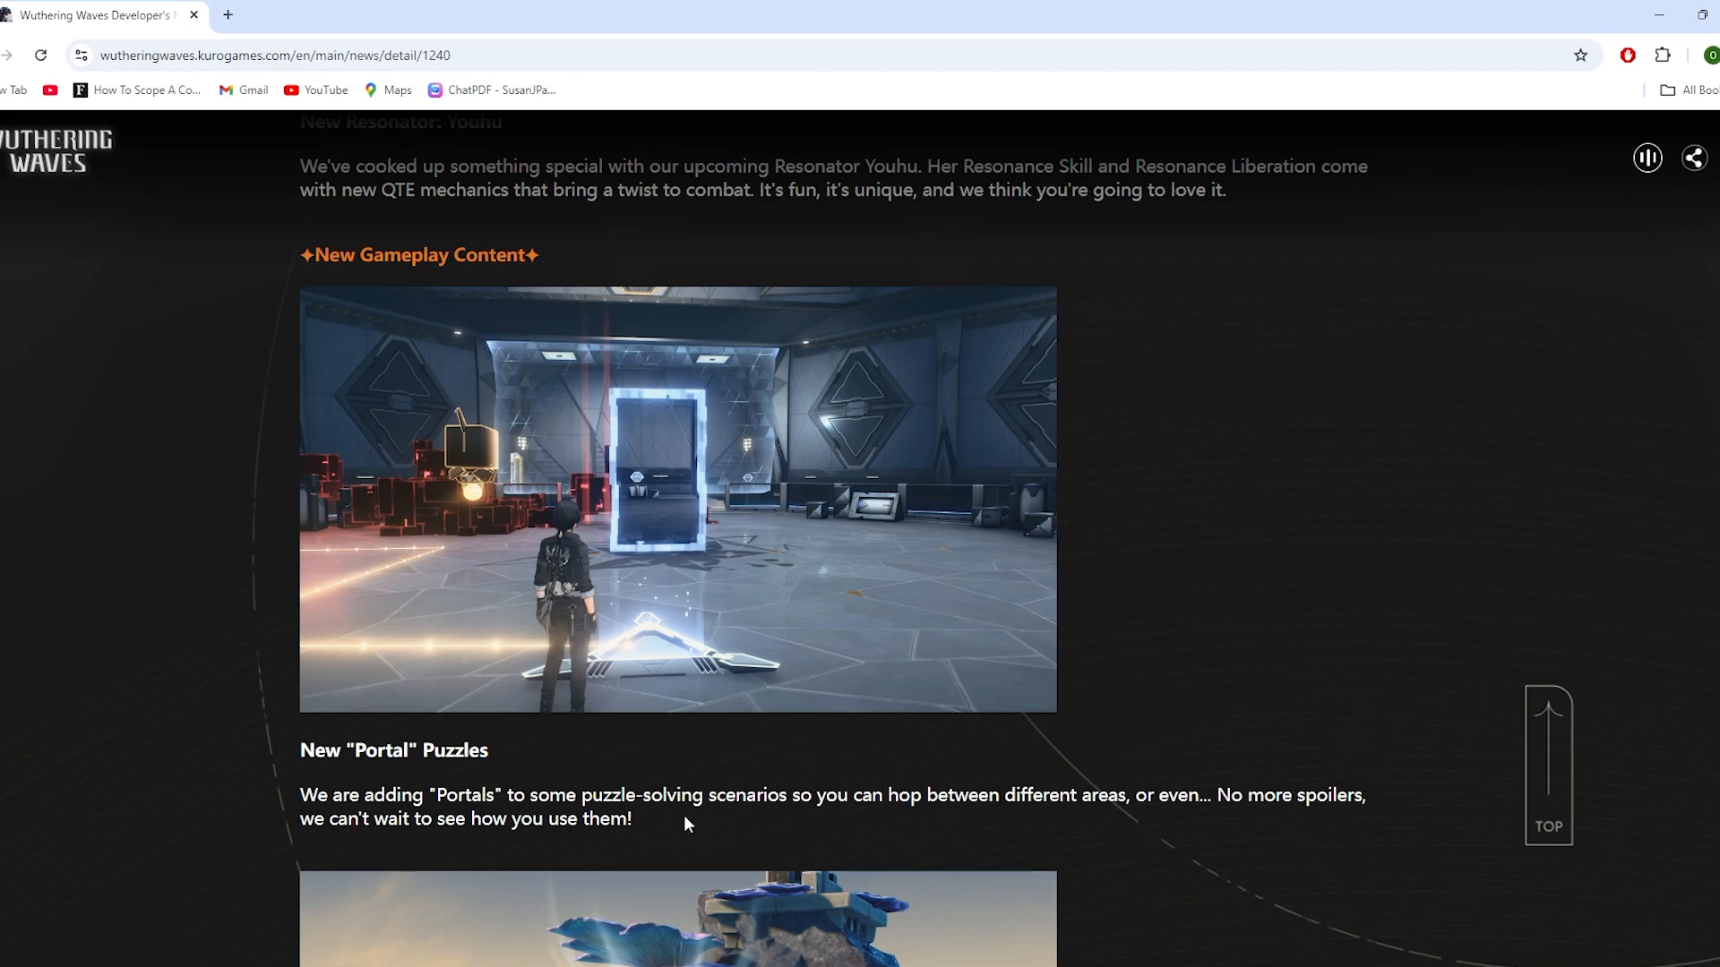
{"action": "mouse_move", "coordinate": [876, 781]}
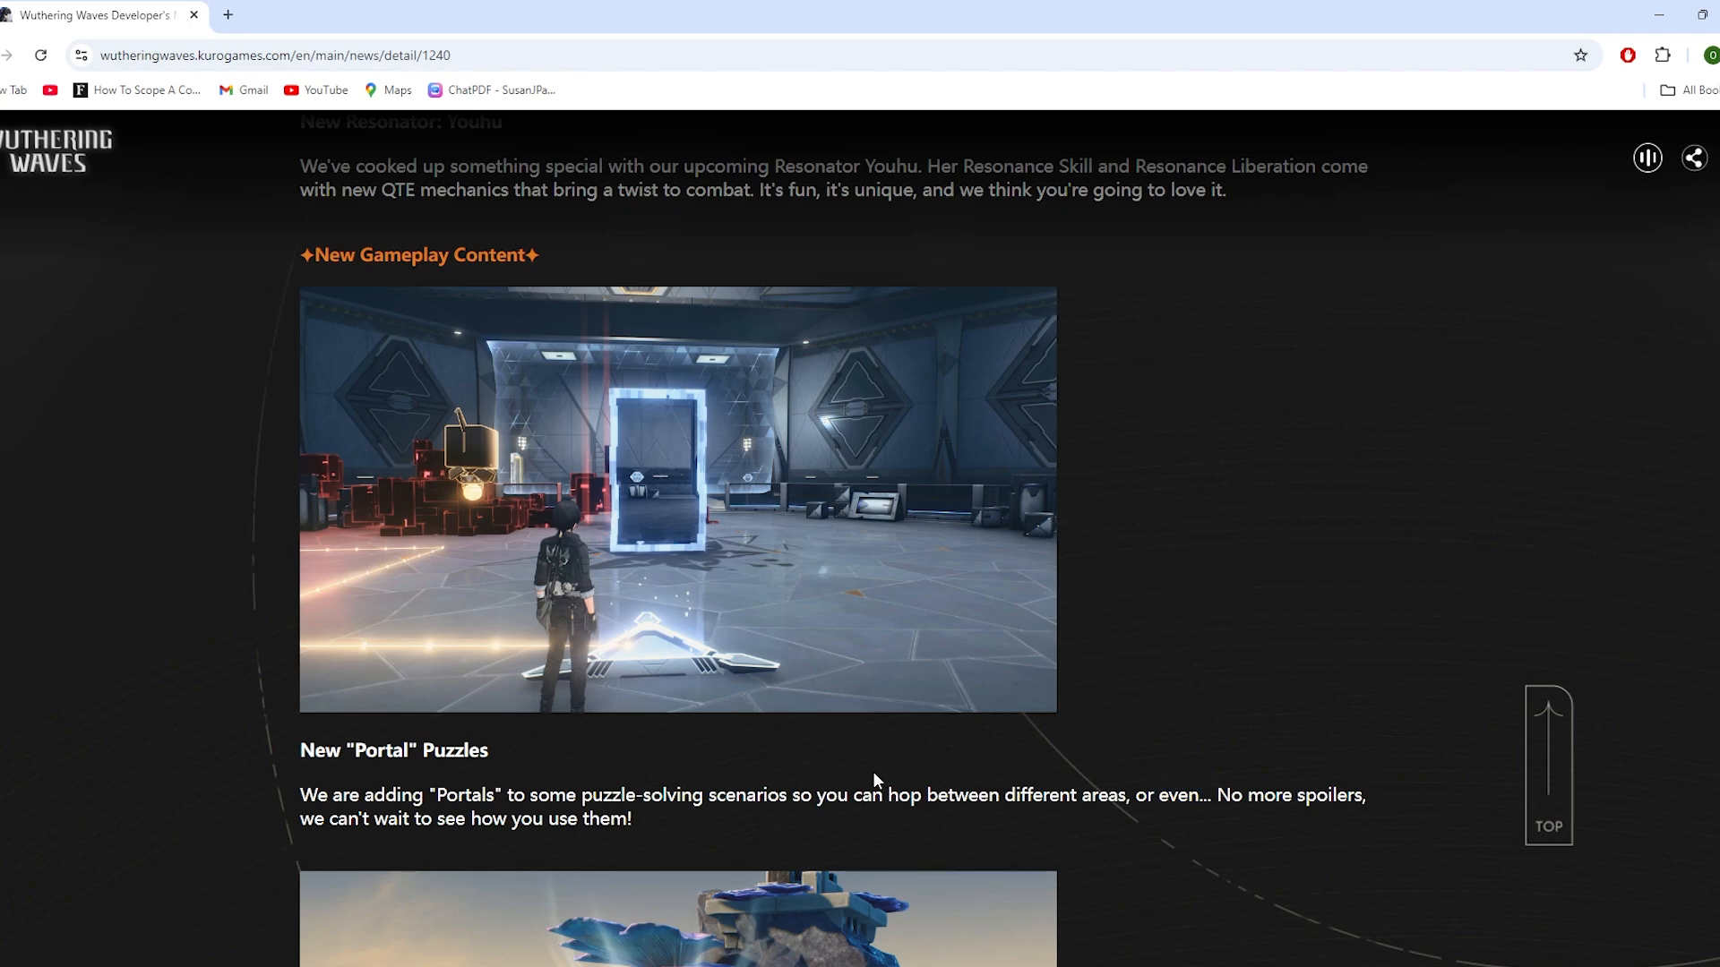
{"action": "scroll", "scroll_direction": "down", "scroll_amount": 3}
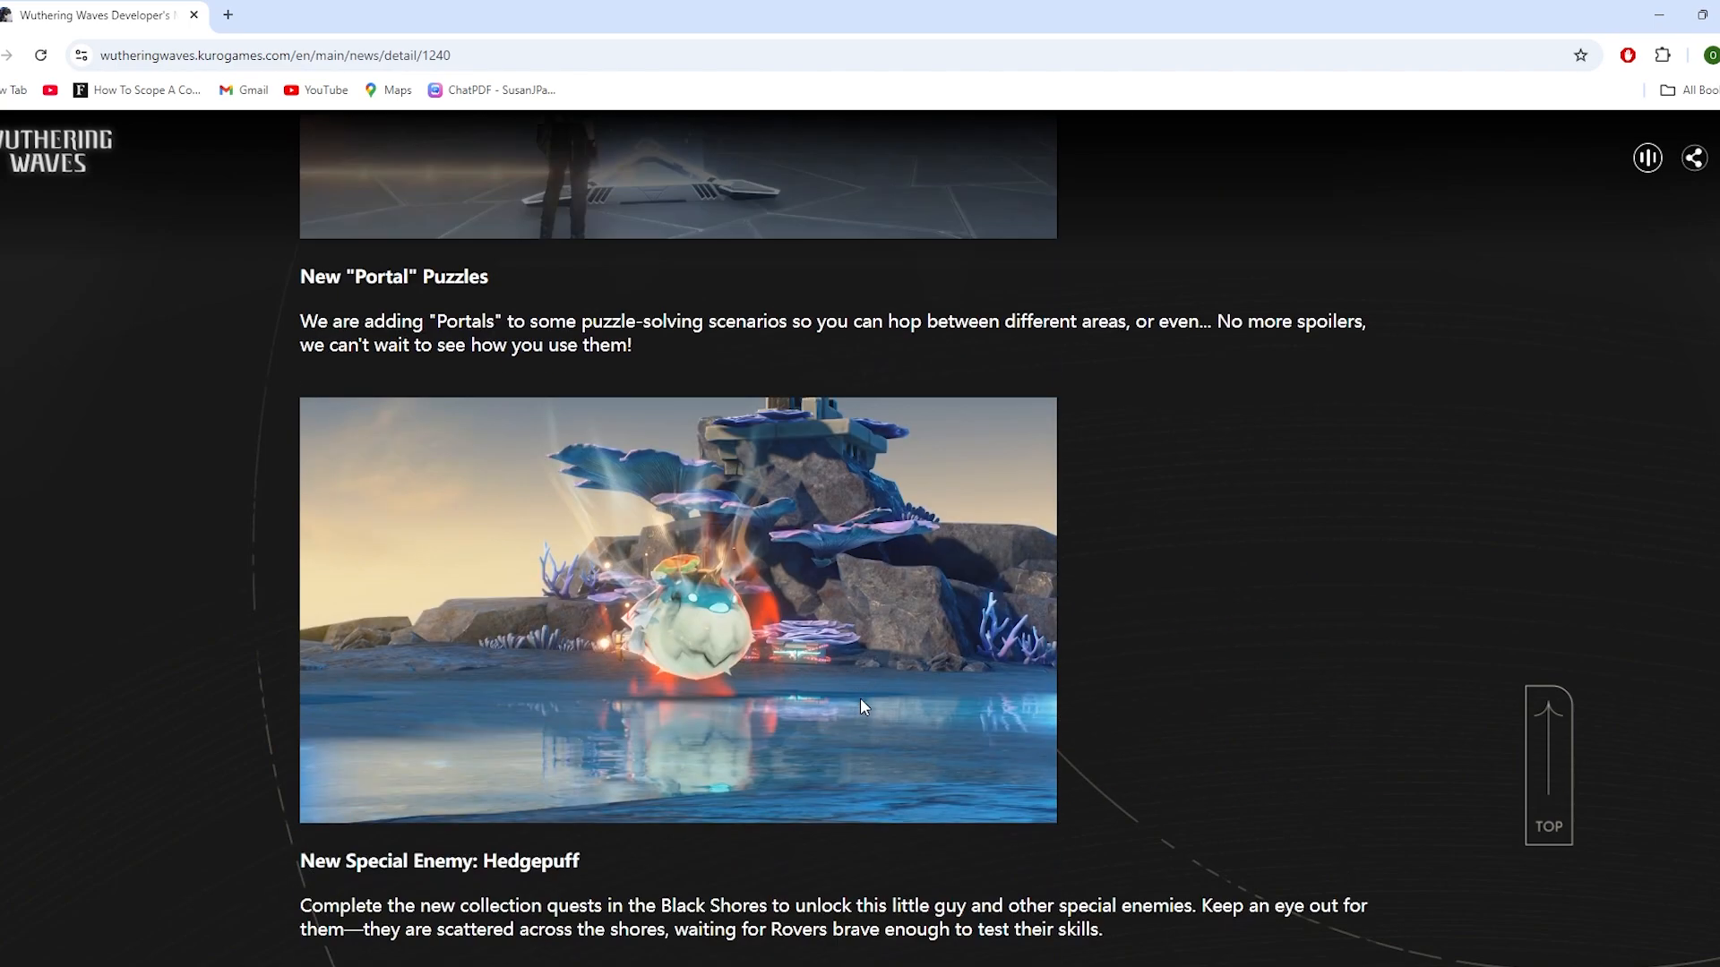
{"action": "scroll", "scroll_direction": "down", "scroll_amount": 3}
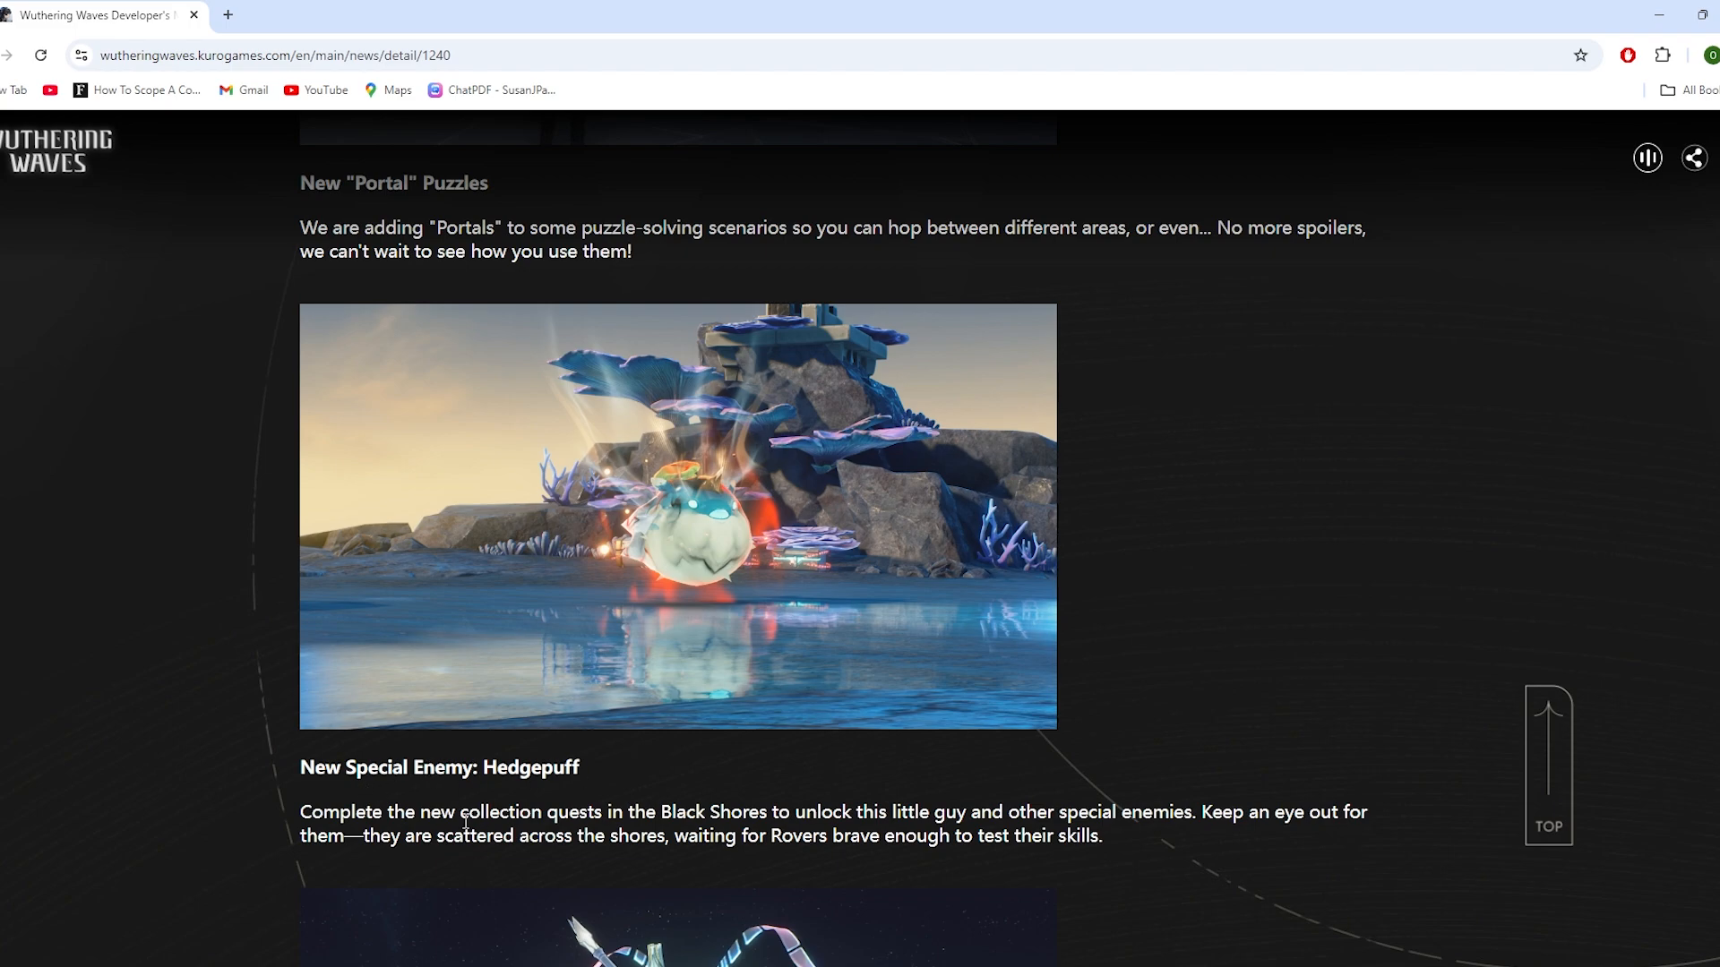
{"action": "mouse_move", "coordinate": [645, 534]}
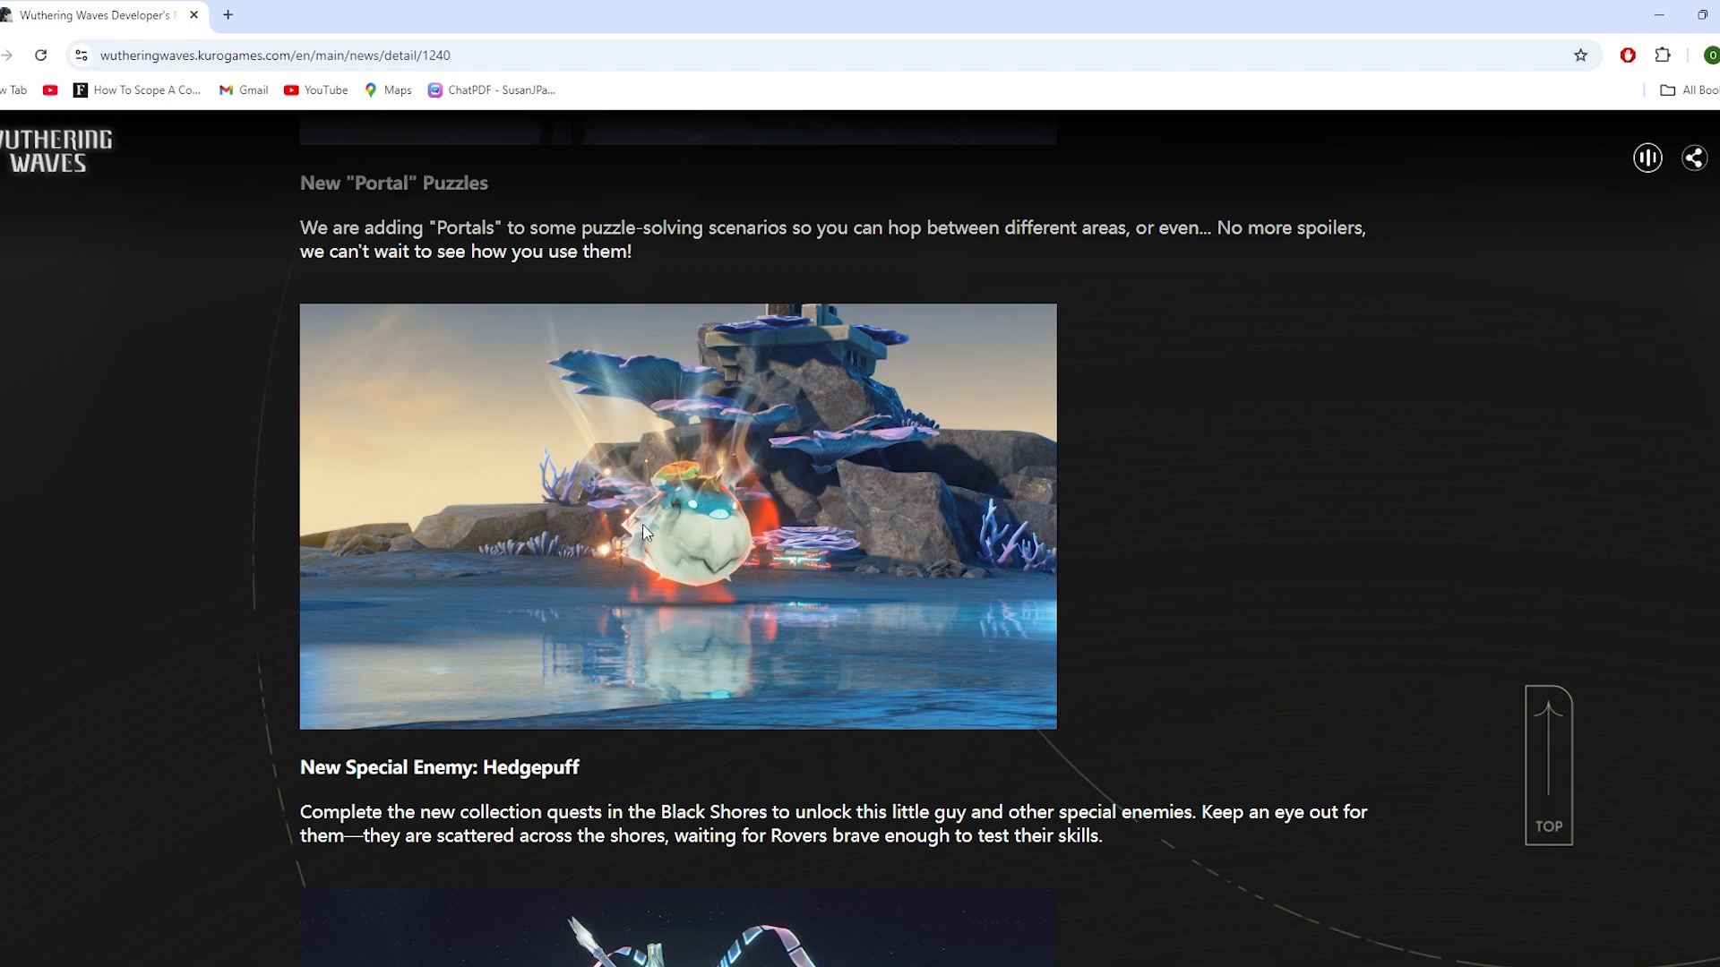
{"action": "mouse_move", "coordinate": [333, 759]}
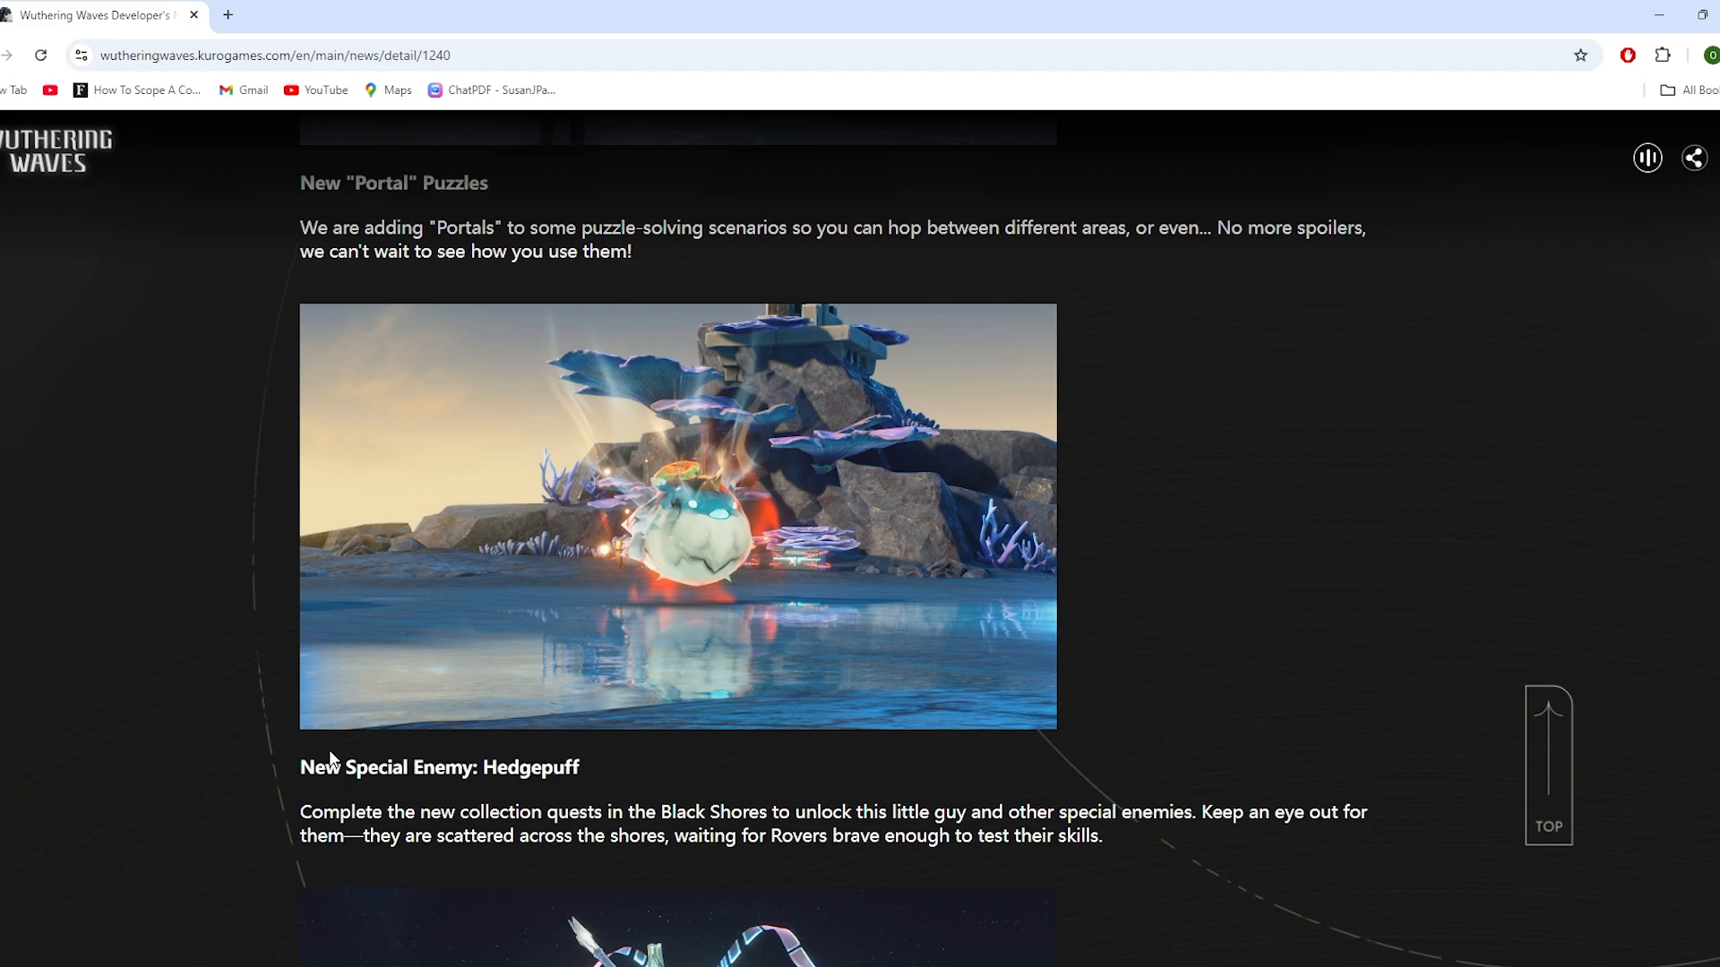
{"action": "mouse_move", "coordinate": [740, 816]}
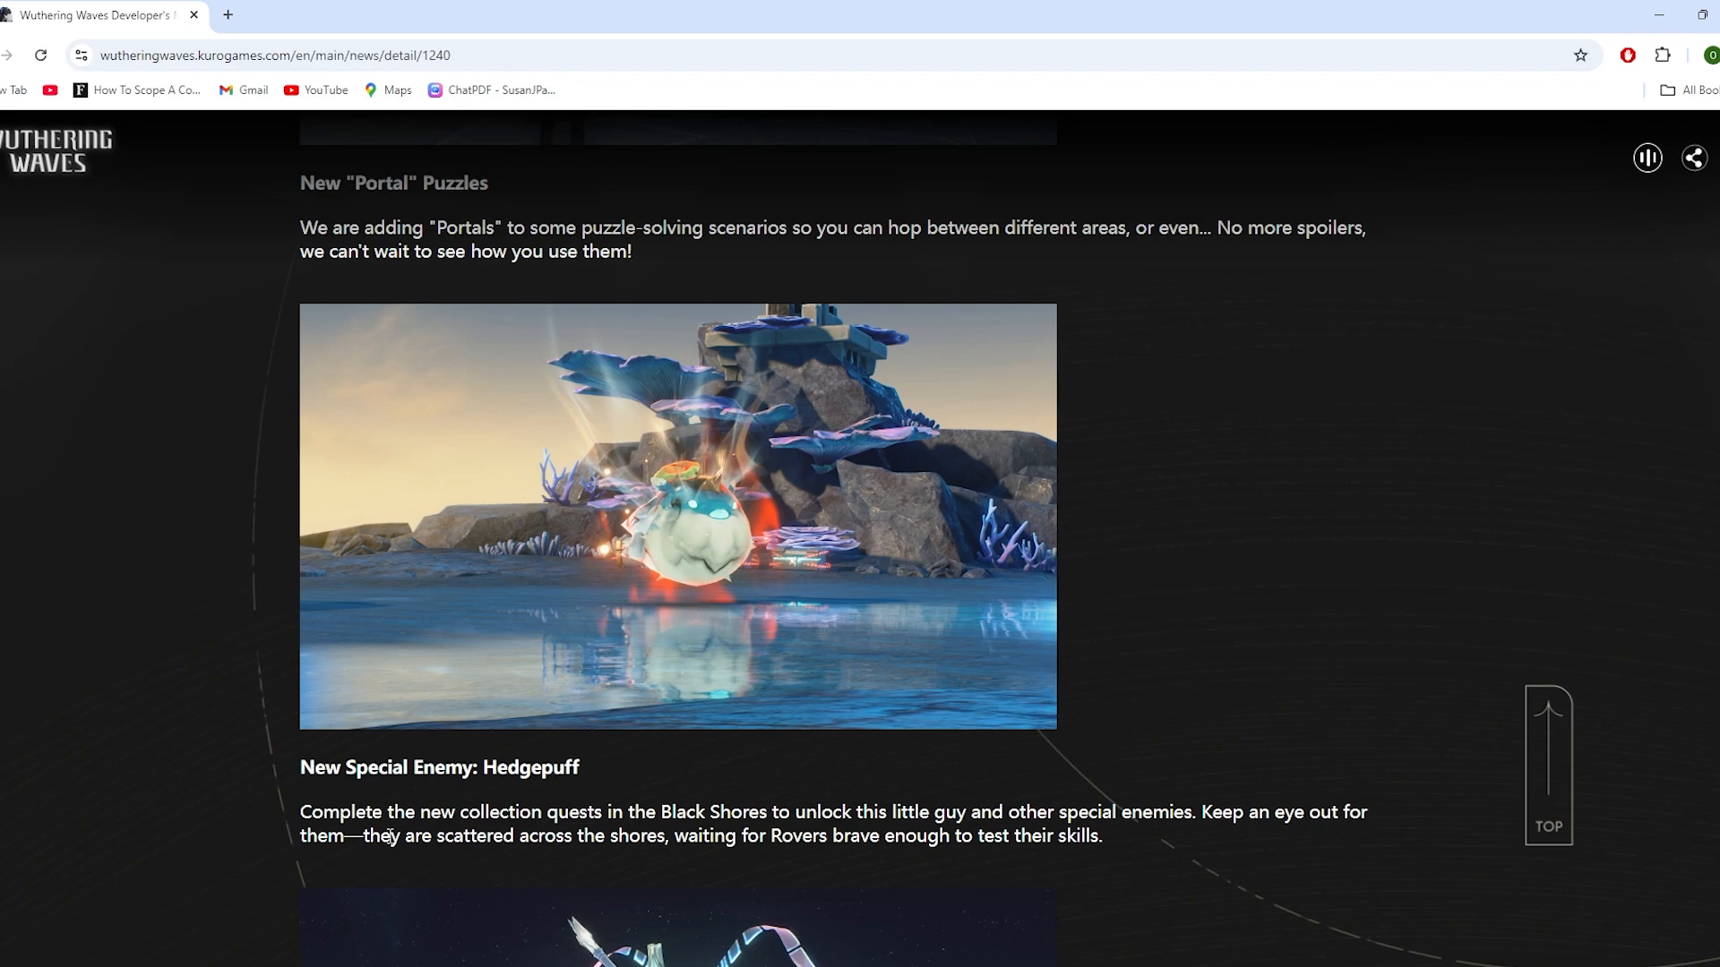
{"action": "mouse_move", "coordinate": [782, 842]}
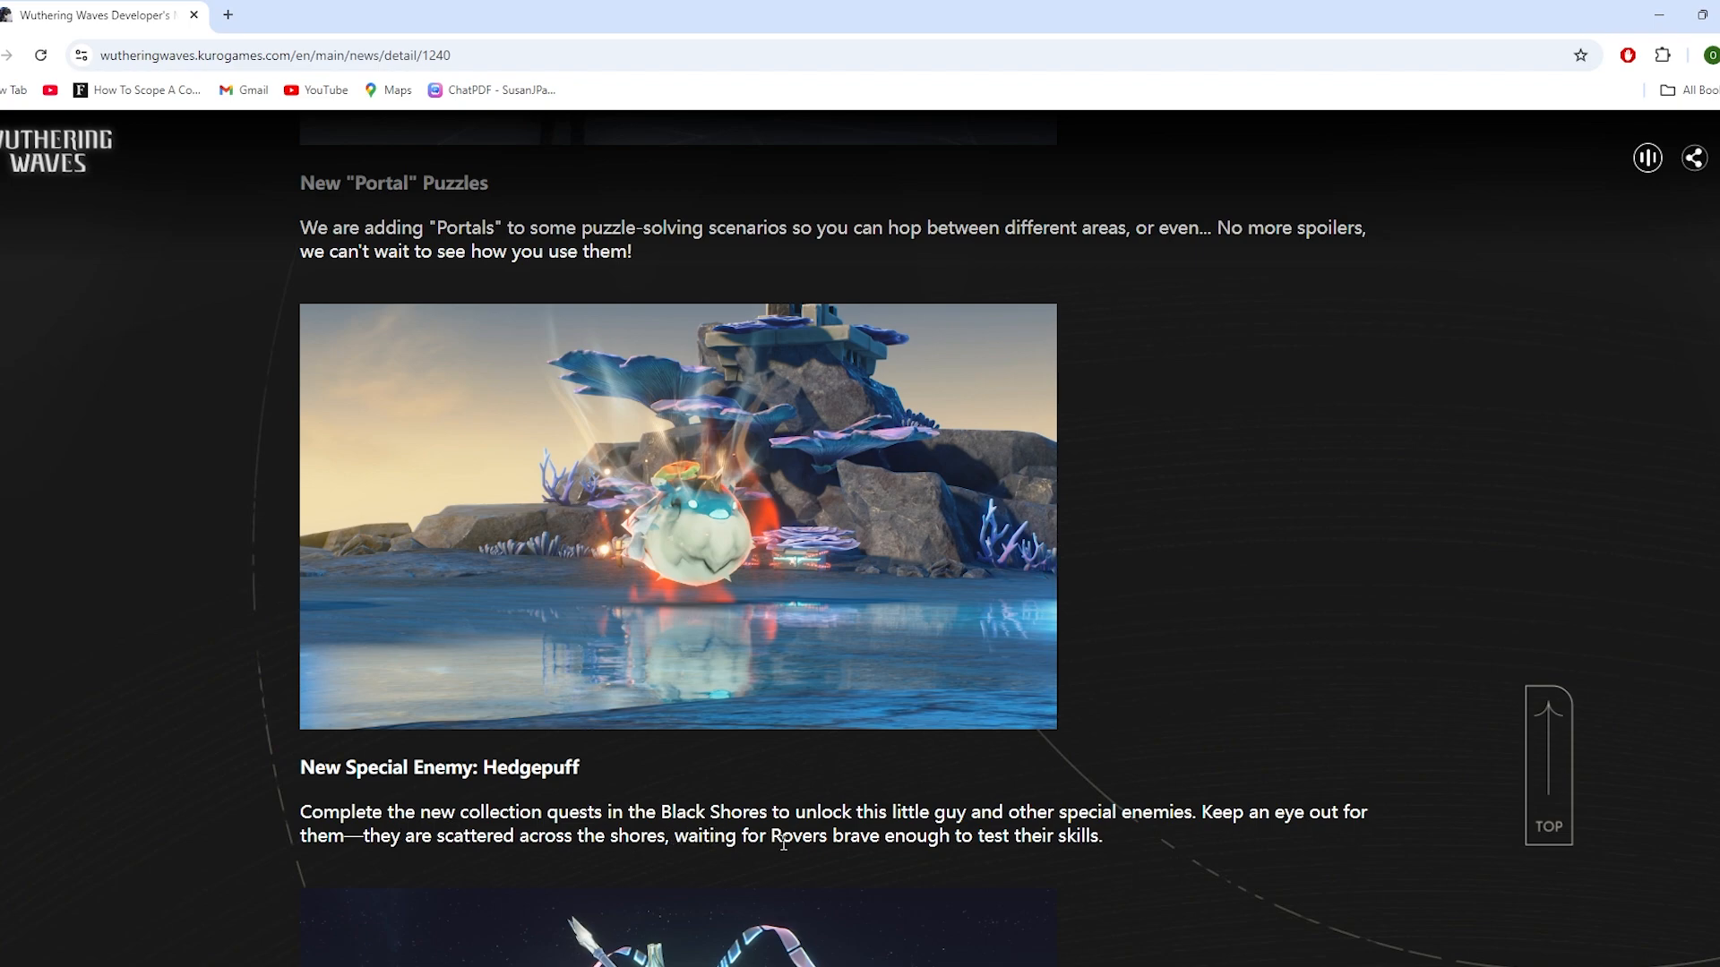
{"action": "mouse_move", "coordinate": [901, 810]}
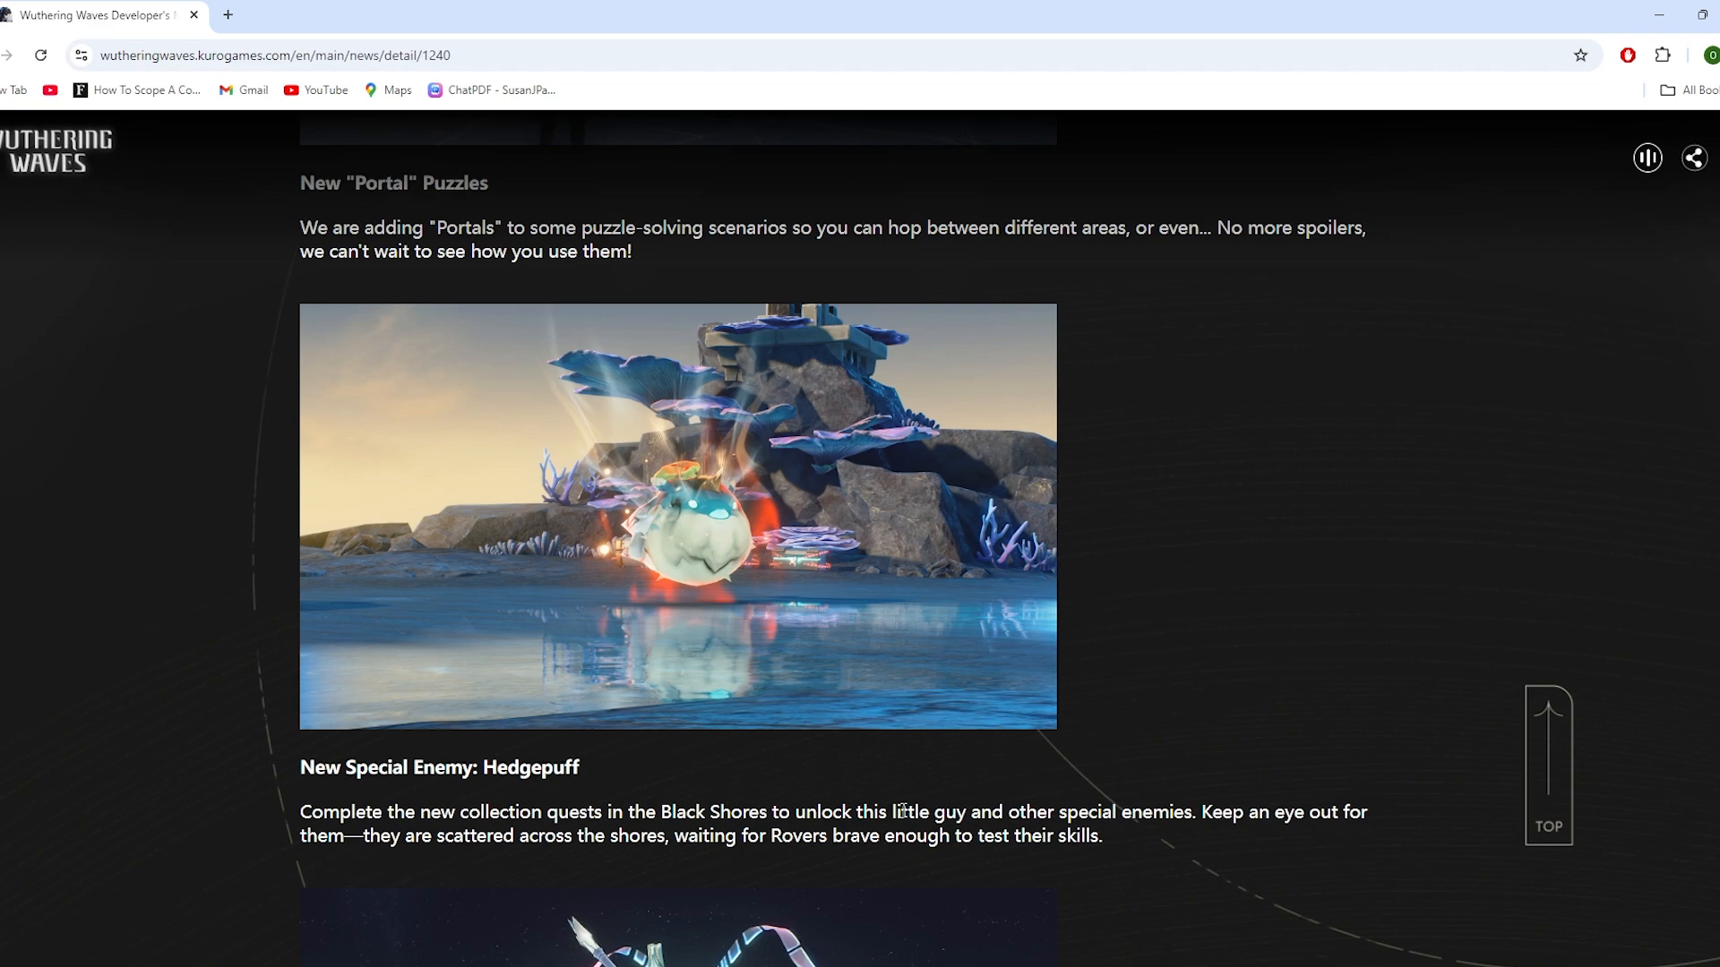
{"action": "mouse_move", "coordinate": [272, 518]}
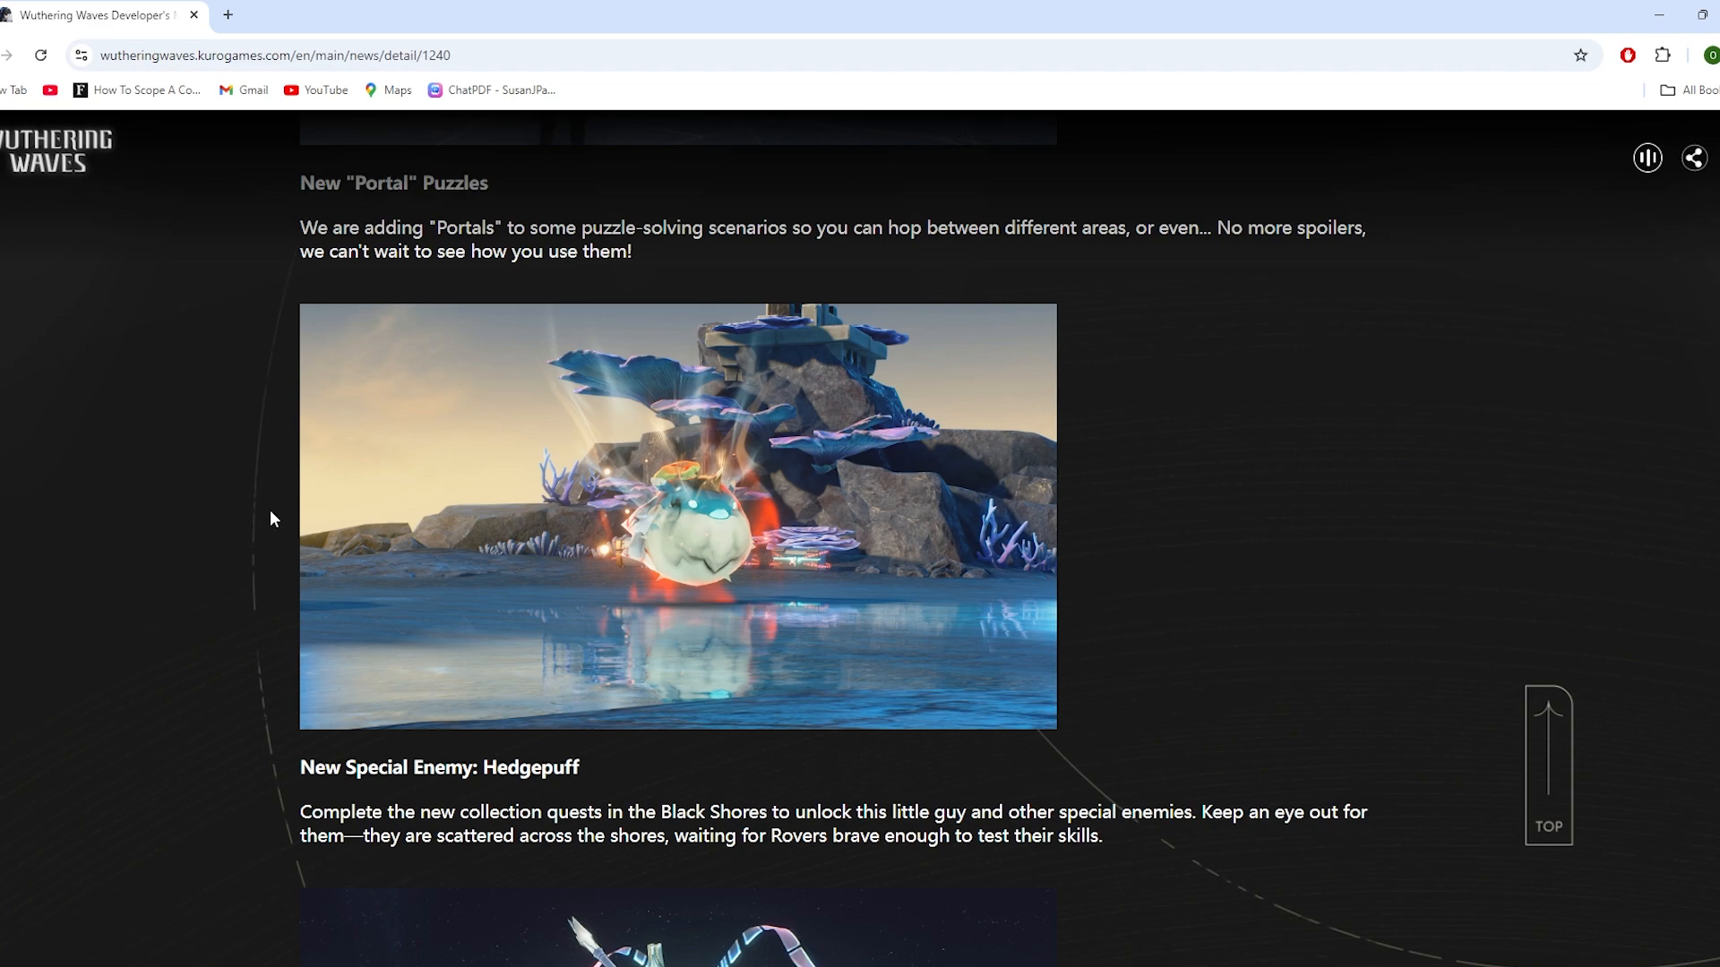
{"action": "scroll", "scroll_direction": "down", "scroll_amount": 3}
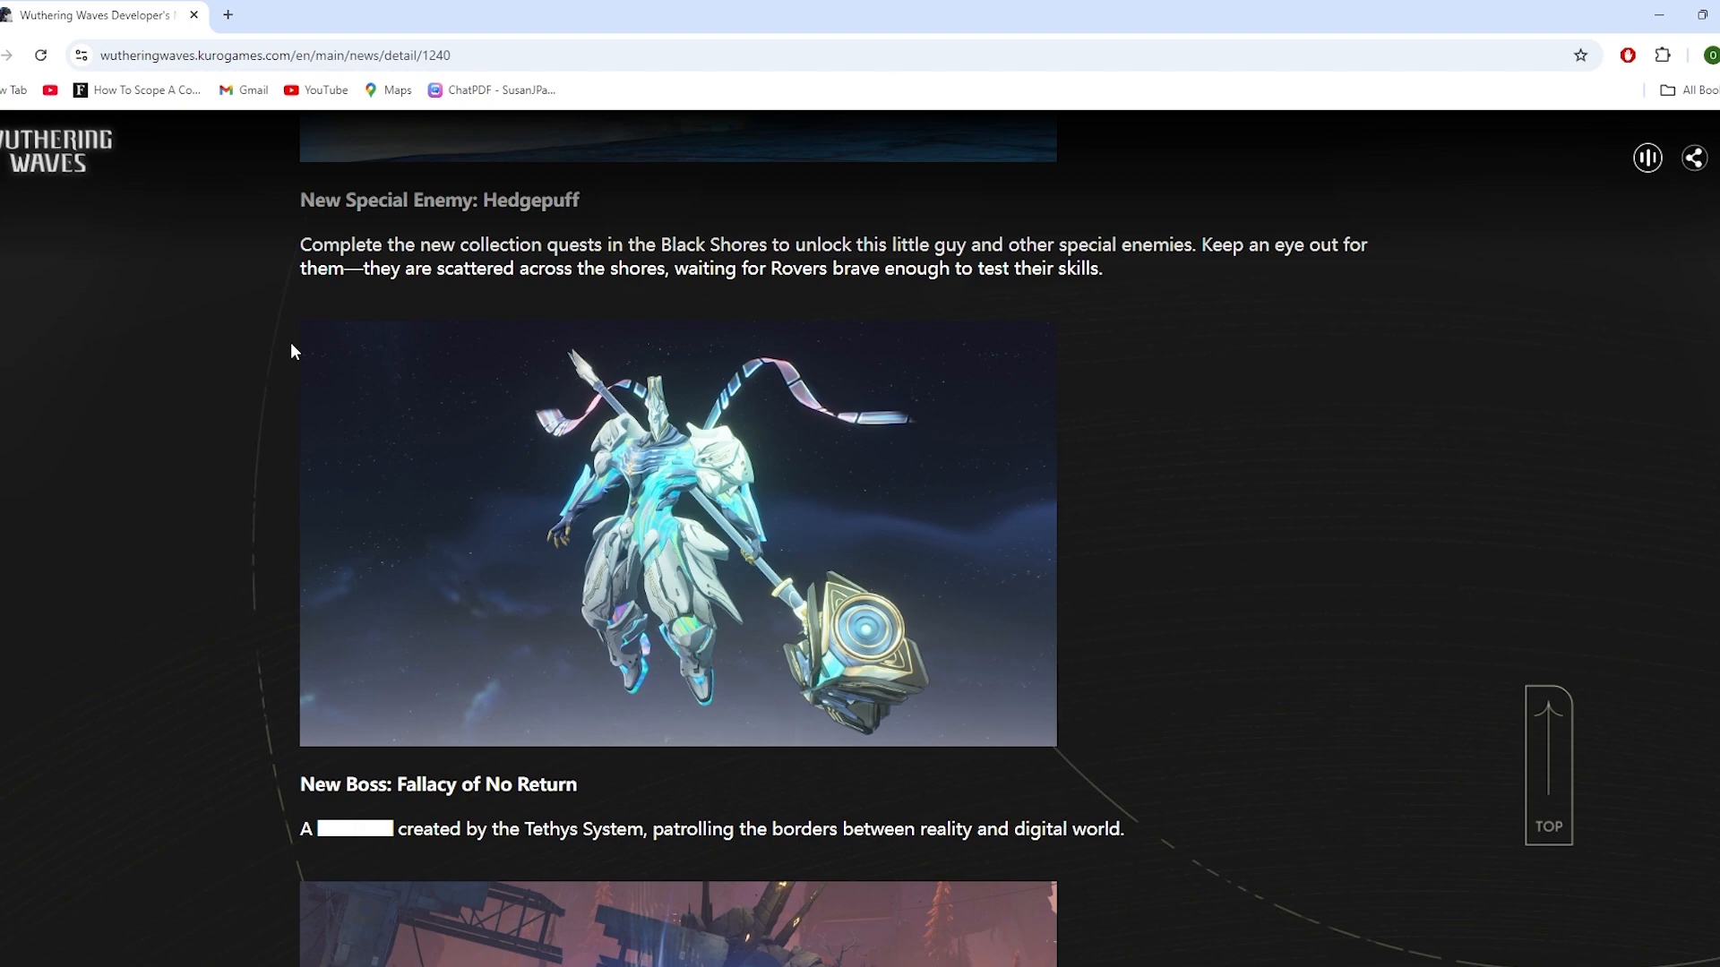
{"action": "mouse_move", "coordinate": [224, 527]}
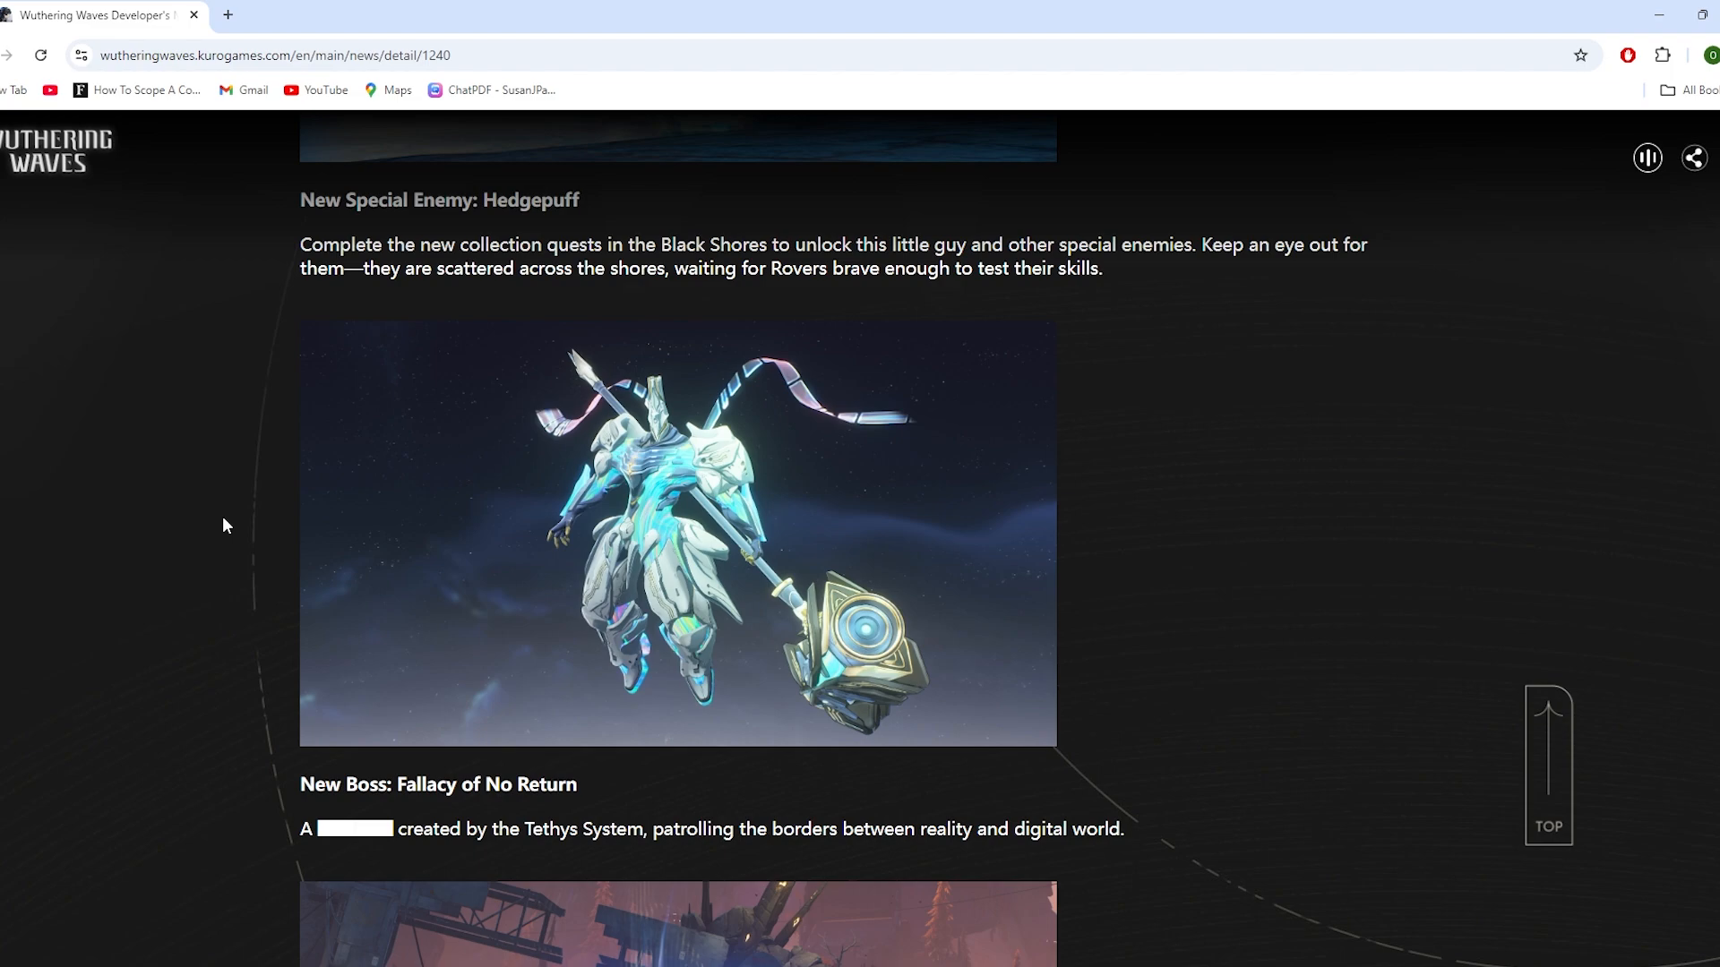
{"action": "scroll", "scroll_direction": "down", "scroll_amount": 3}
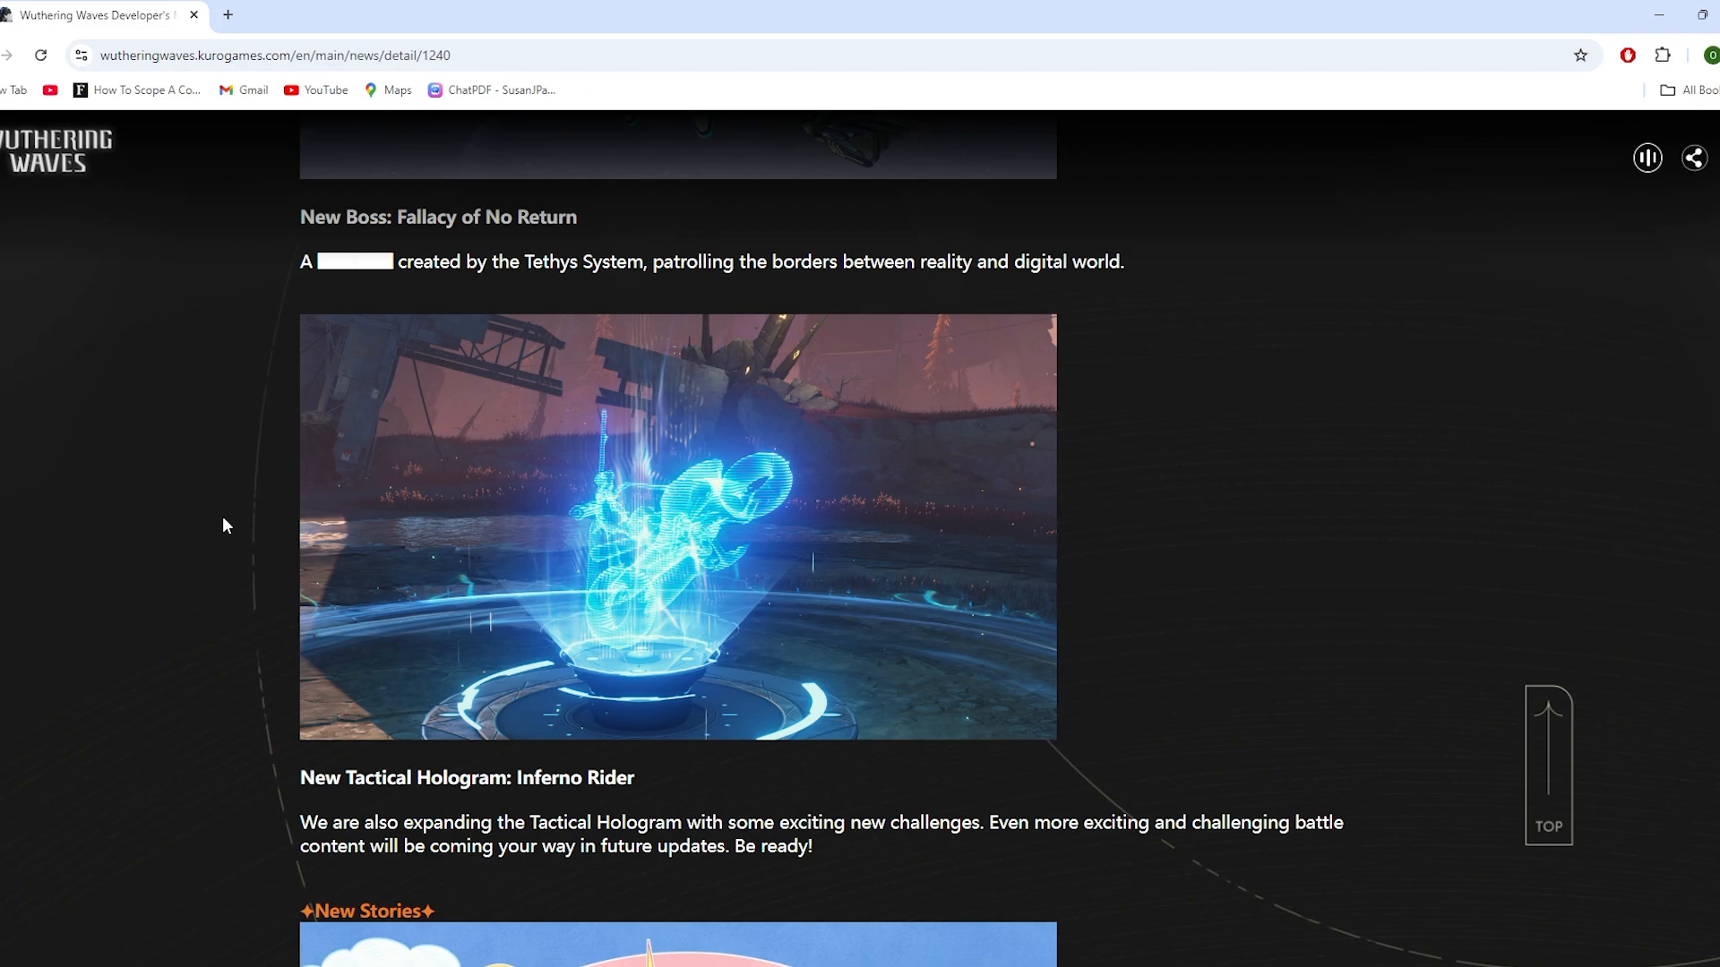
{"action": "mouse_move", "coordinate": [738, 376]}
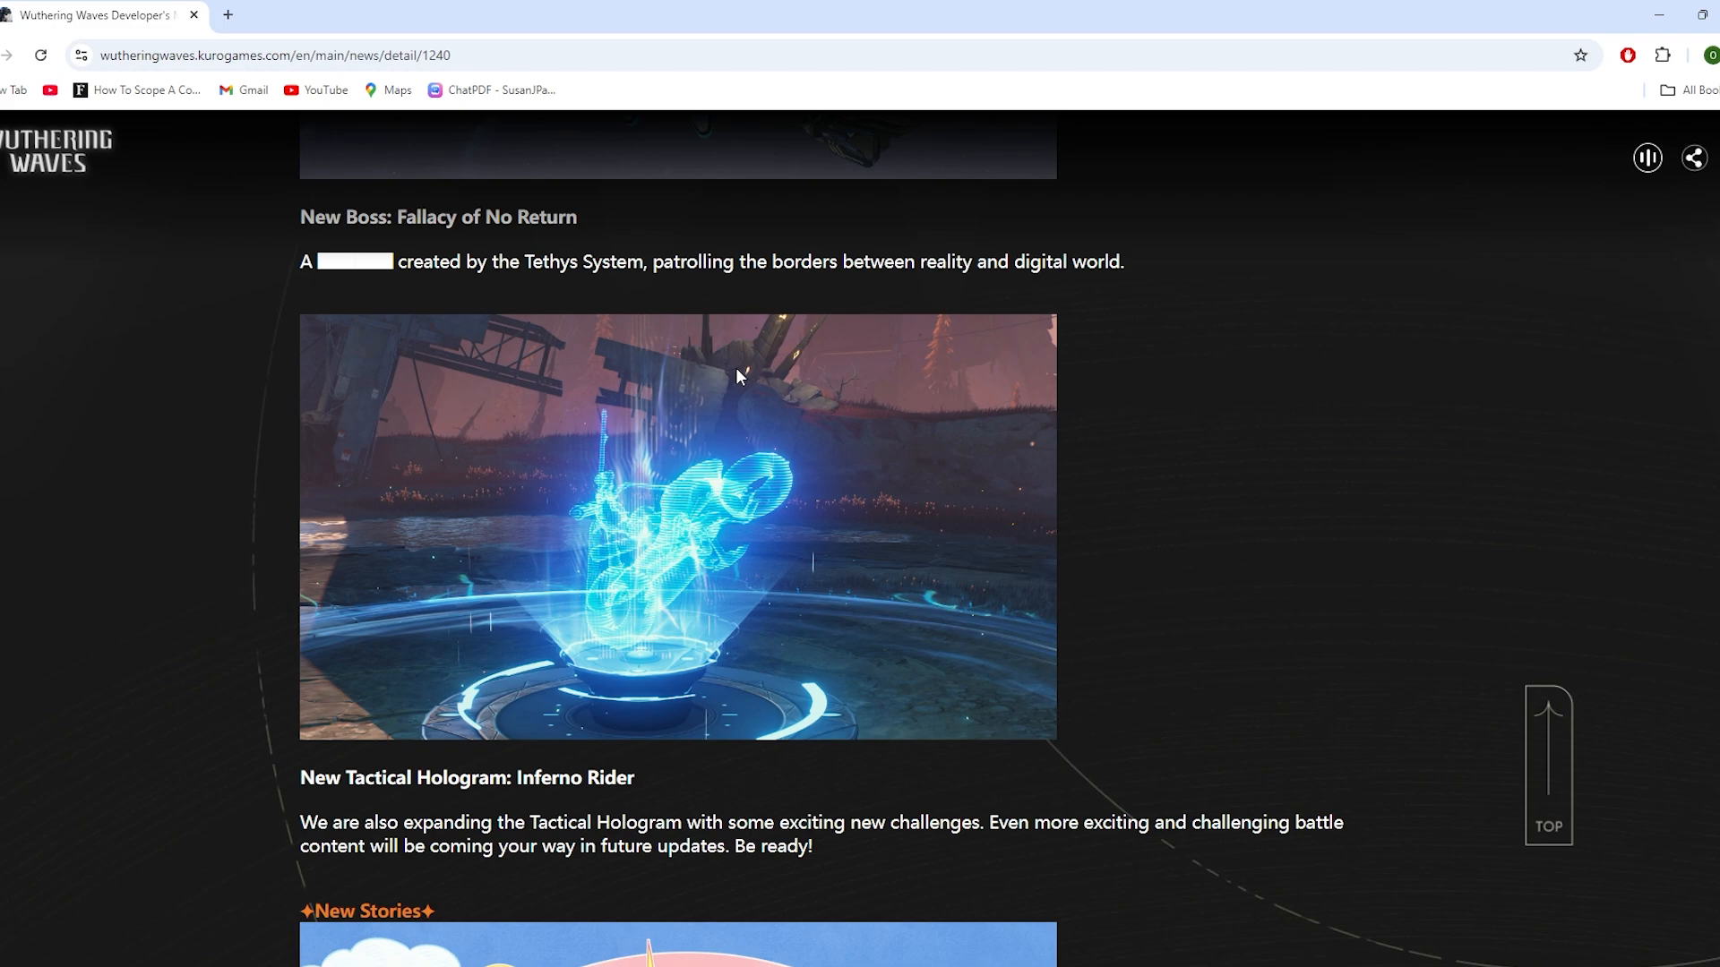
{"action": "mouse_move", "coordinate": [811, 579]}
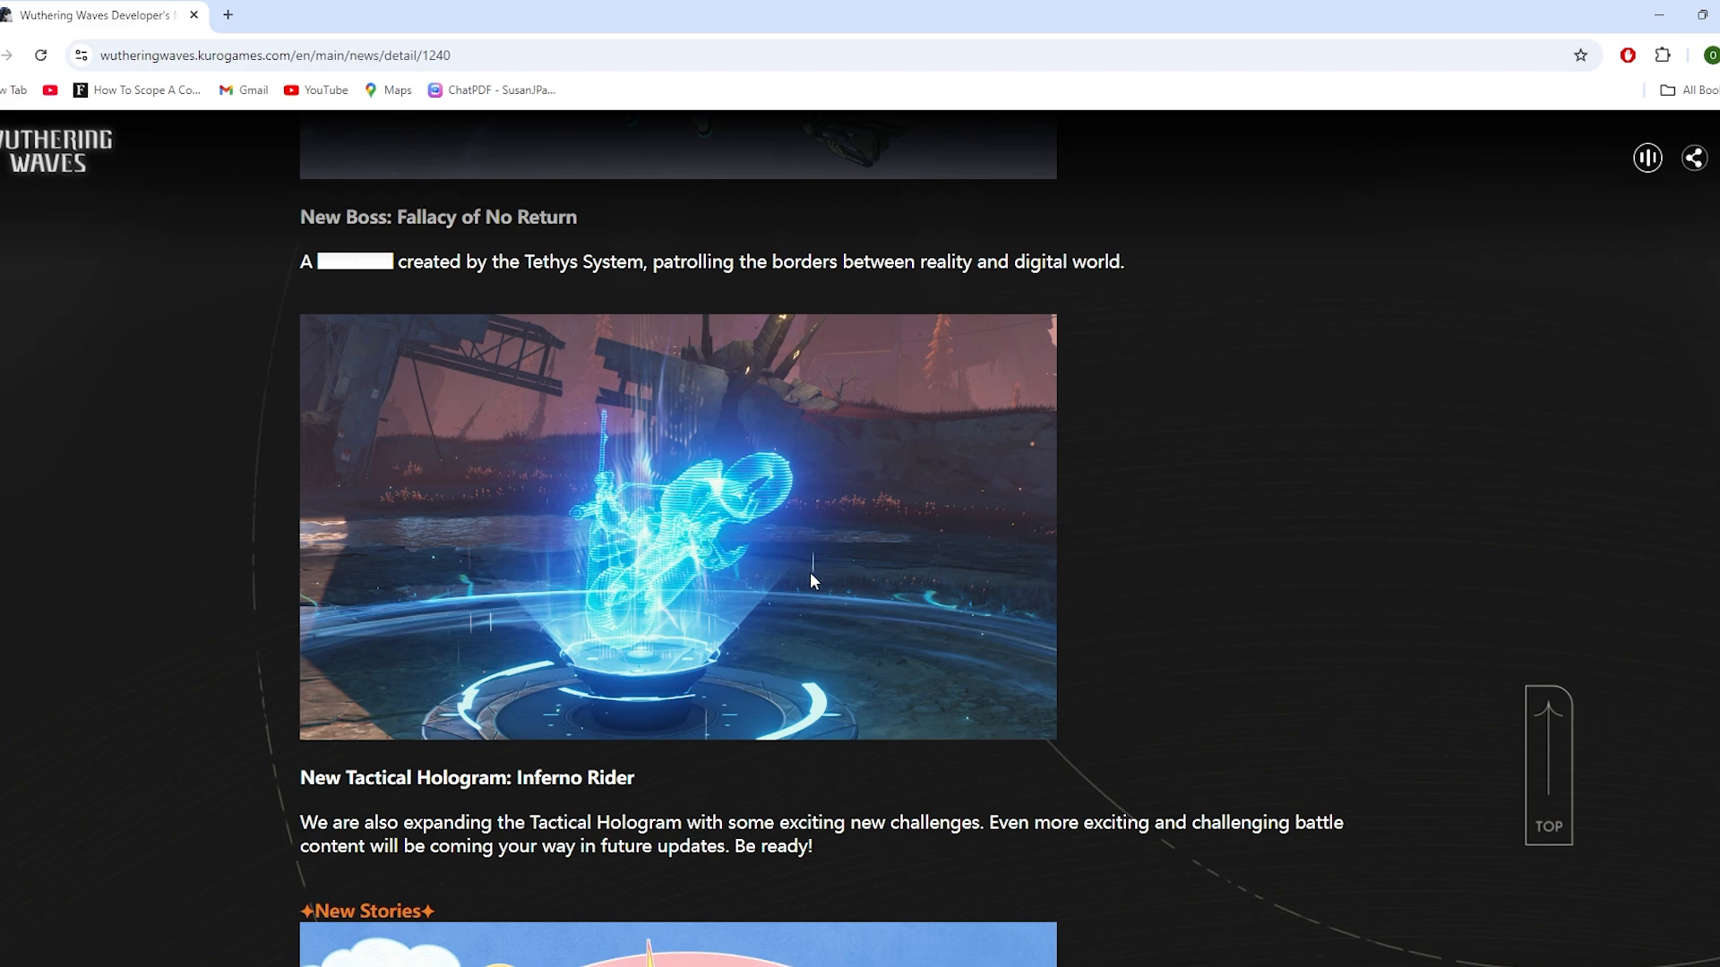
{"action": "scroll", "scroll_direction": "down", "scroll_amount": 3}
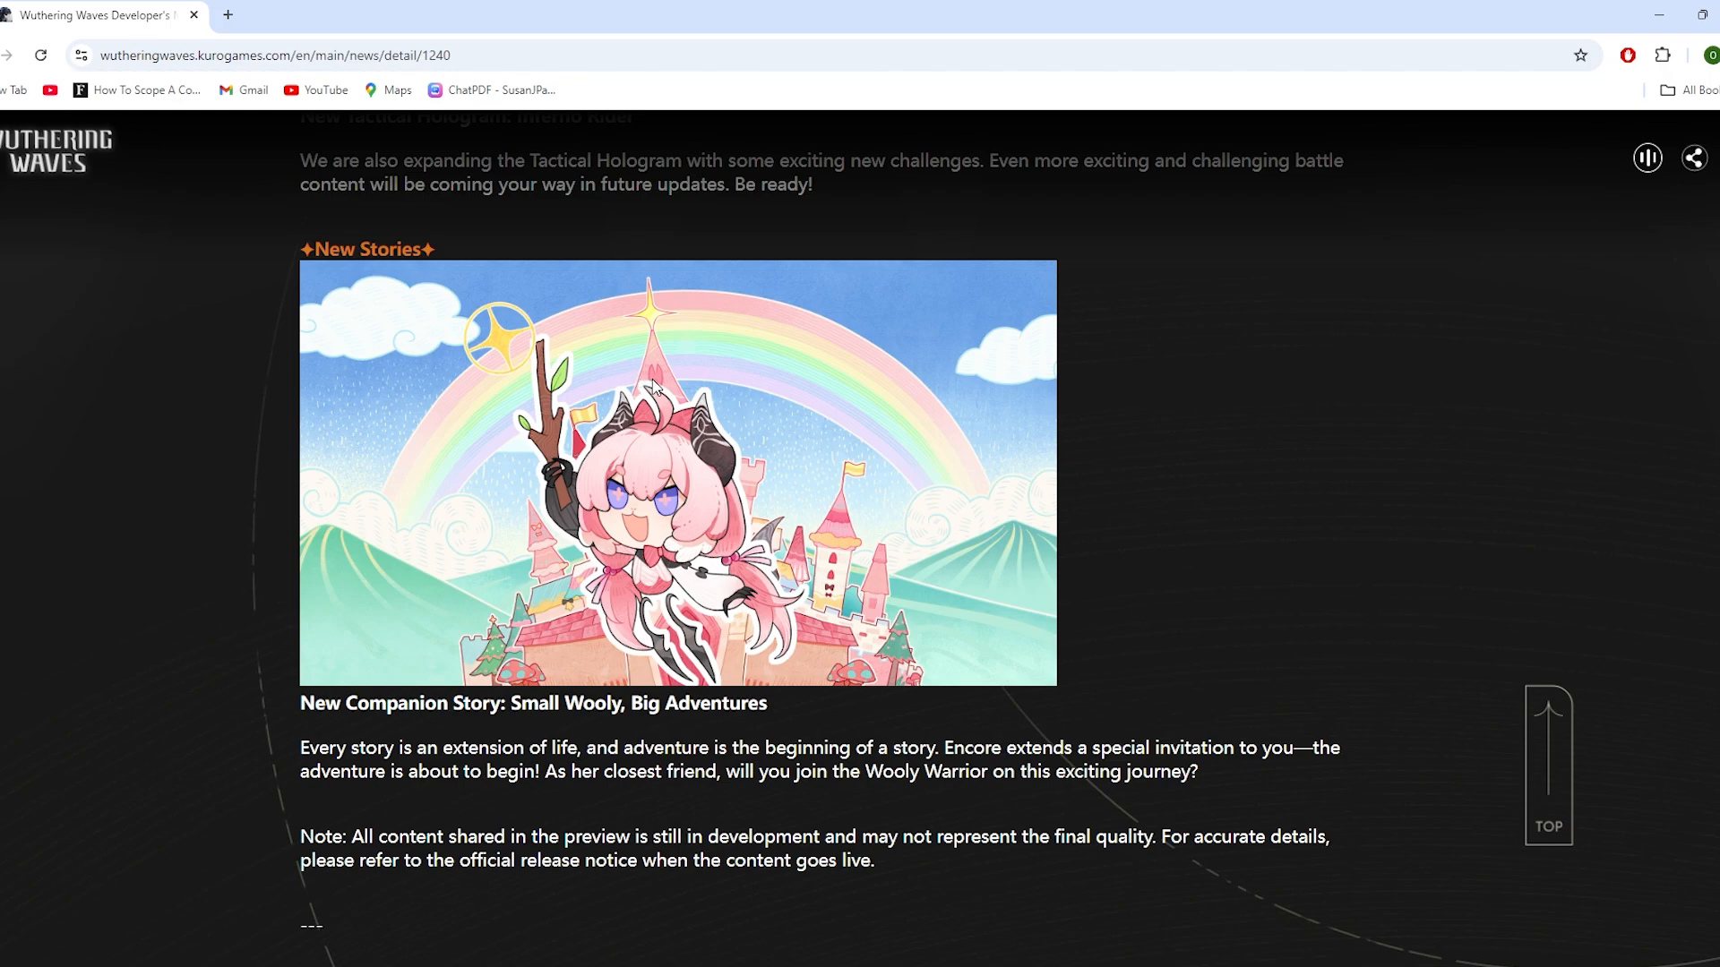
{"action": "mouse_move", "coordinate": [686, 521]}
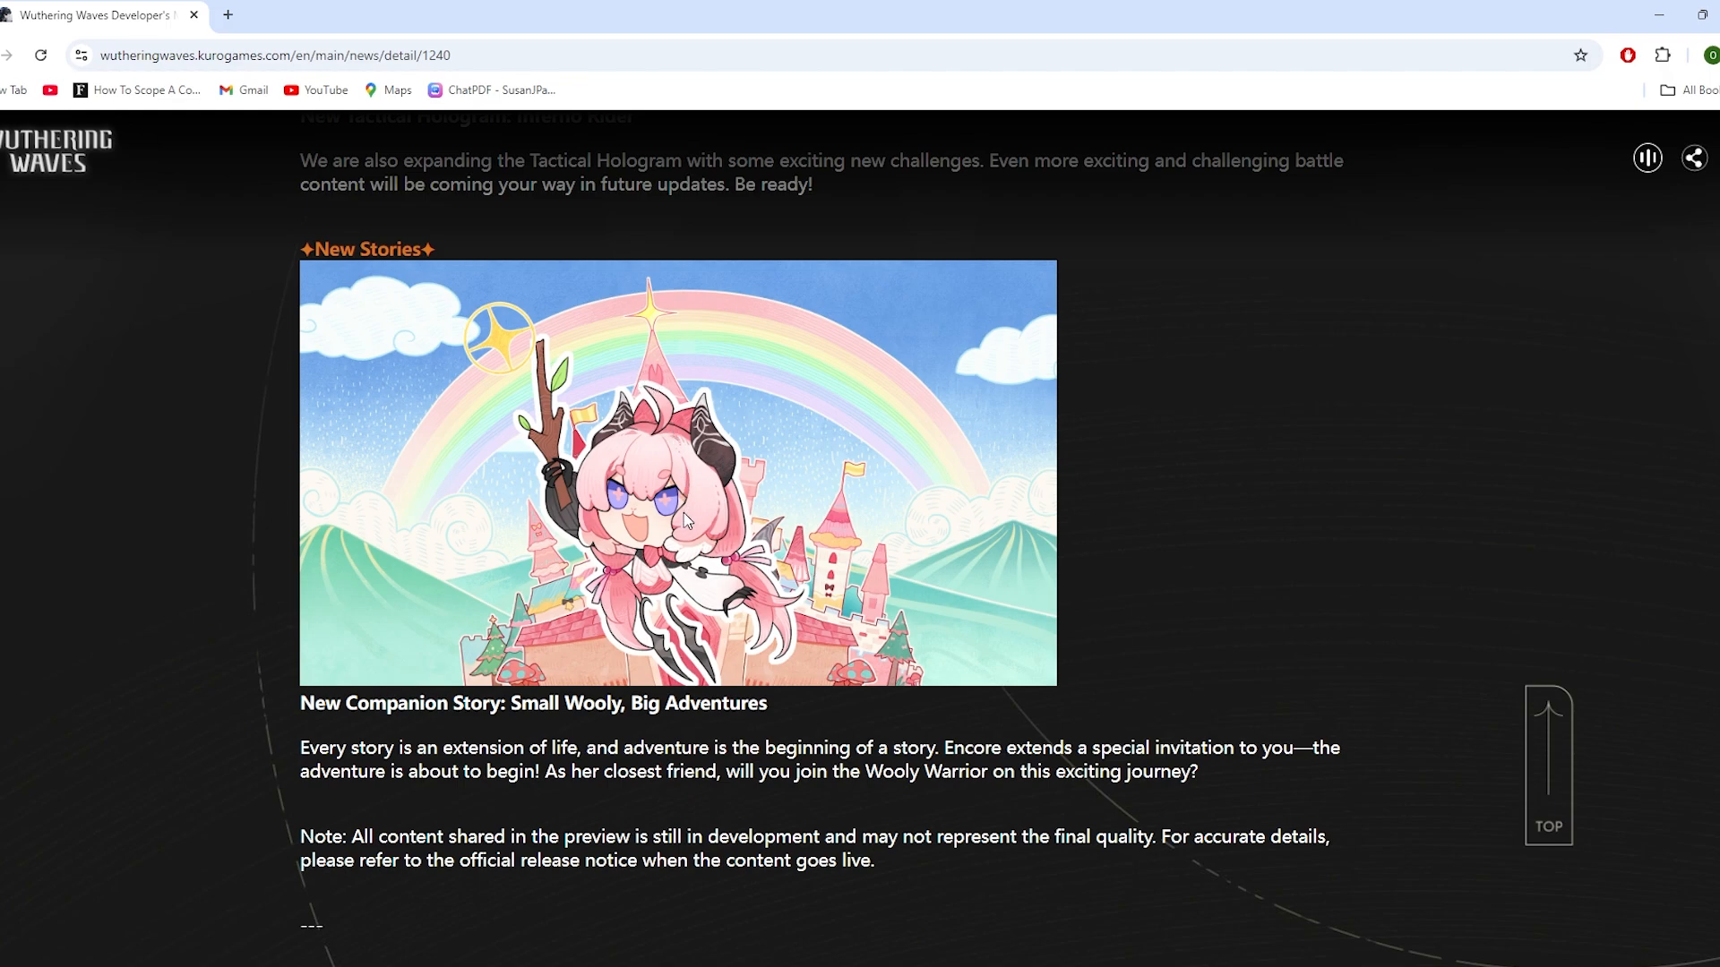
{"action": "scroll", "scroll_direction": "down", "scroll_amount": 3}
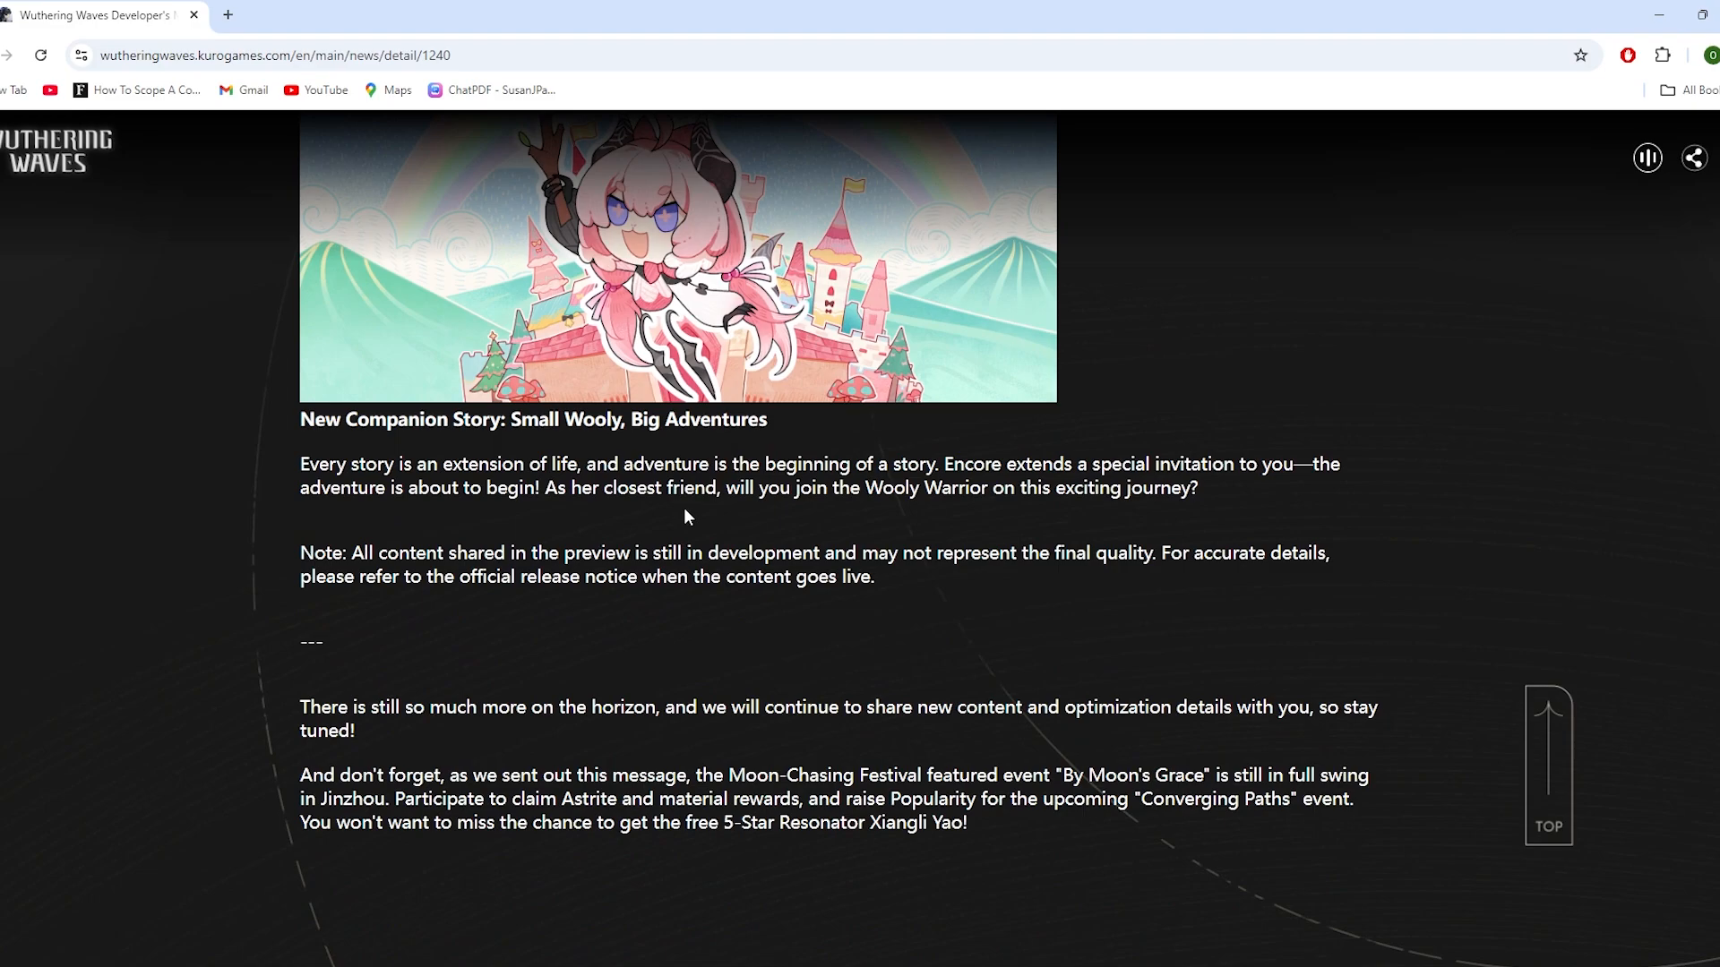
{"action": "scroll", "scroll_direction": "down", "scroll_amount": 3}
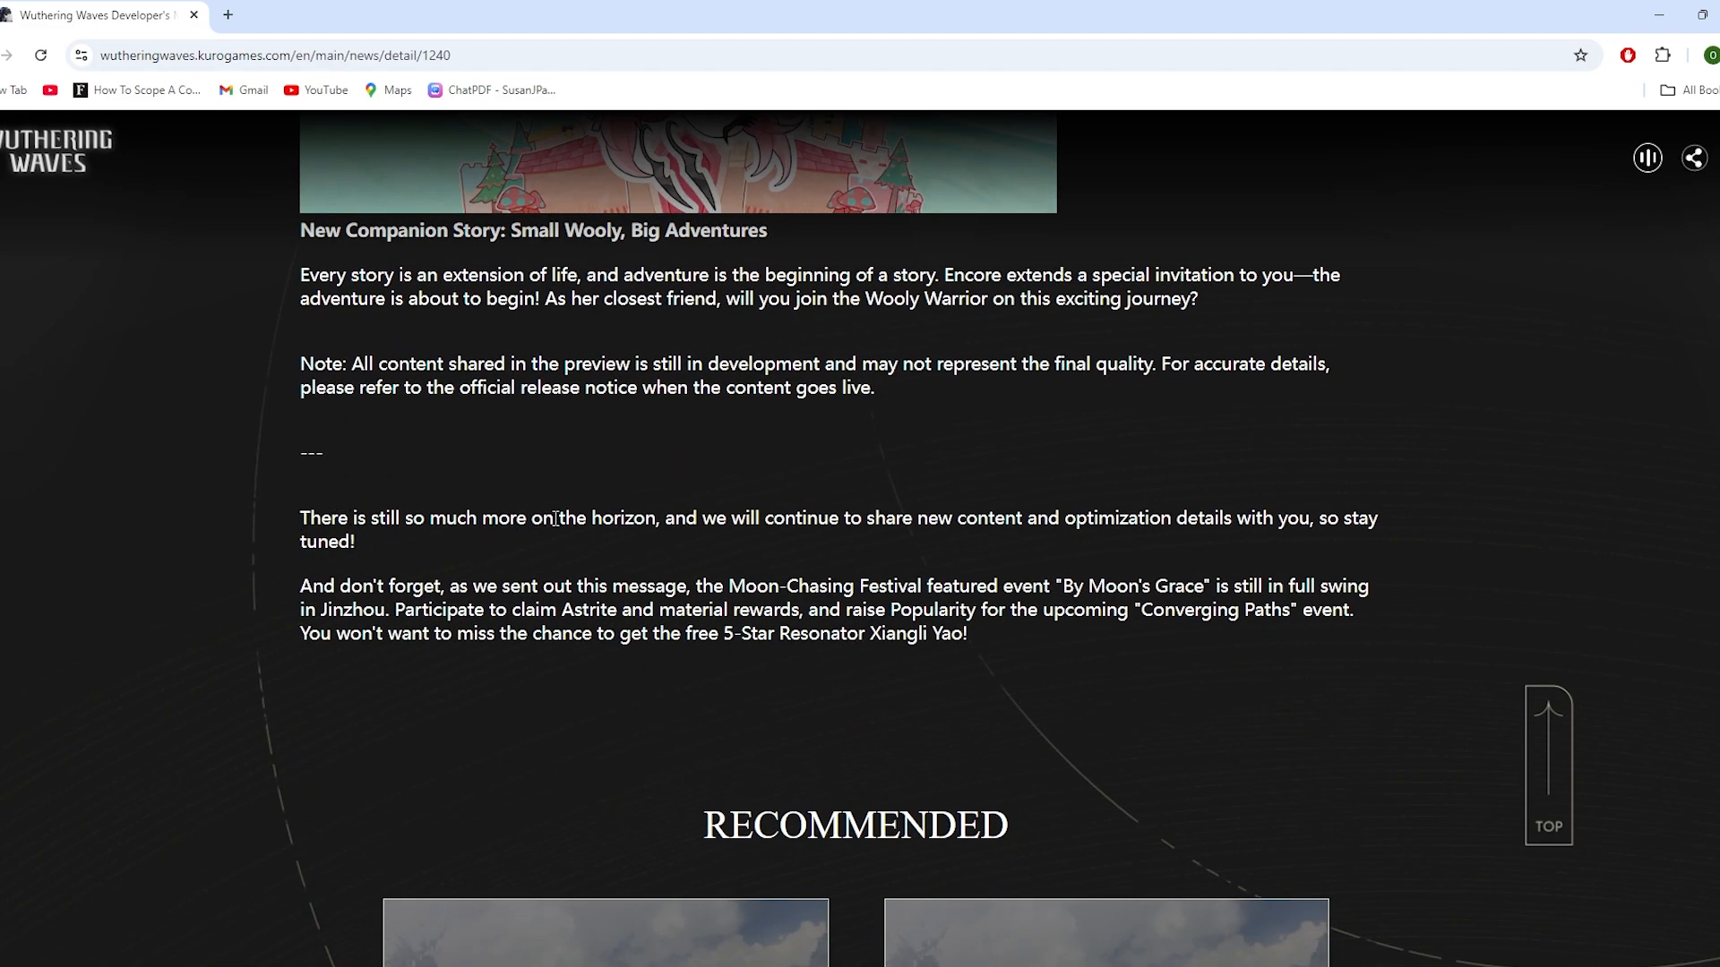
{"action": "mouse_move", "coordinate": [1032, 516]}
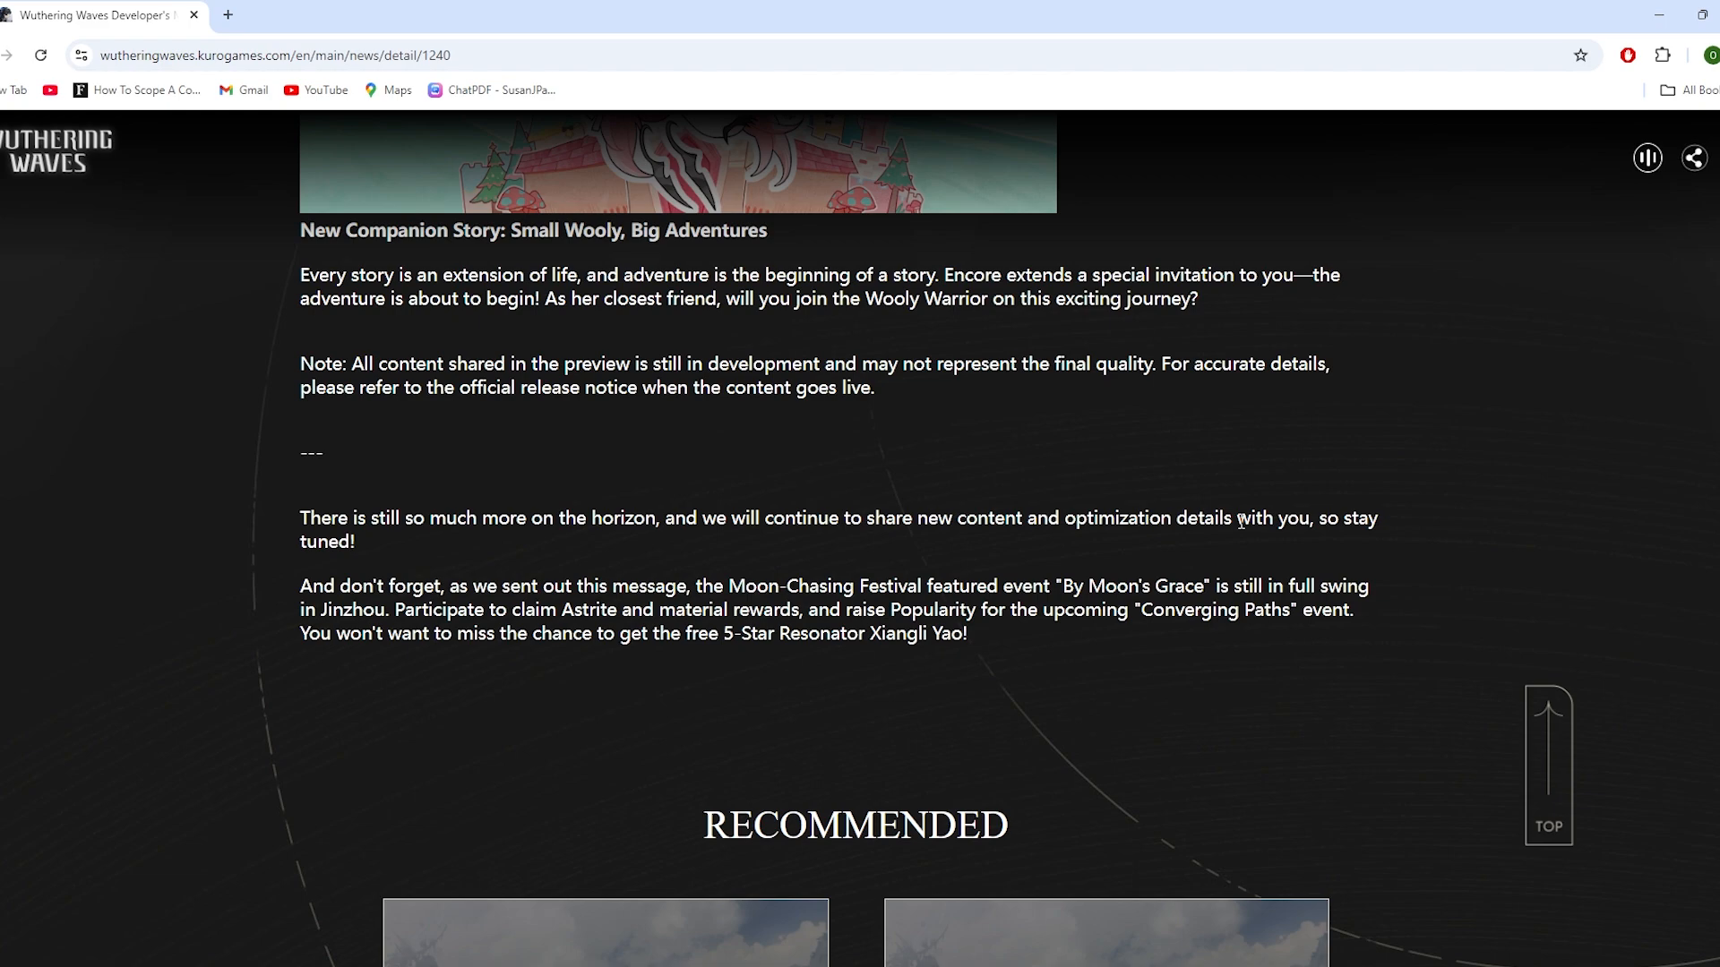
{"action": "mouse_move", "coordinate": [725, 604]}
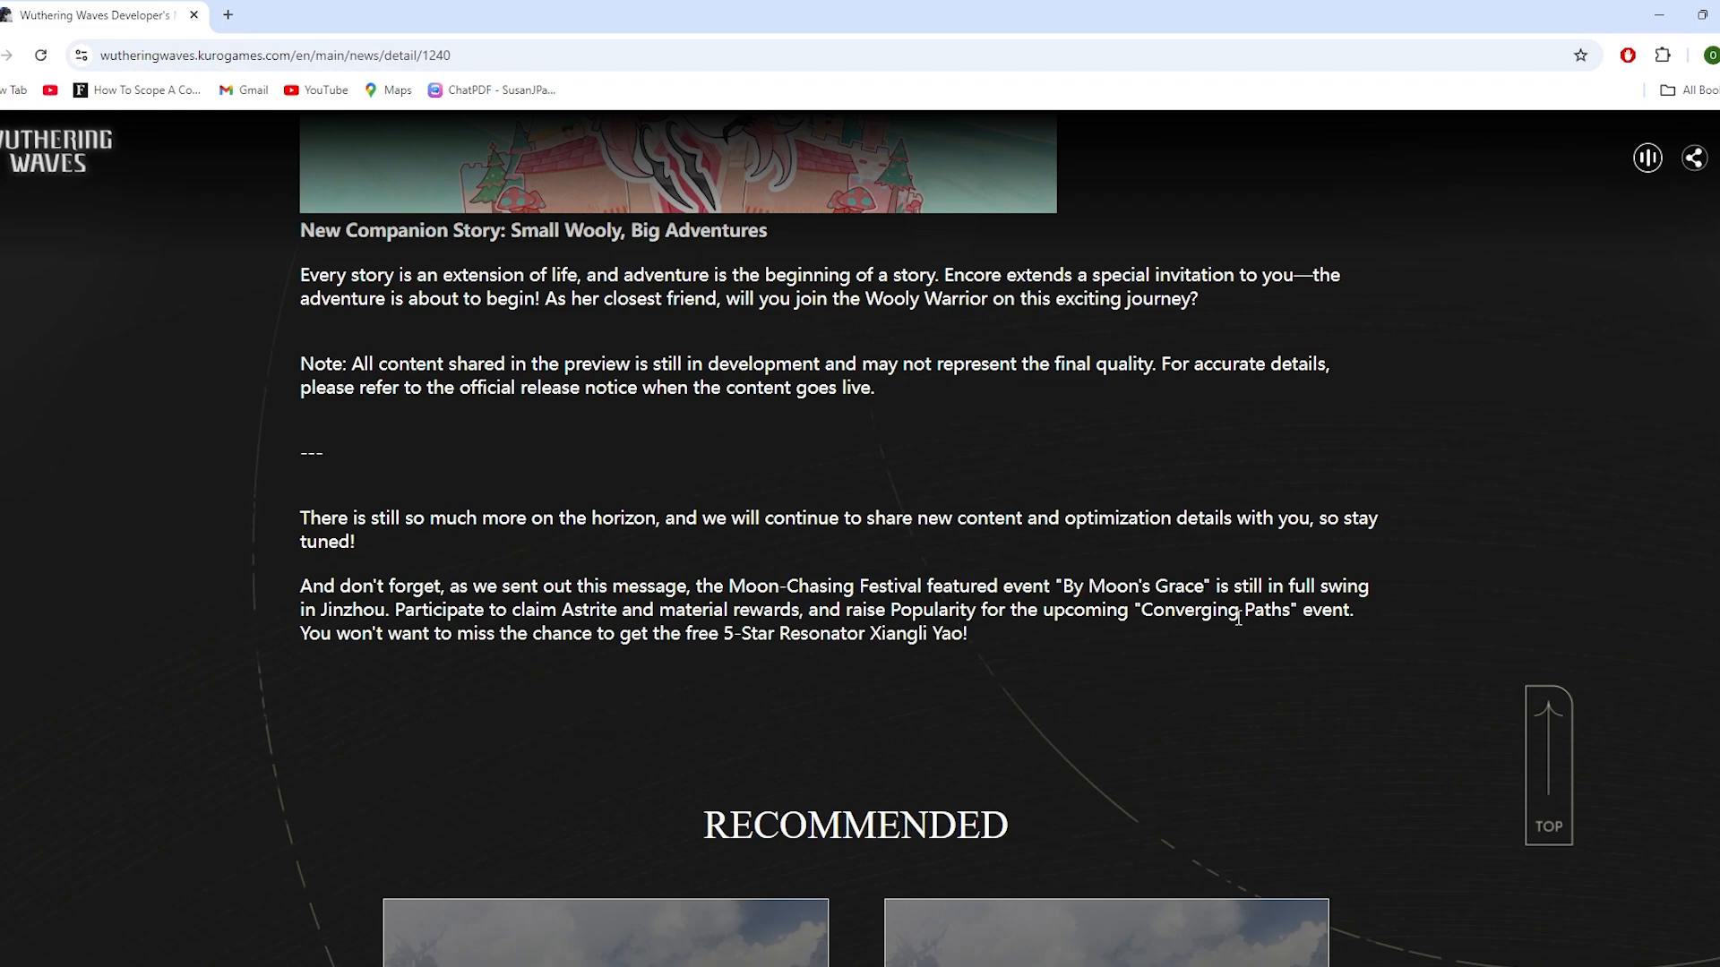
{"action": "scroll", "scroll_direction": "down", "scroll_amount": 3}
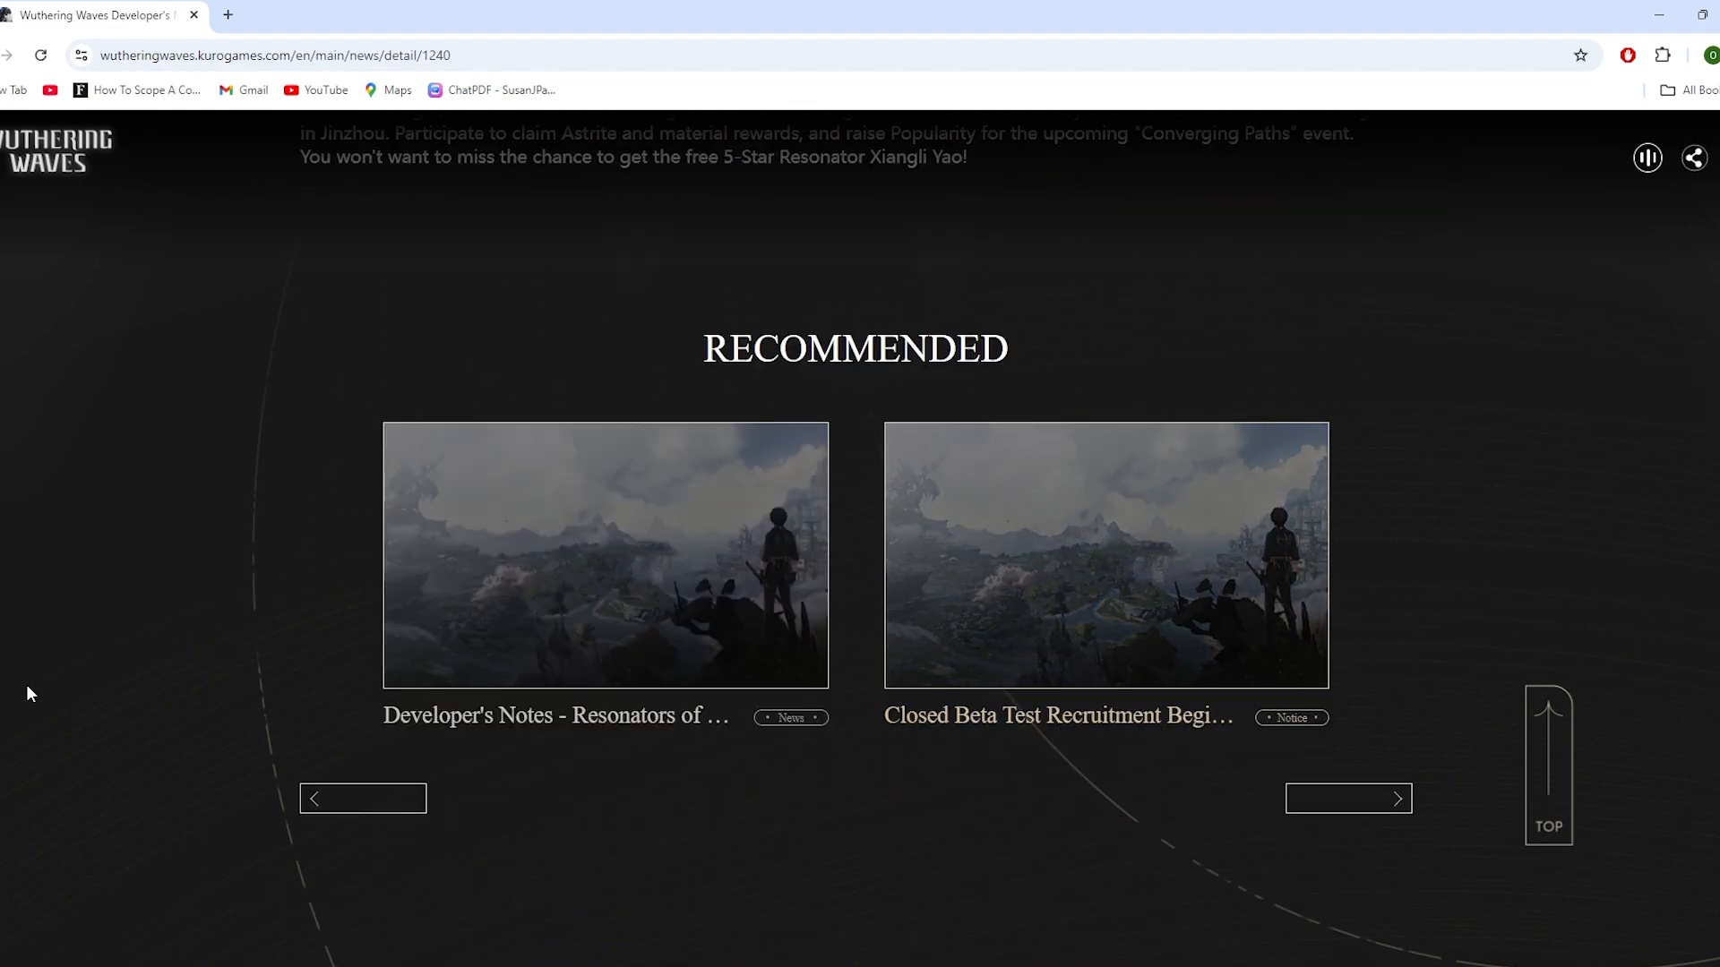
{"action": "scroll", "scroll_direction": "up", "scroll_amount": 3}
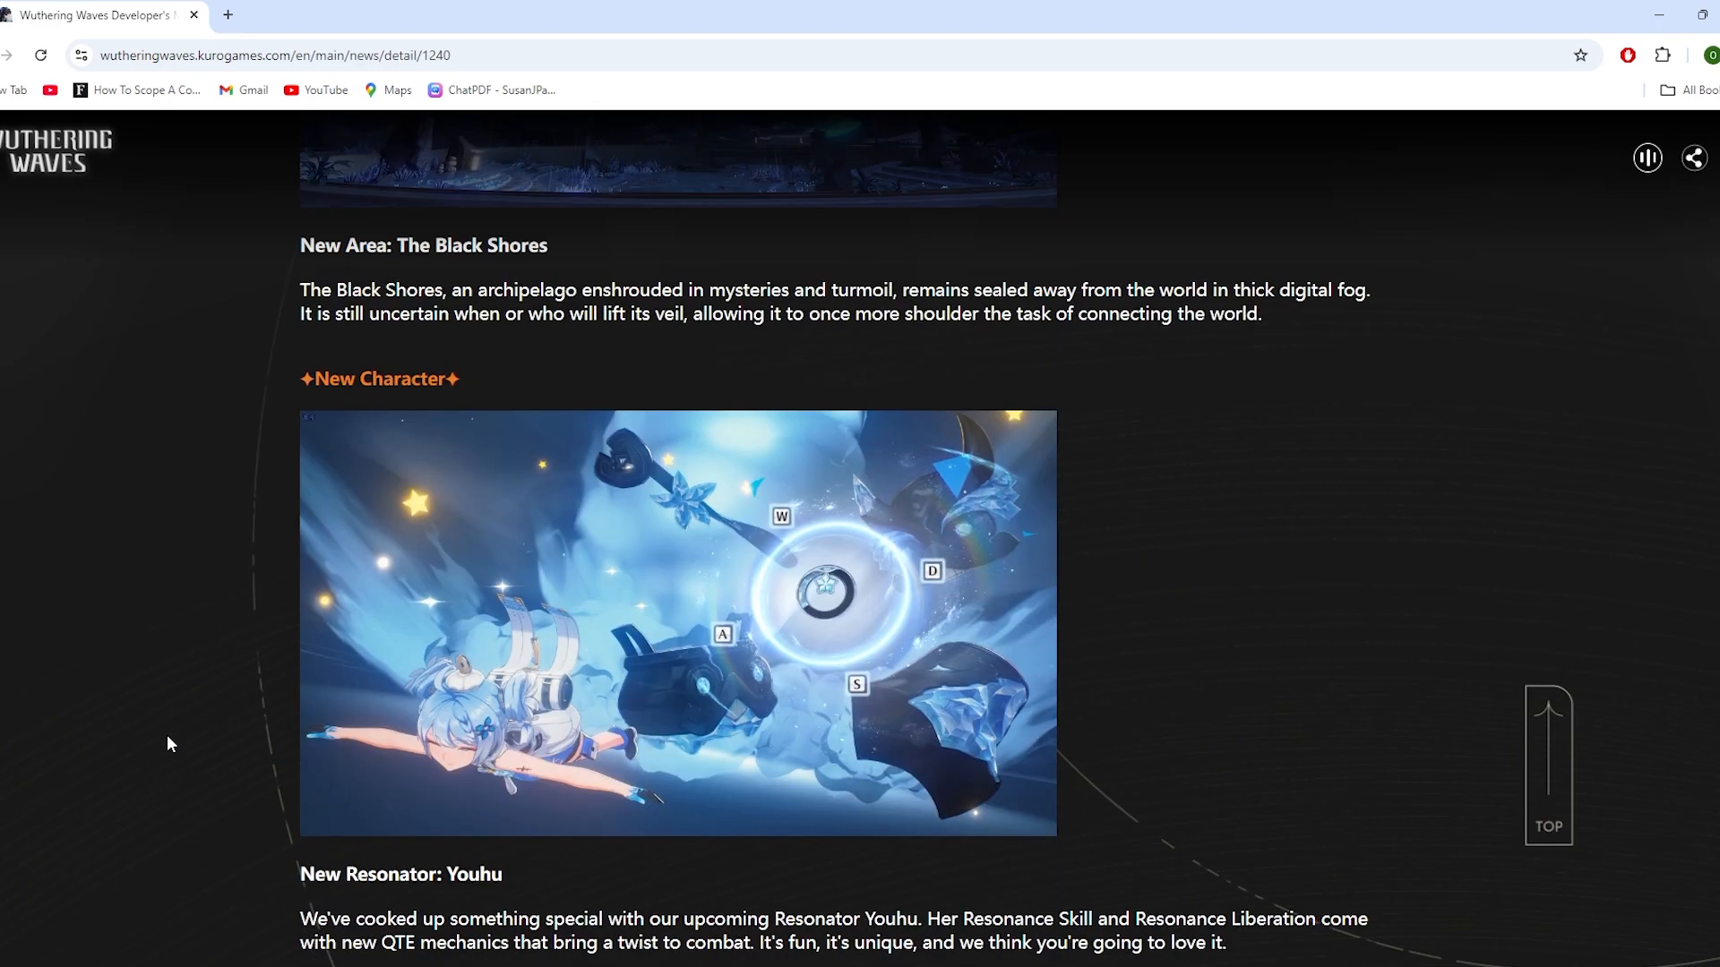
{"action": "scroll", "scroll_direction": "up", "scroll_amount": 3}
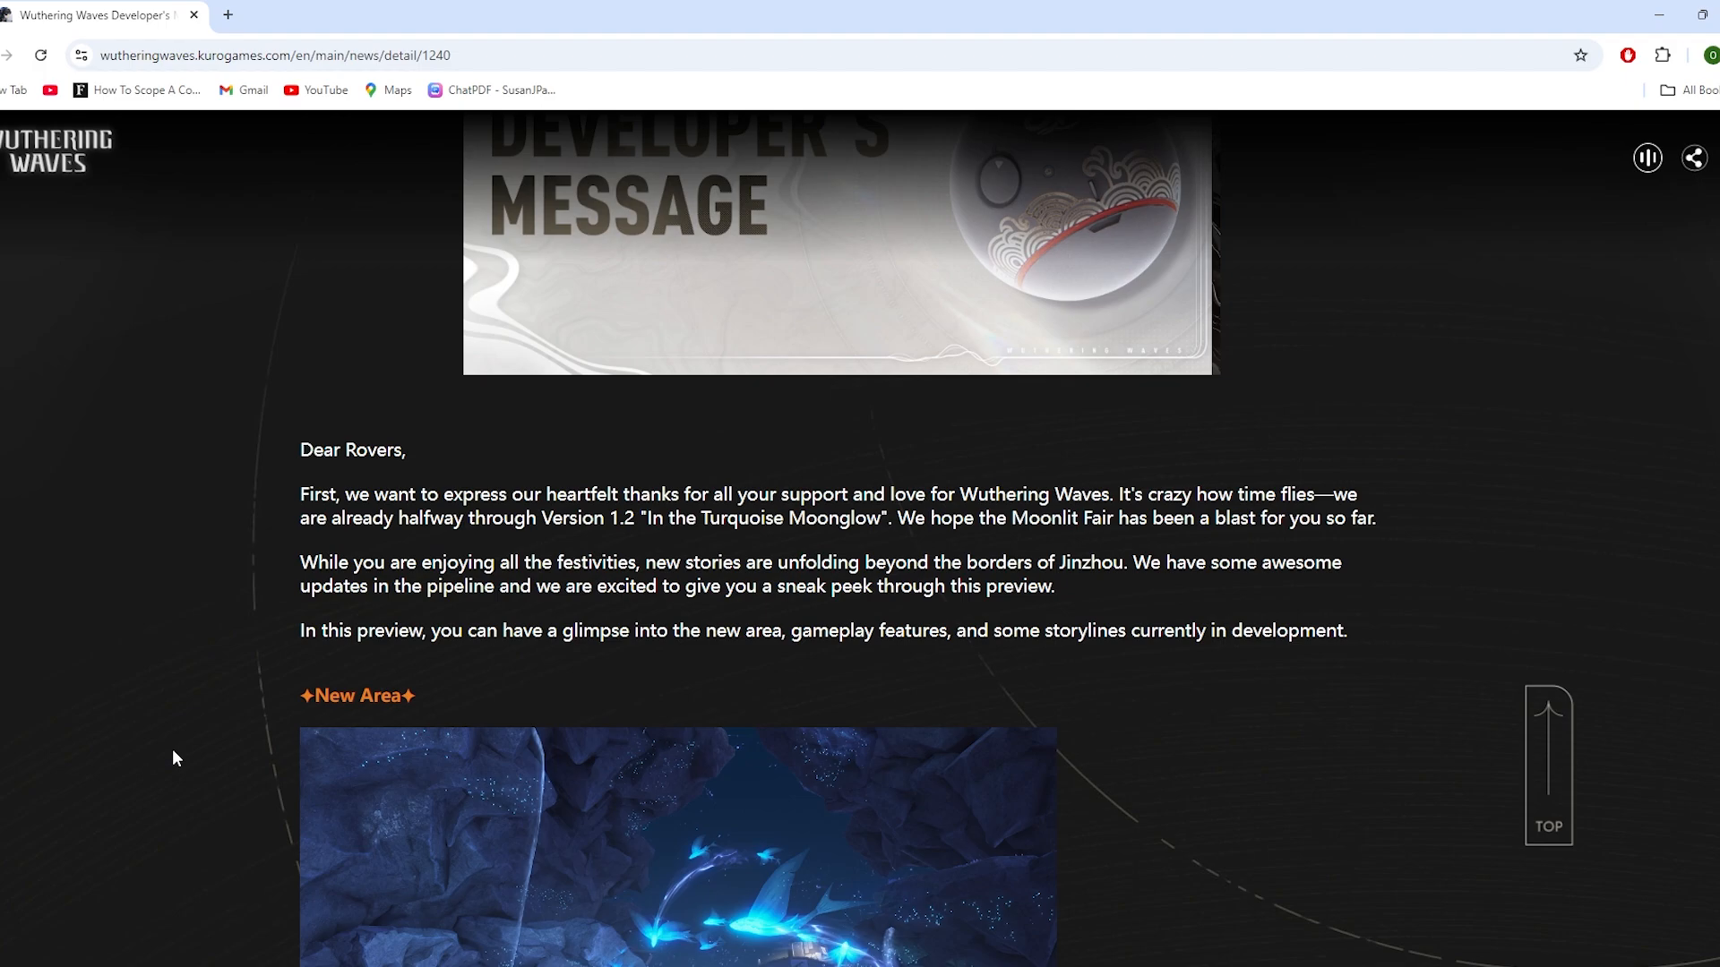
{"action": "scroll", "scroll_direction": "down", "scroll_amount": 3}
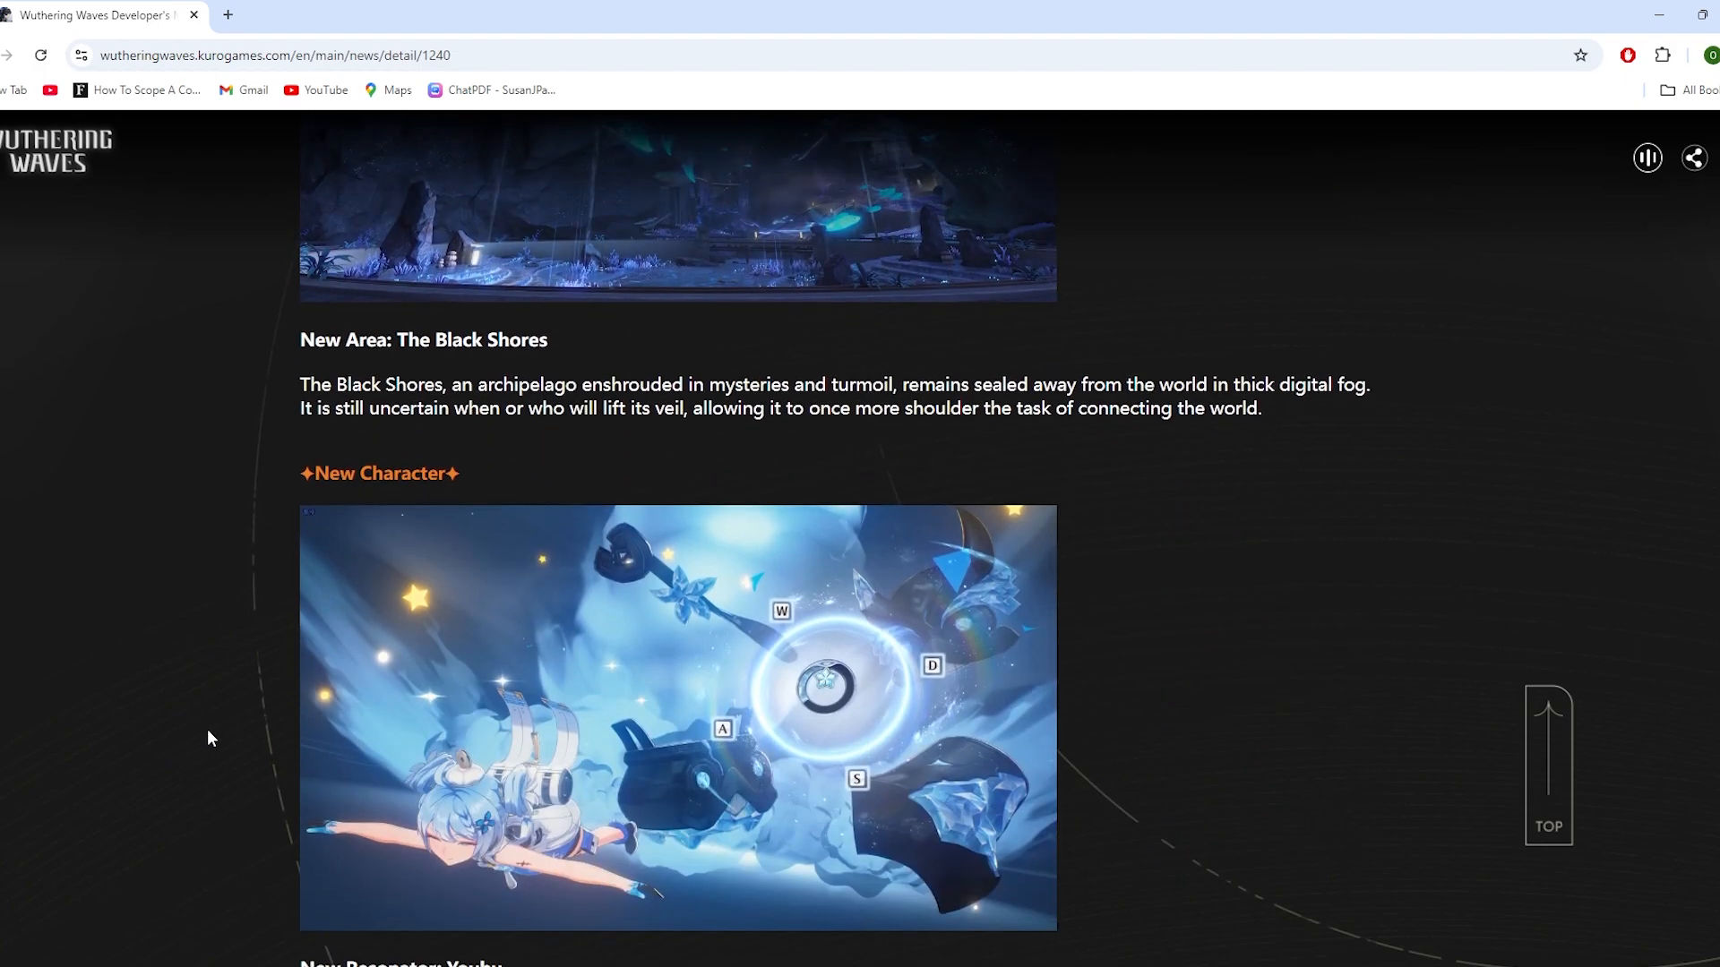
{"action": "scroll", "scroll_direction": "down", "scroll_amount": 3}
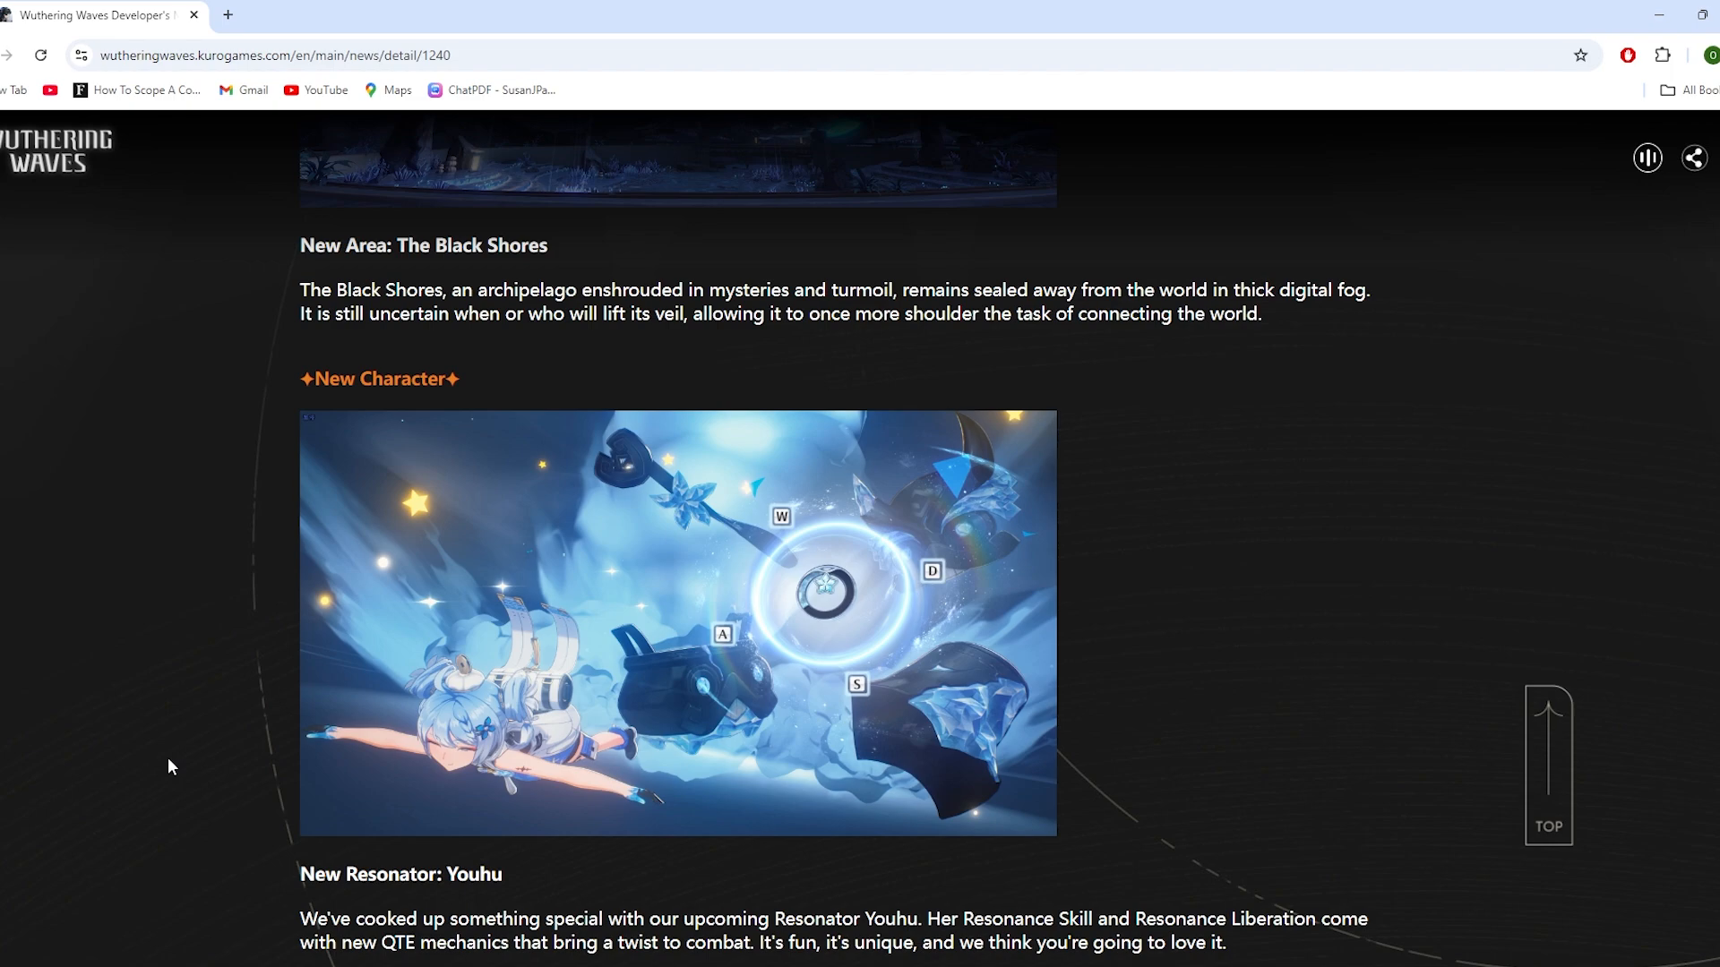
{"action": "mouse_move", "coordinate": [179, 749]}
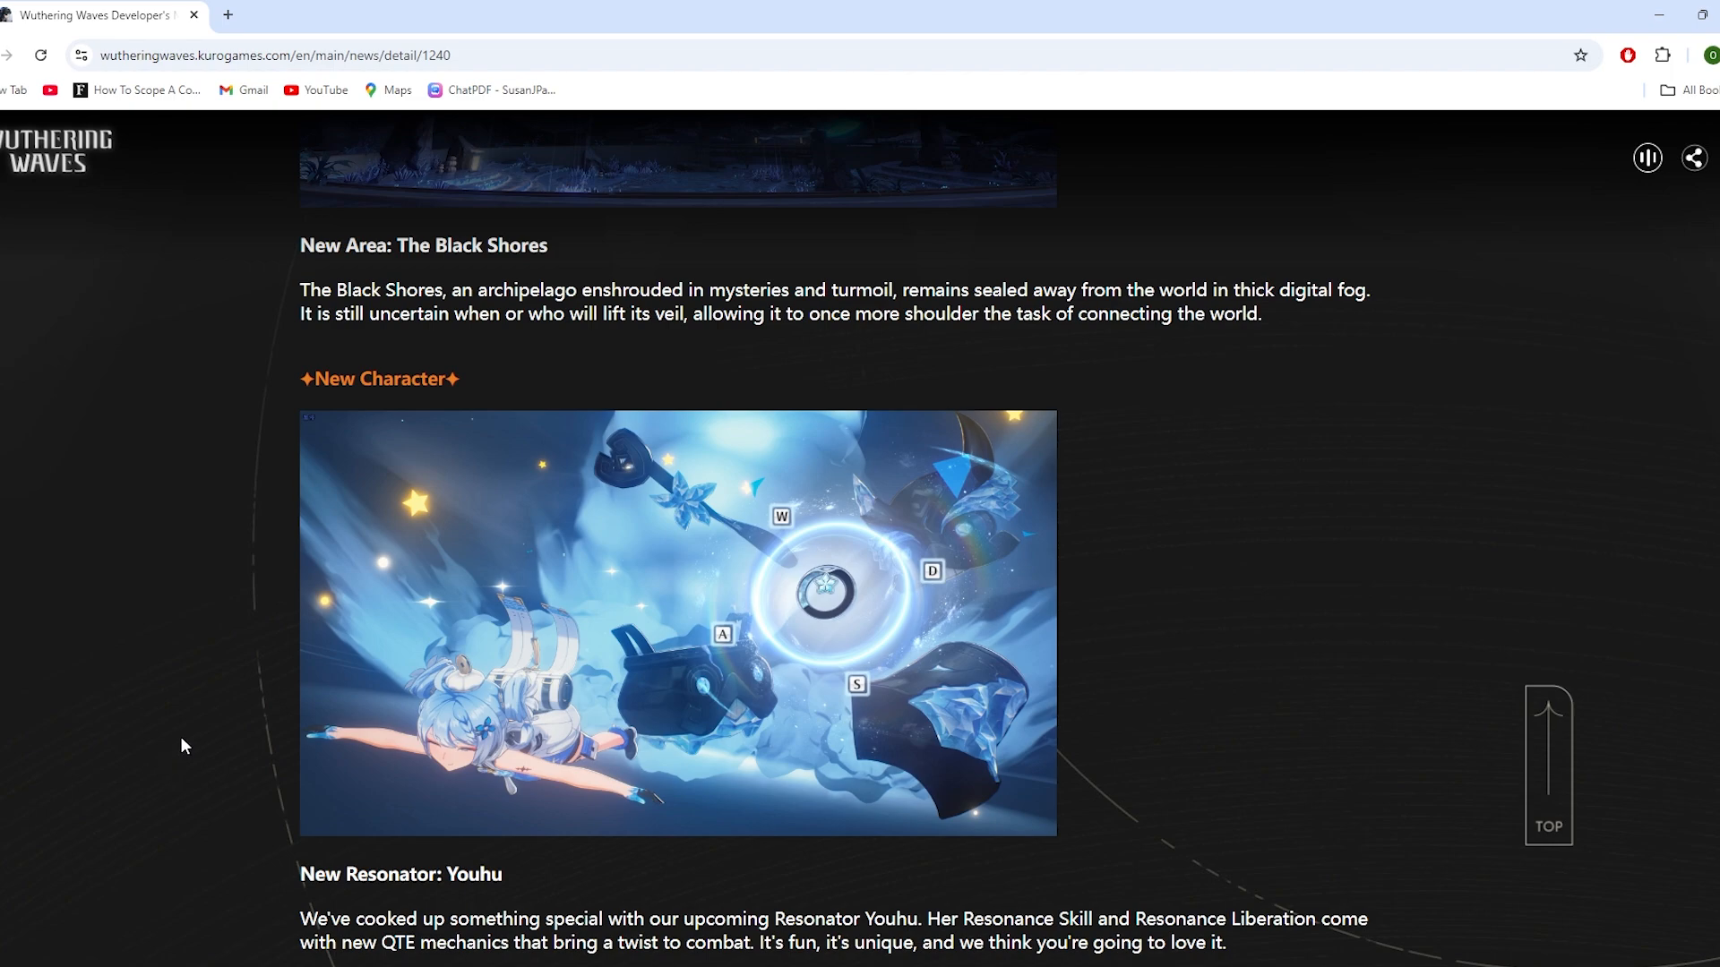
{"action": "scroll", "scroll_direction": "up", "scroll_amount": 3}
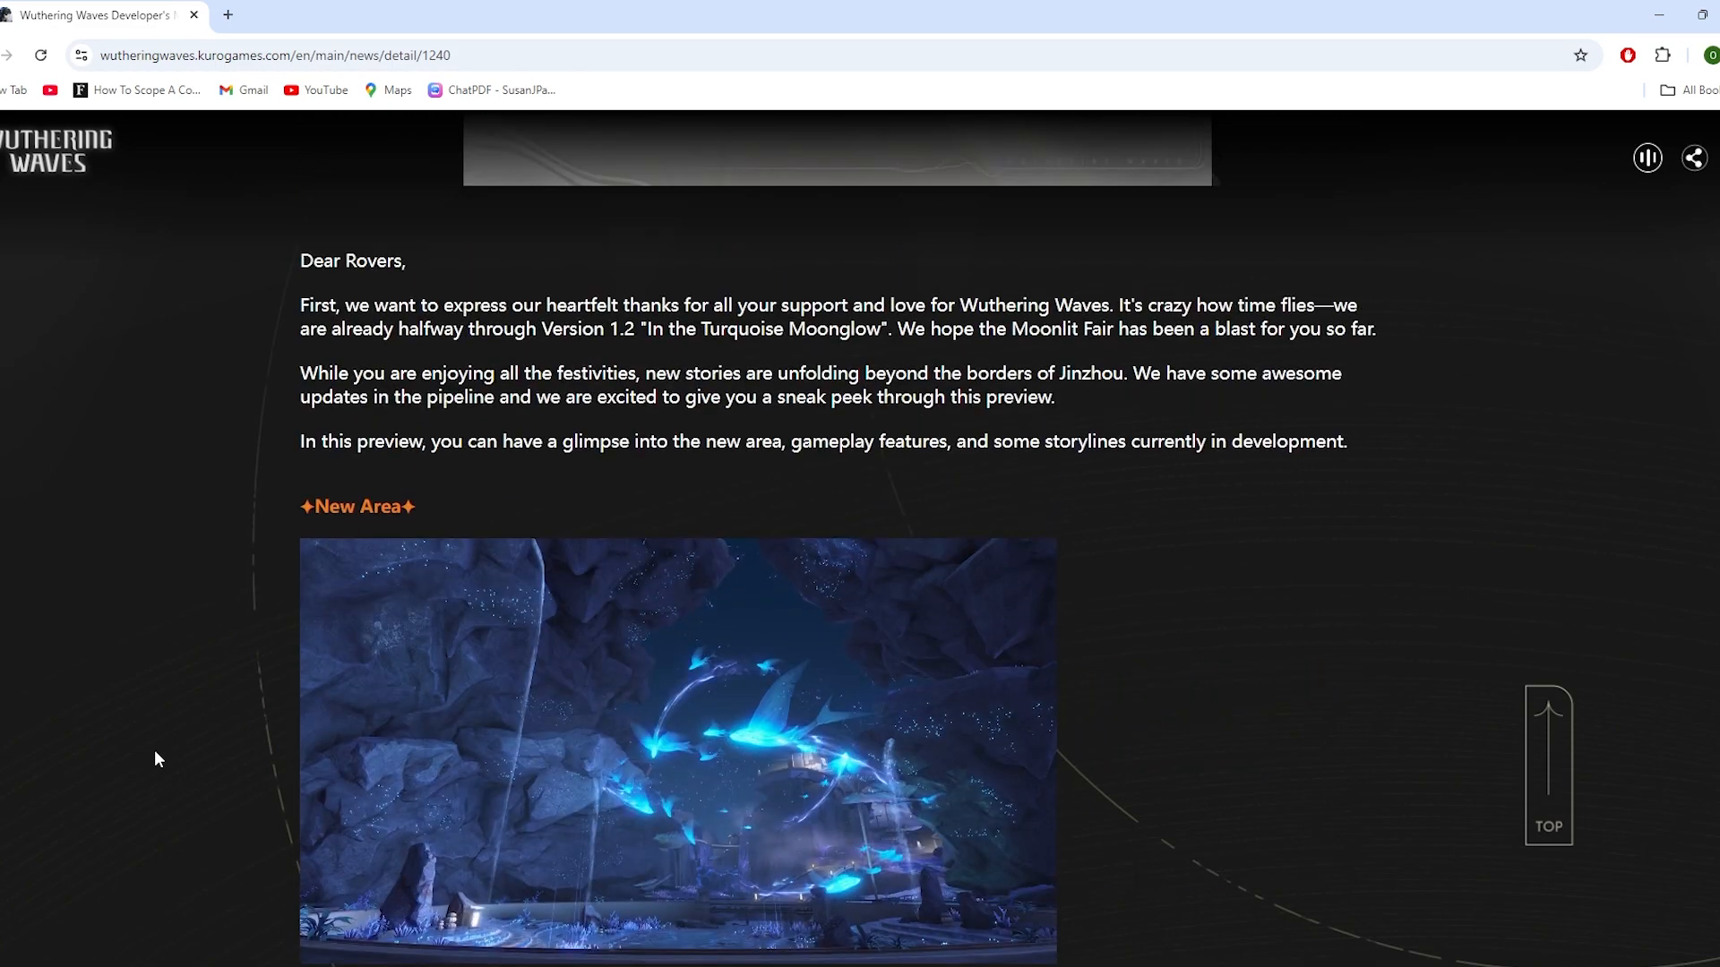
{"action": "scroll", "scroll_direction": "up", "scroll_amount": 3}
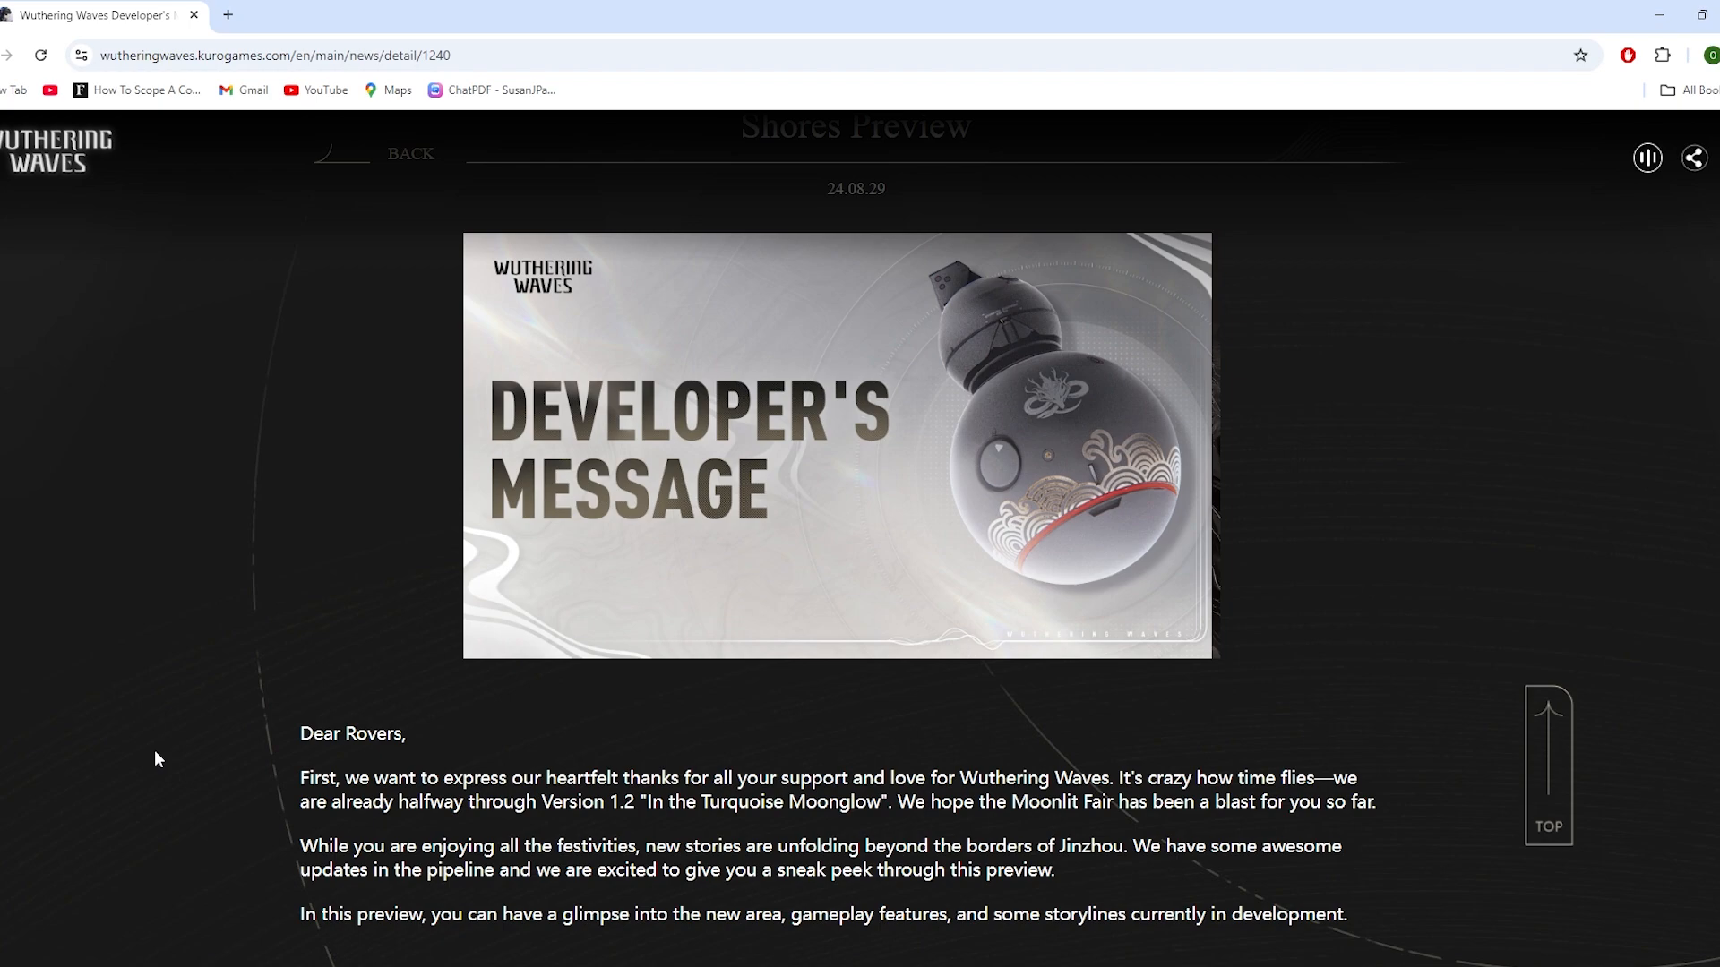
{"action": "scroll", "scroll_direction": "down", "scroll_amount": 3}
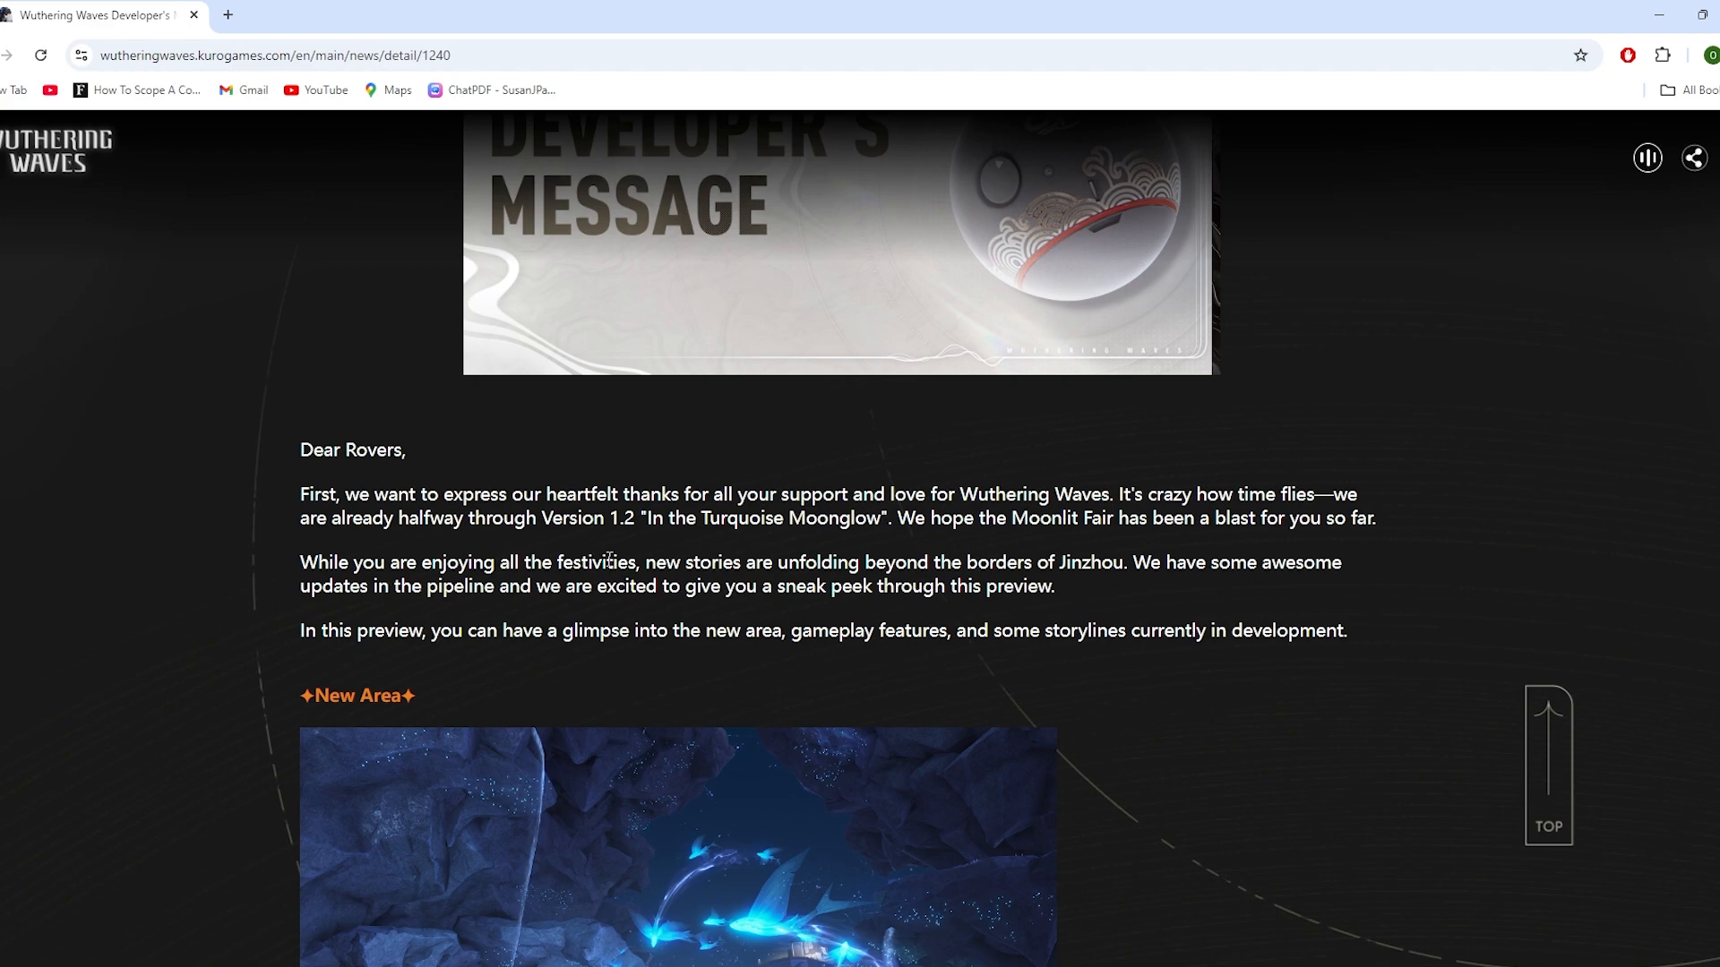
{"action": "mouse_move", "coordinate": [330, 663]}
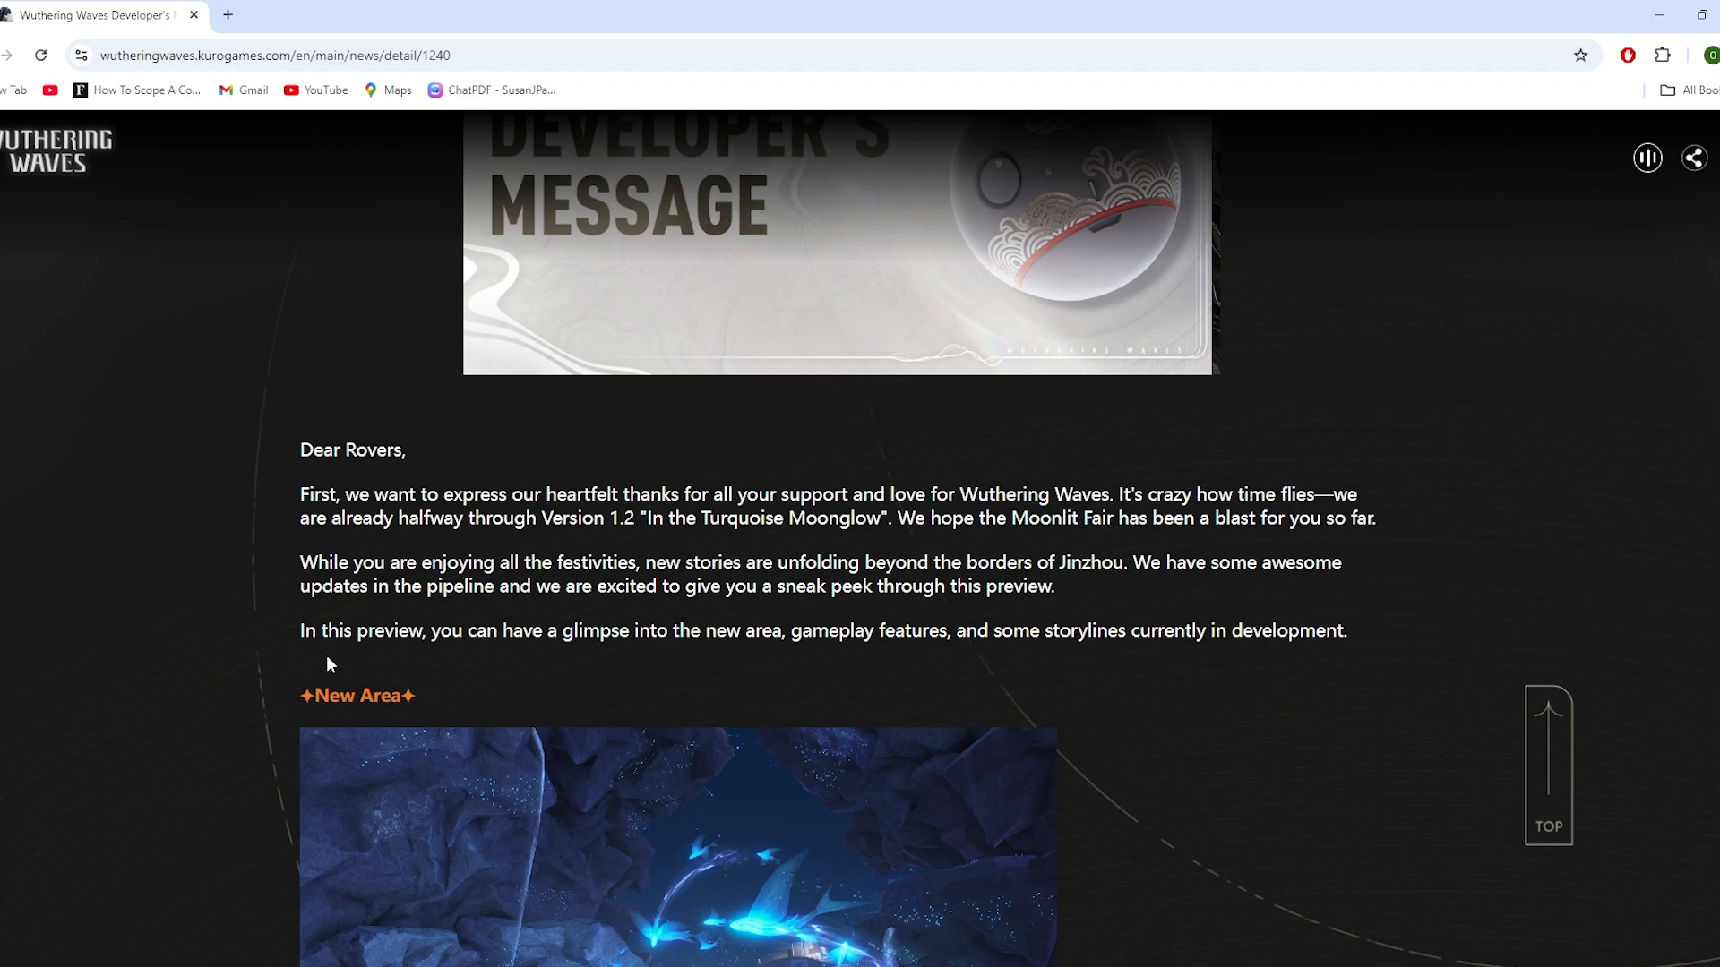
{"action": "mouse_move", "coordinate": [247, 702]}
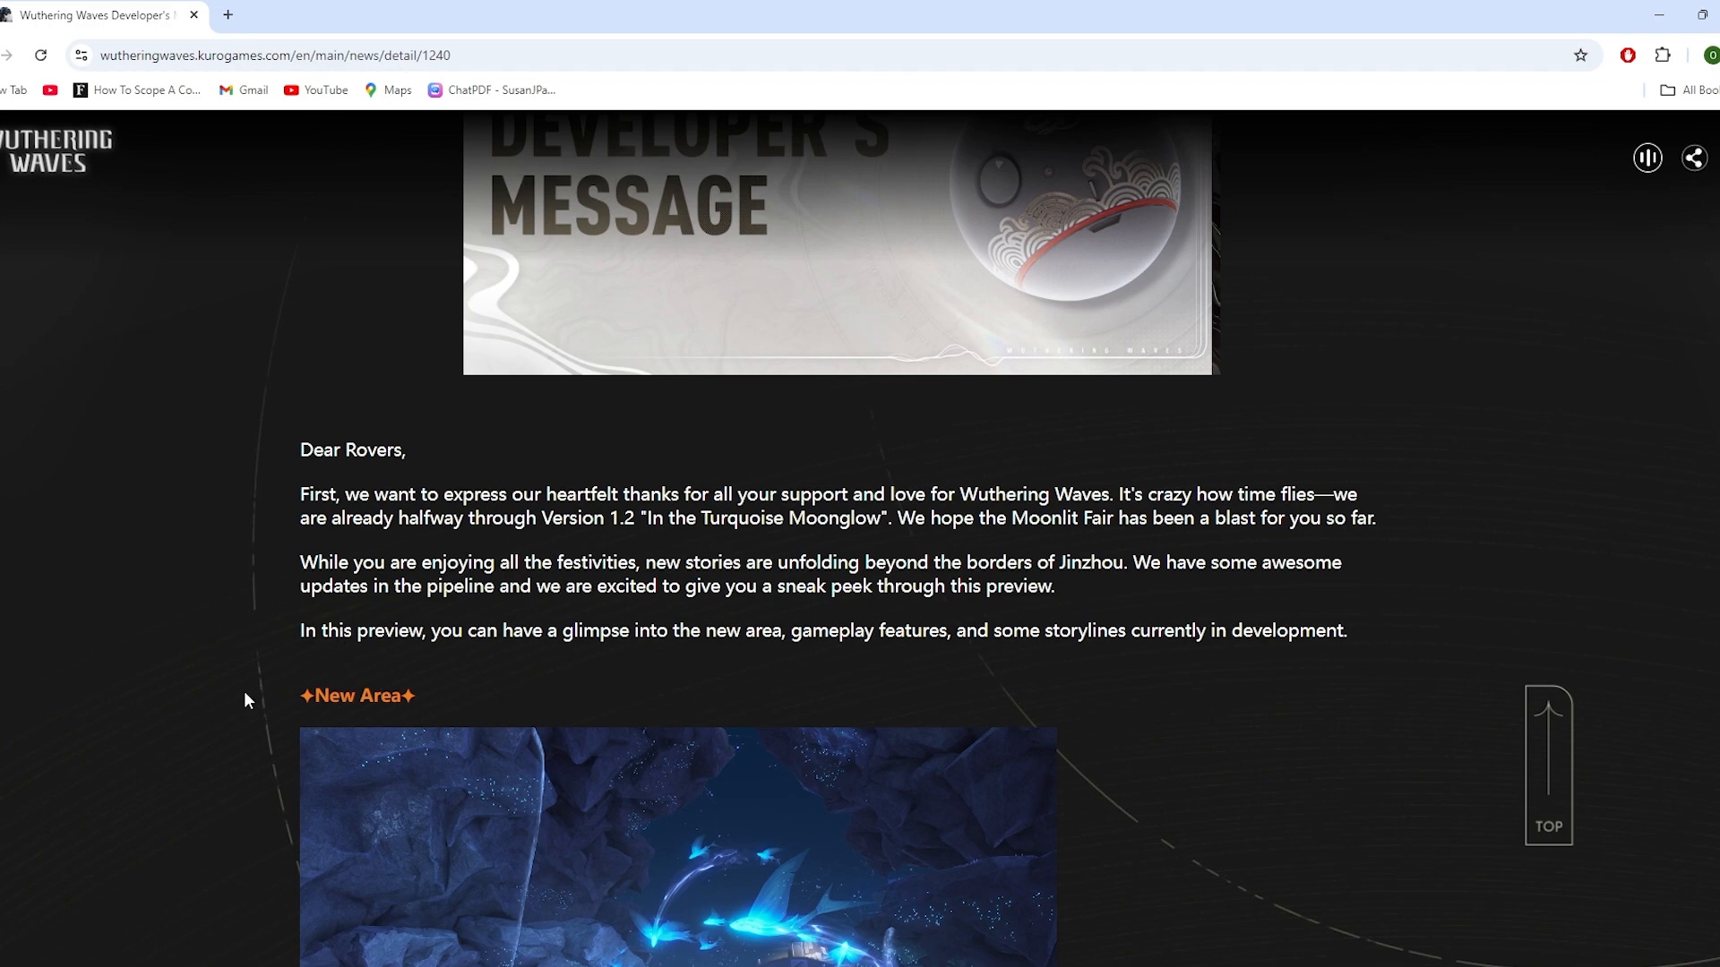
{"action": "mouse_move", "coordinate": [263, 670]}
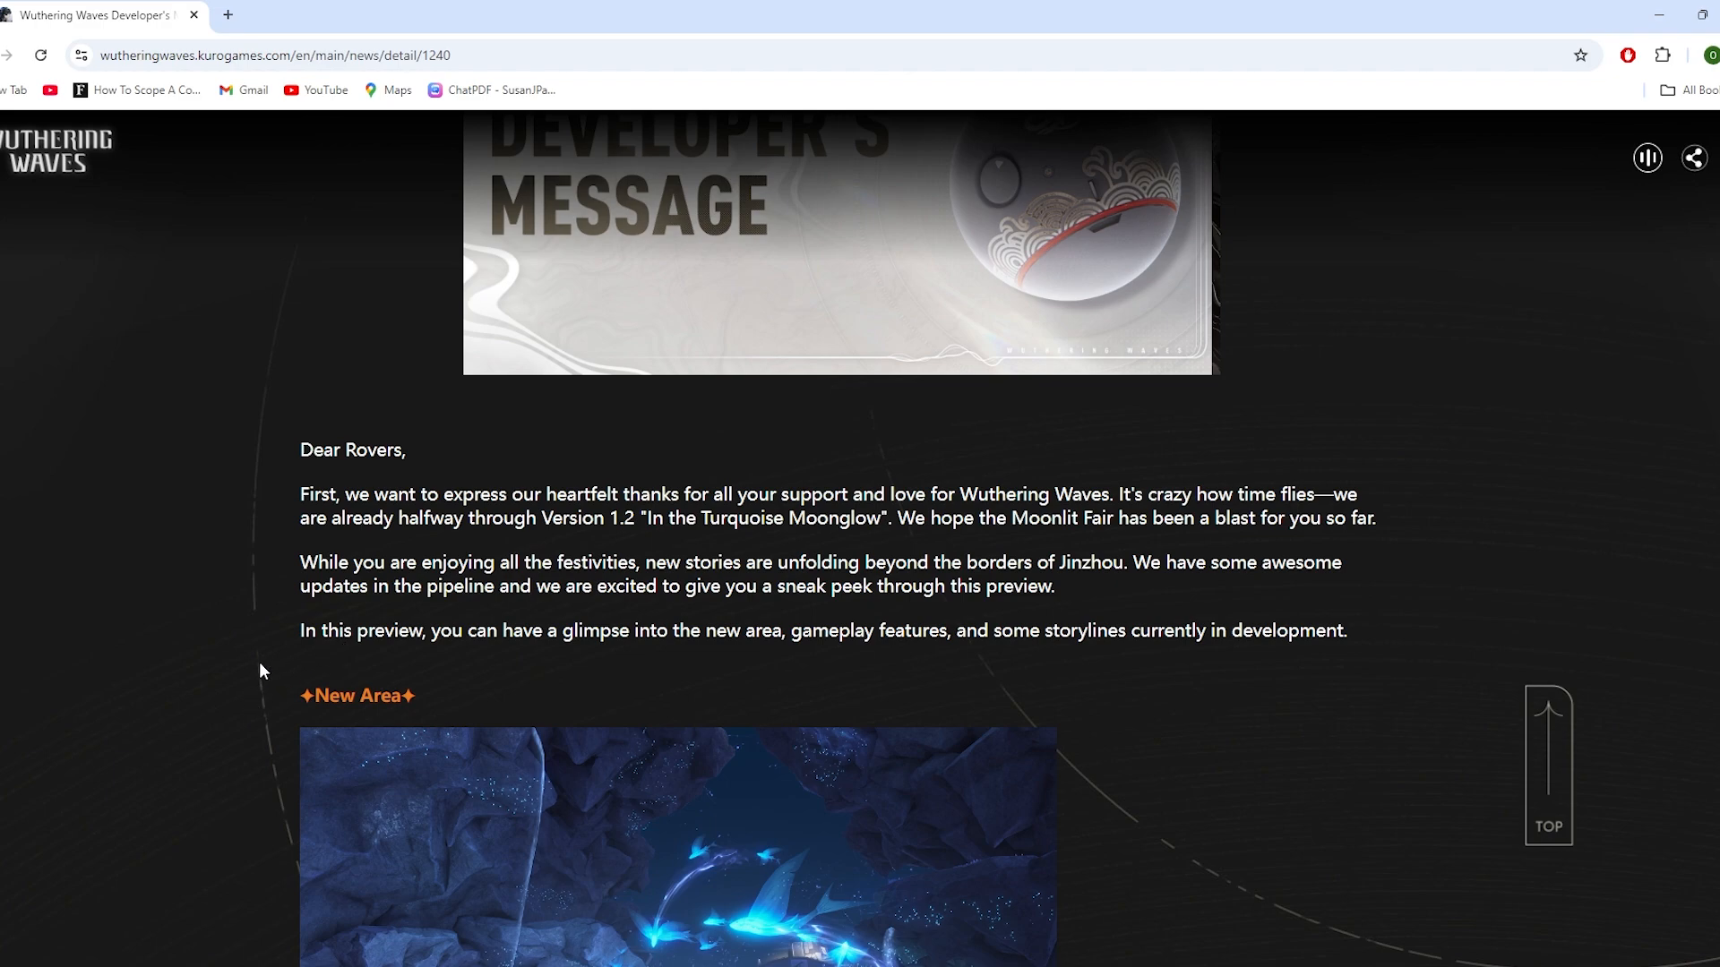